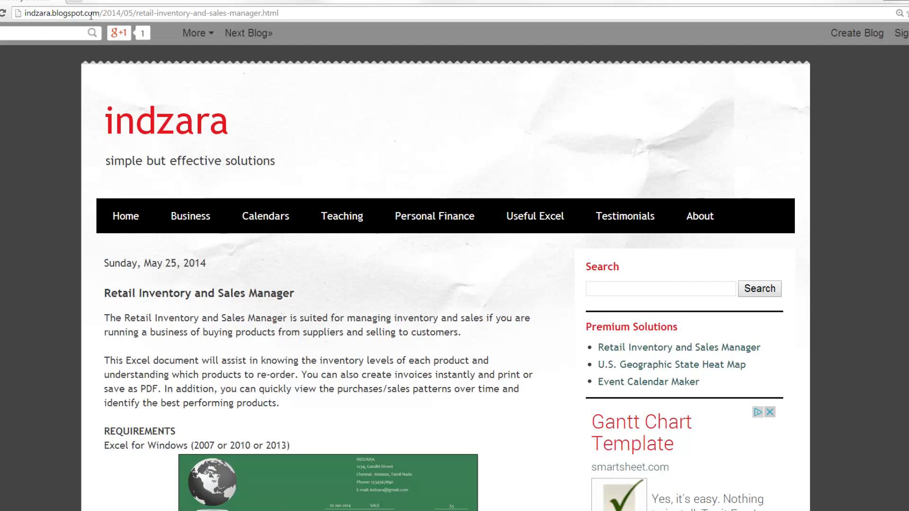
mouse_move(201, 319)
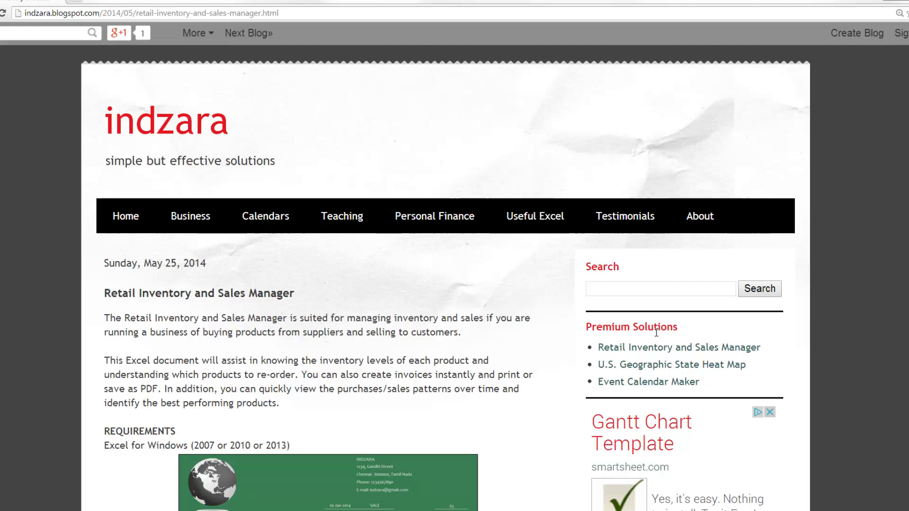
mouse_move(341, 289)
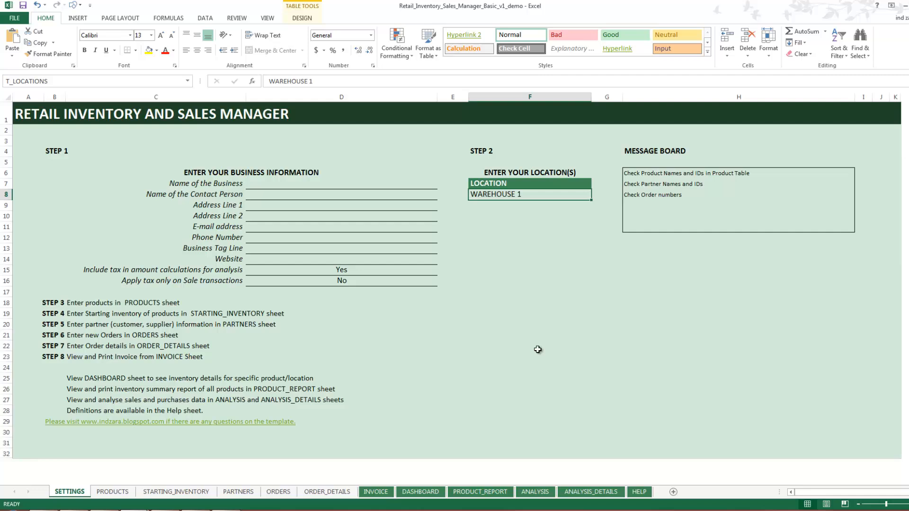
mouse_move(537, 269)
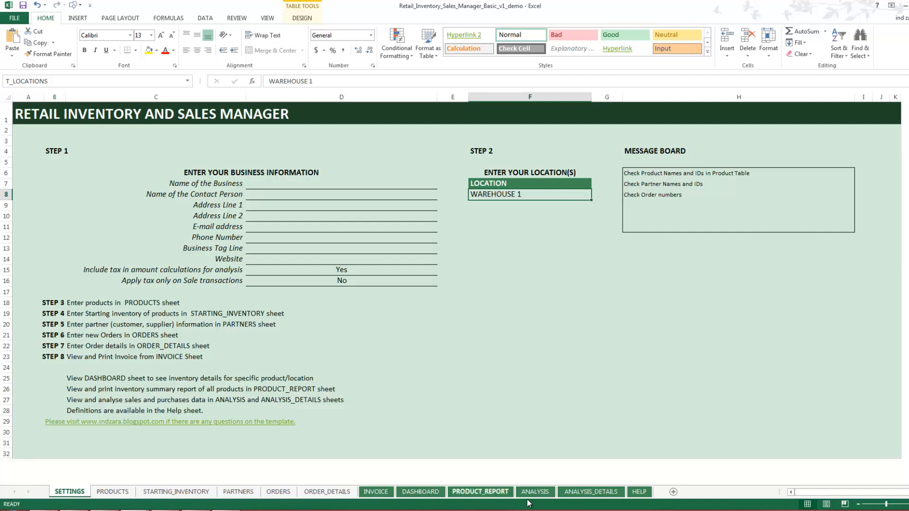
Enter WAREHOUSE 2 and WAREHOUSE 3 in the two cells below WAREHOUSE 1 on SETTINGS
click(591, 491)
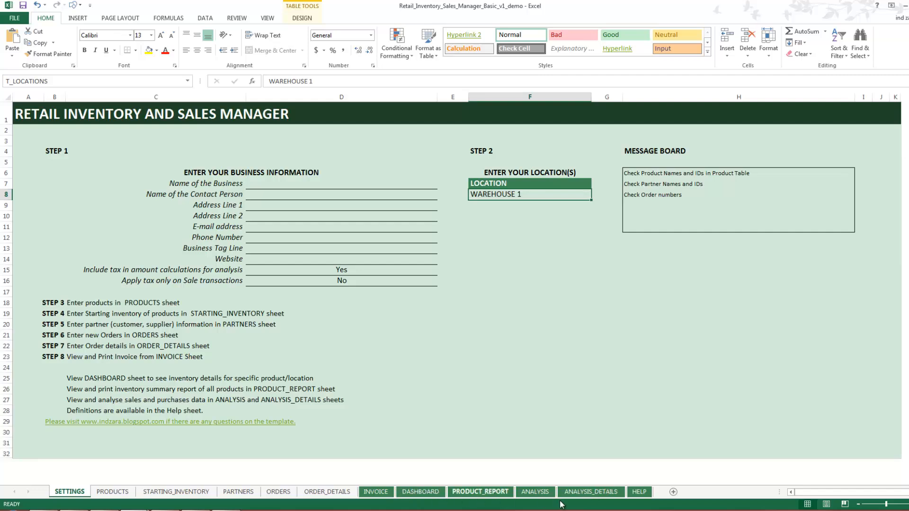
click(590, 492)
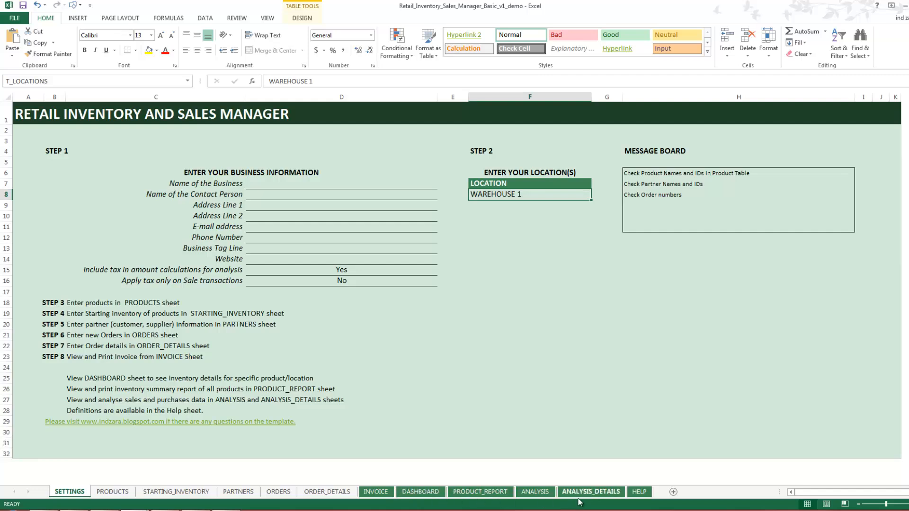
mouse_move(534, 491)
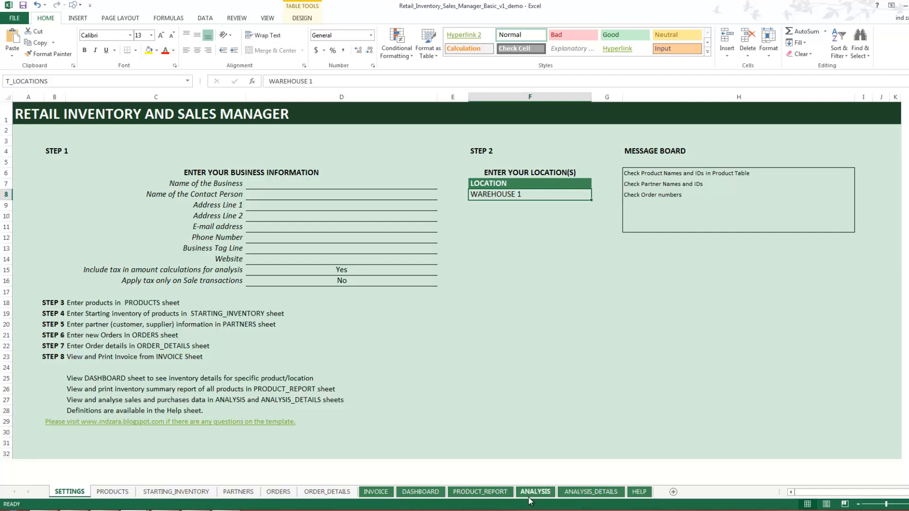
click(420, 492)
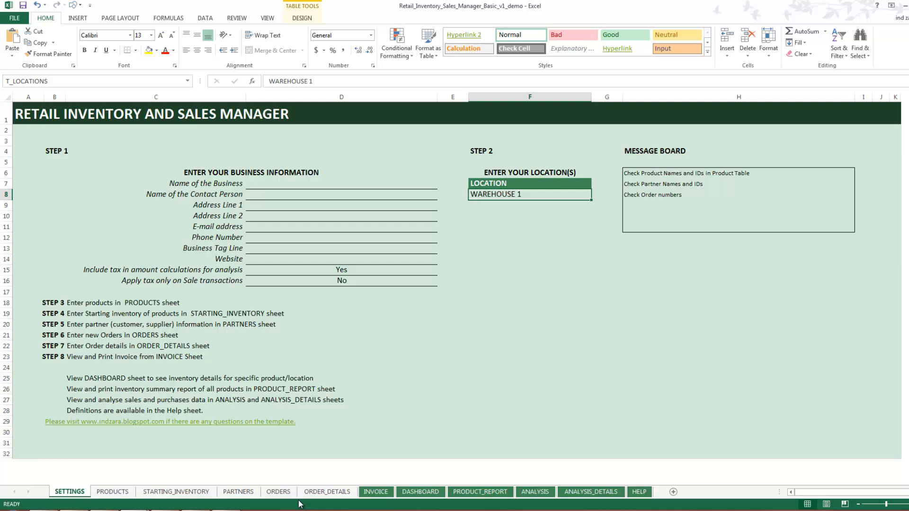
mouse_move(363, 444)
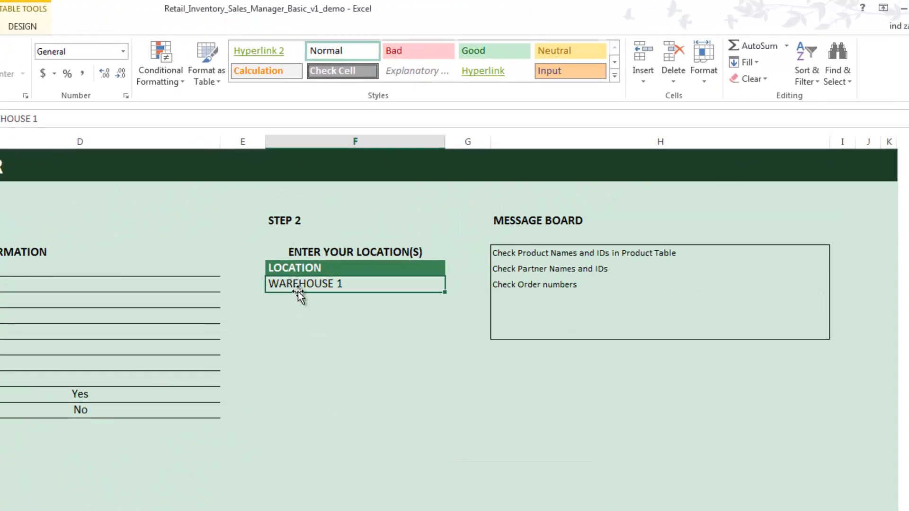
click(355, 300)
text(WAREHOUSE 2)
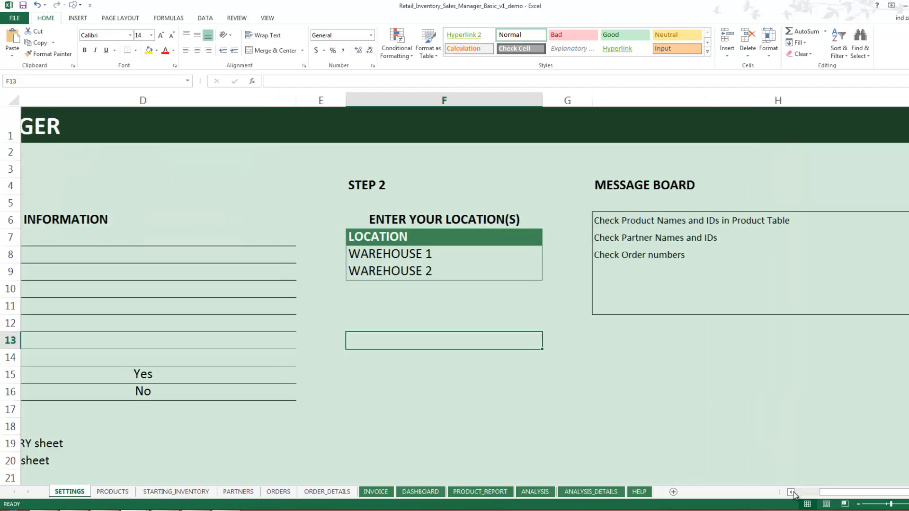
click(792, 491)
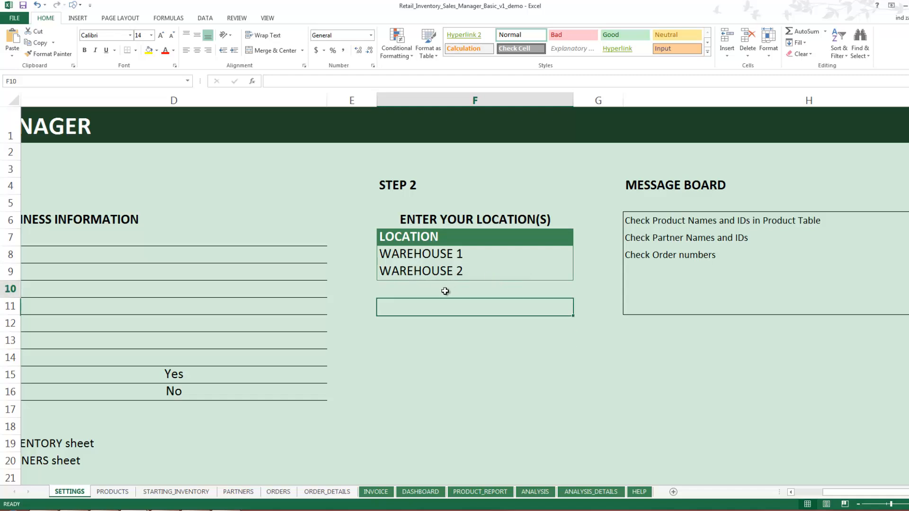
text(WAREHOUSE)
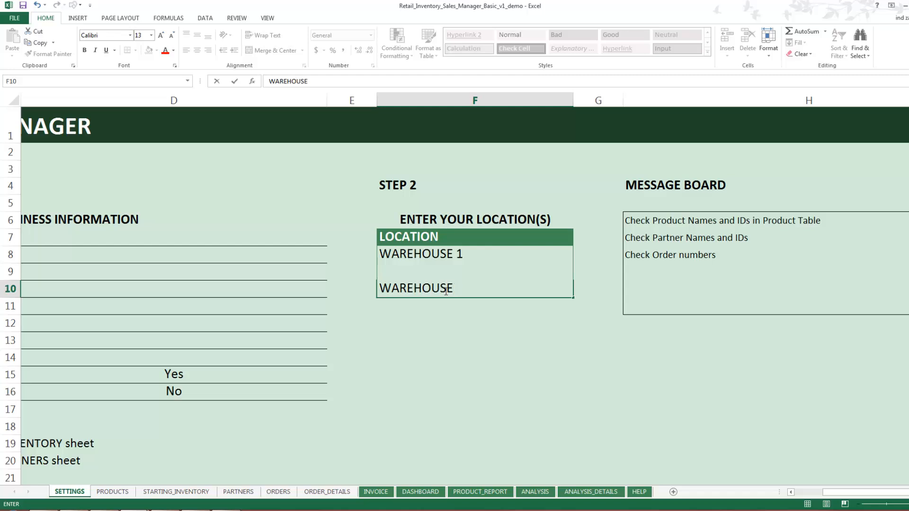
text(3)
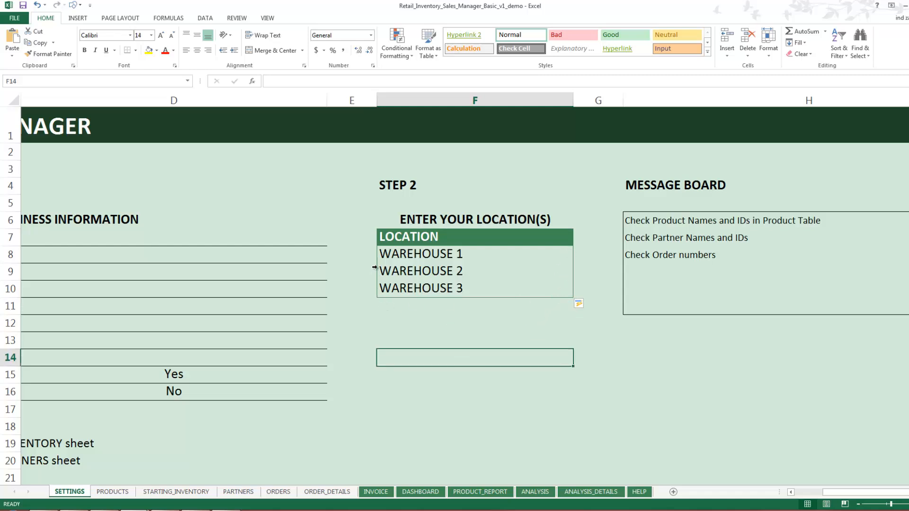
mouse_move(537, 297)
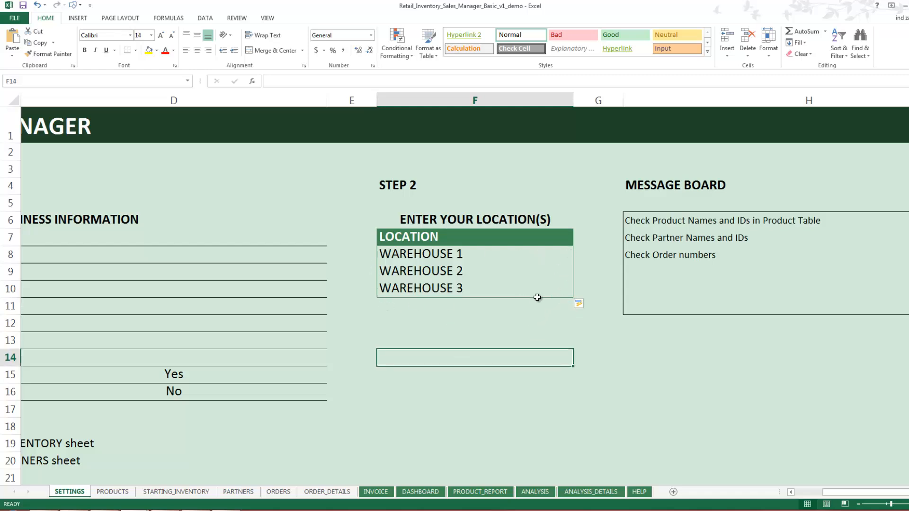
mouse_move(477, 290)
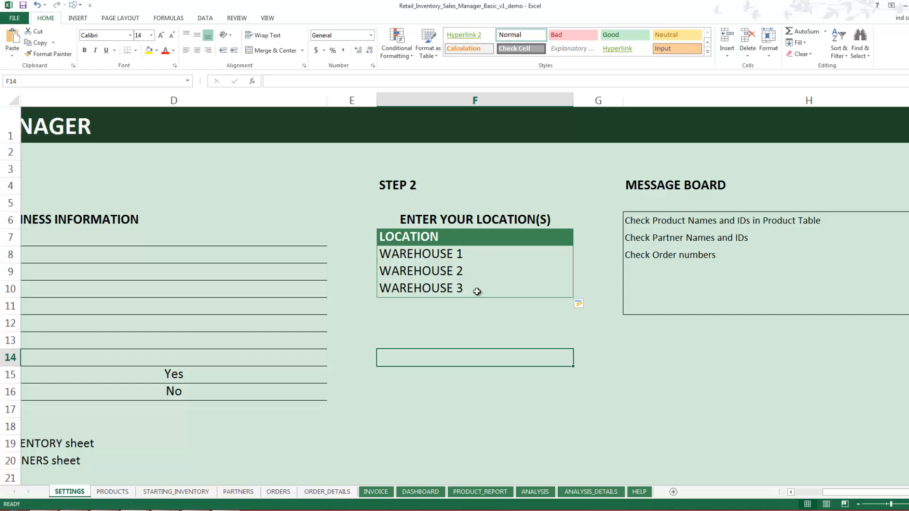
mouse_move(447, 289)
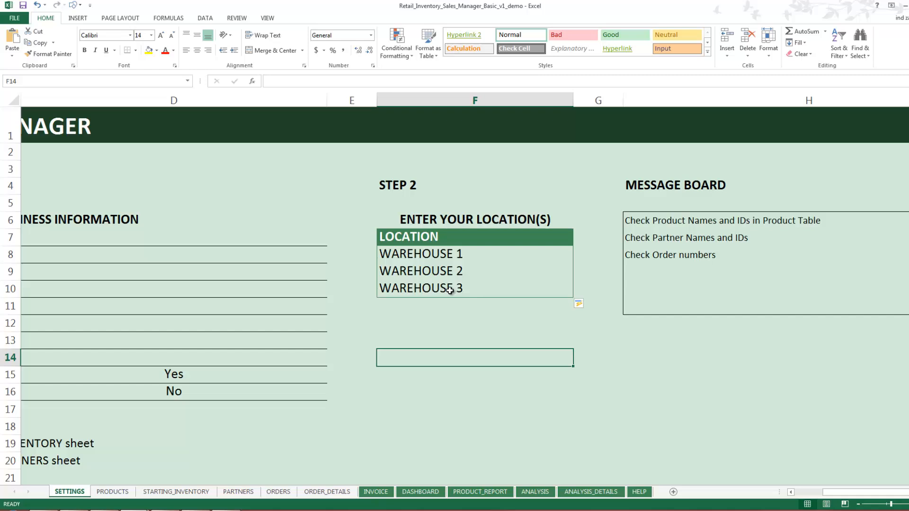
mouse_move(438, 260)
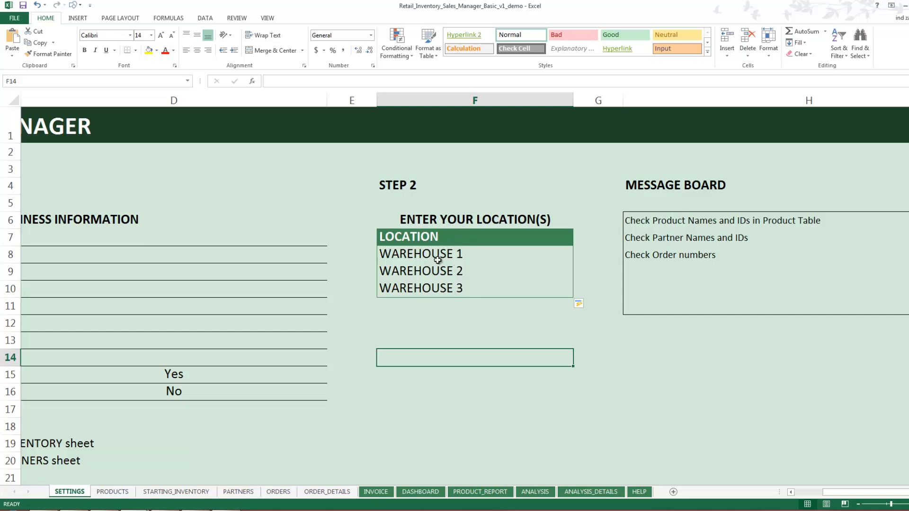
mouse_move(444, 266)
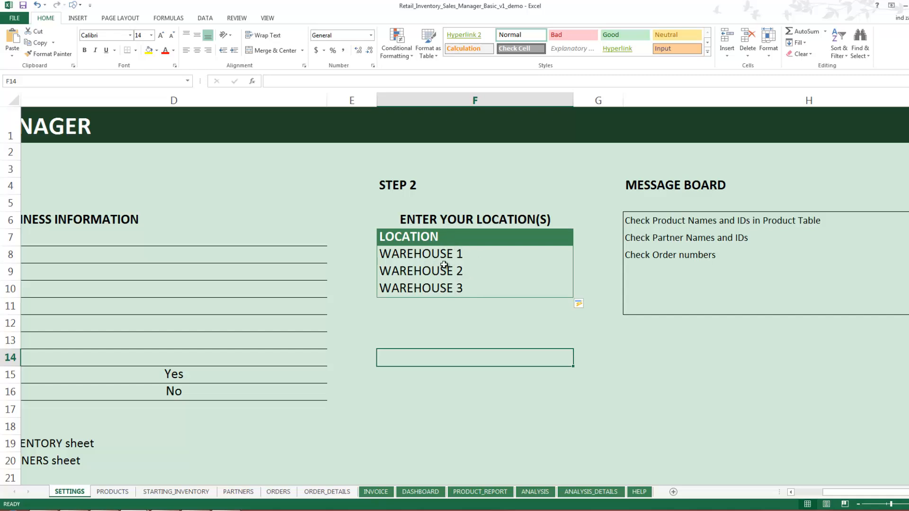
mouse_move(438, 267)
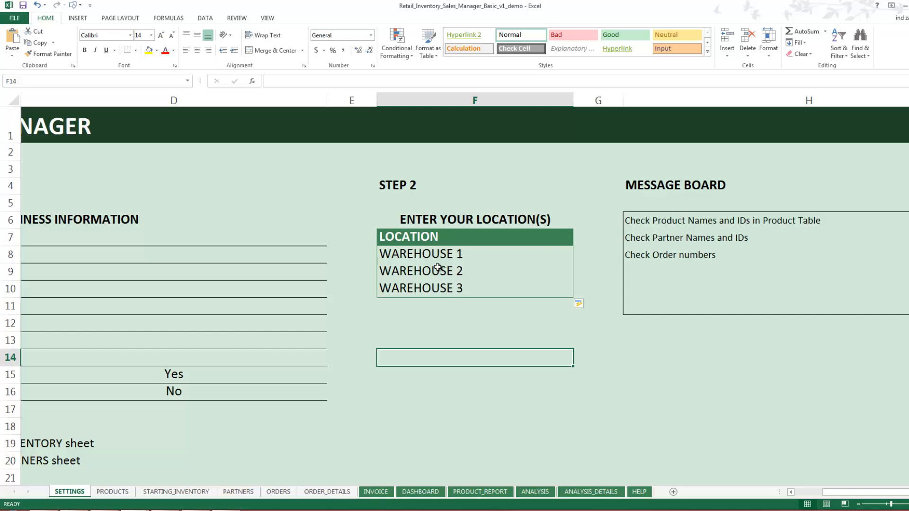
mouse_move(426, 288)
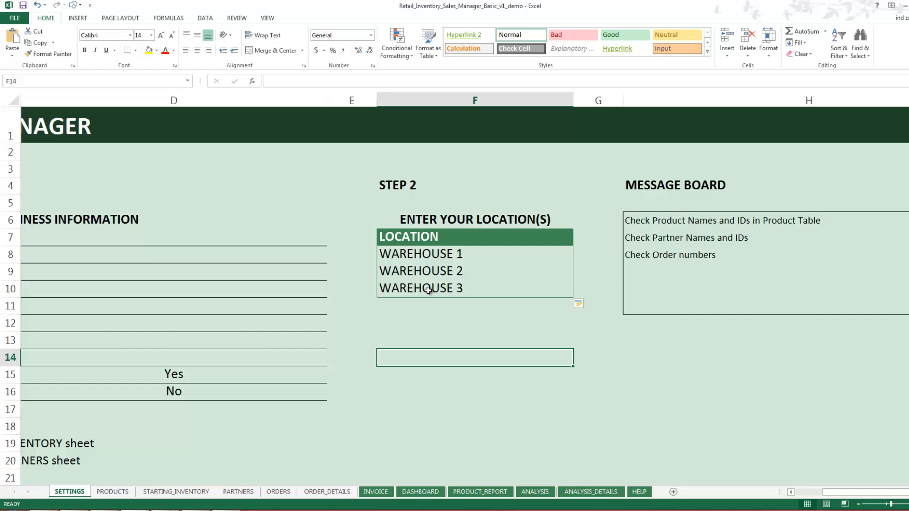
mouse_move(438, 299)
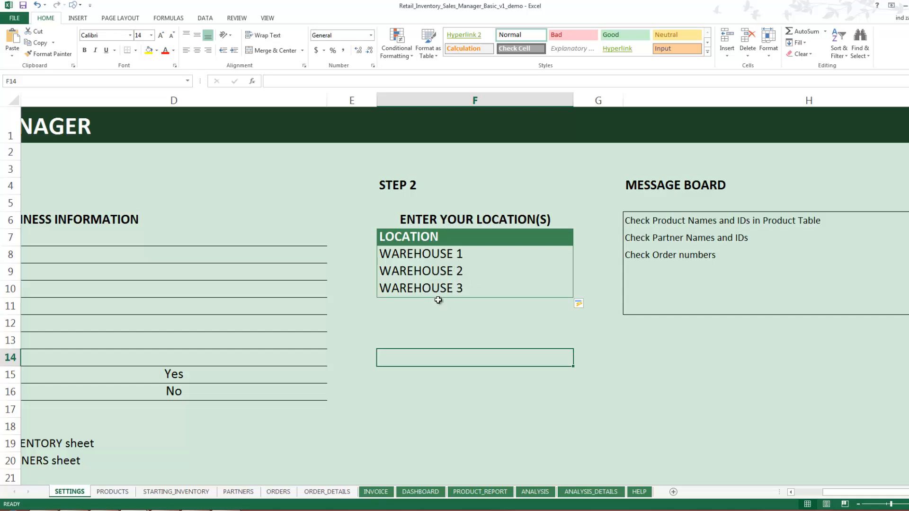
Delete the stray WAREHOUSE 4 from F12 and enter WAREHOUSE 4 in F11
click(473, 323)
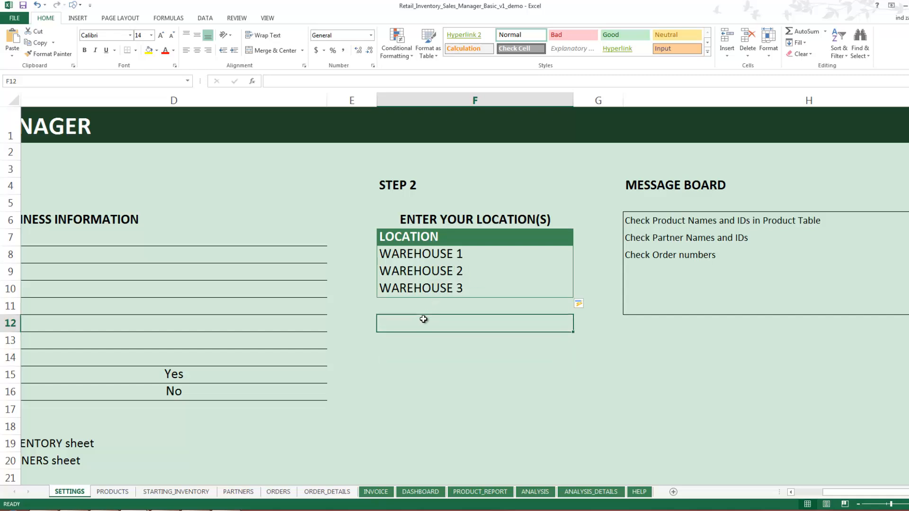
text(WAREHOUSE 4)
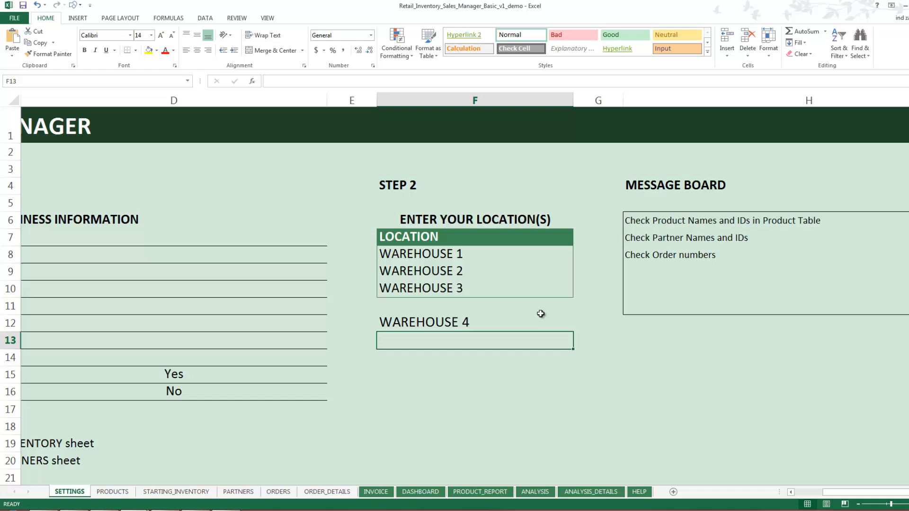
mouse_move(428, 323)
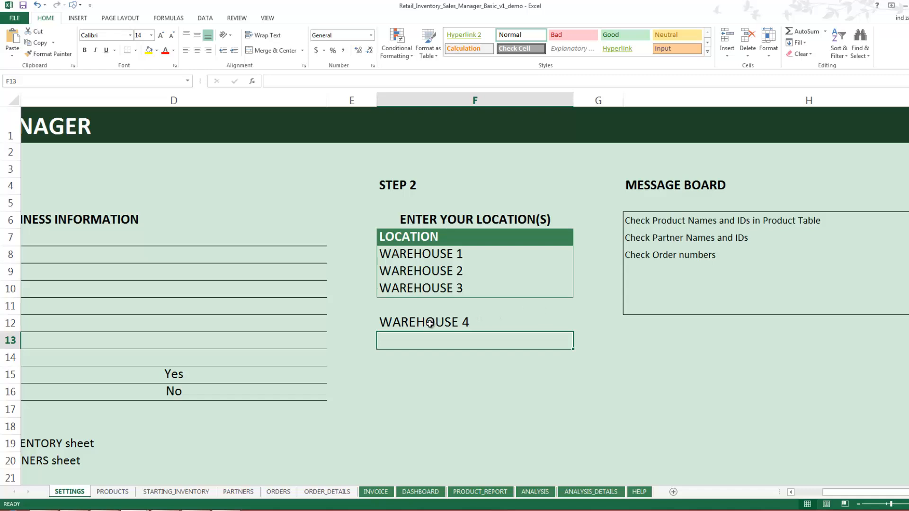
click(474, 323)
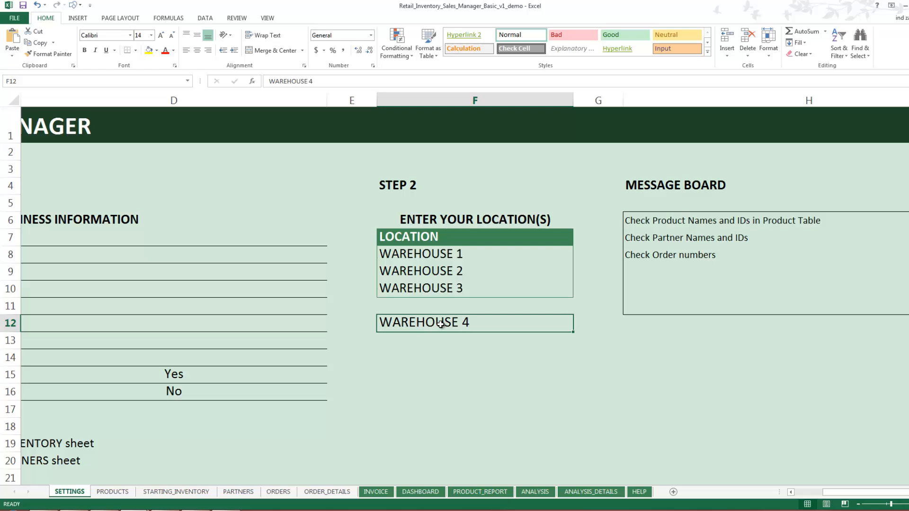
mouse_move(408, 306)
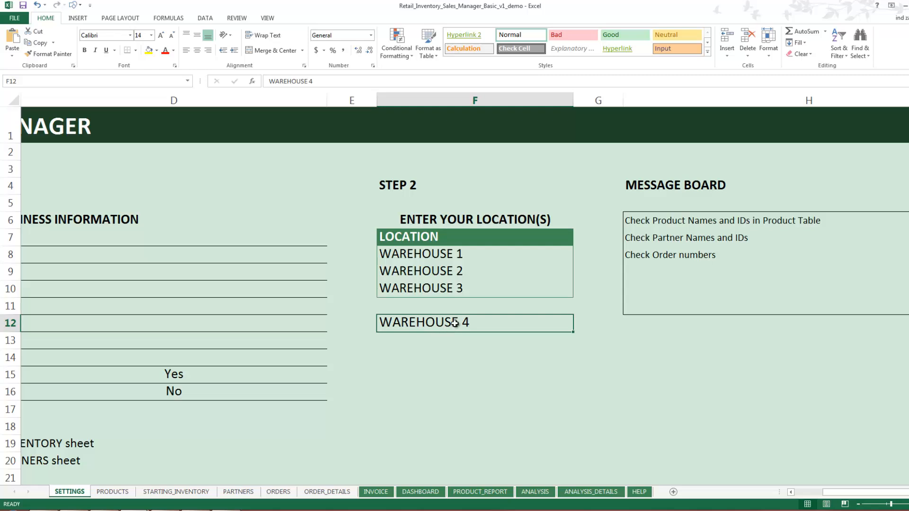
key(Delete)
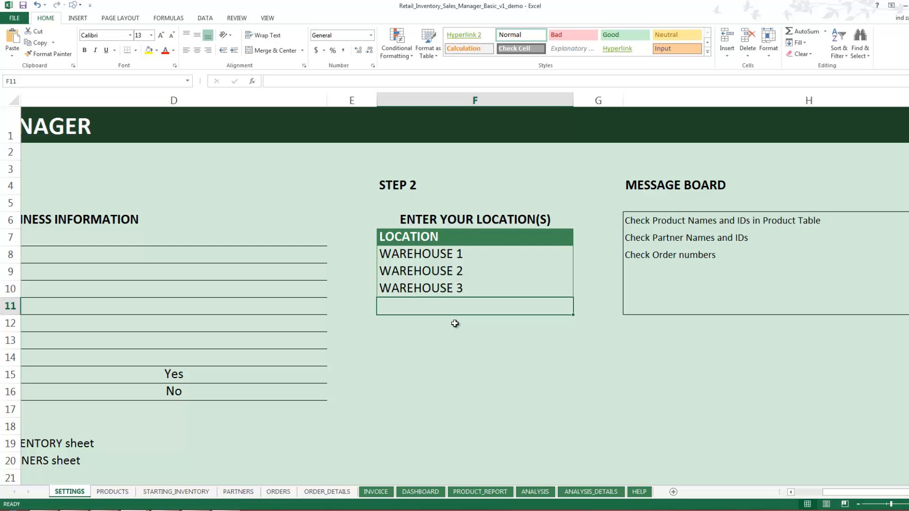
text(WAREHOUSE 4)
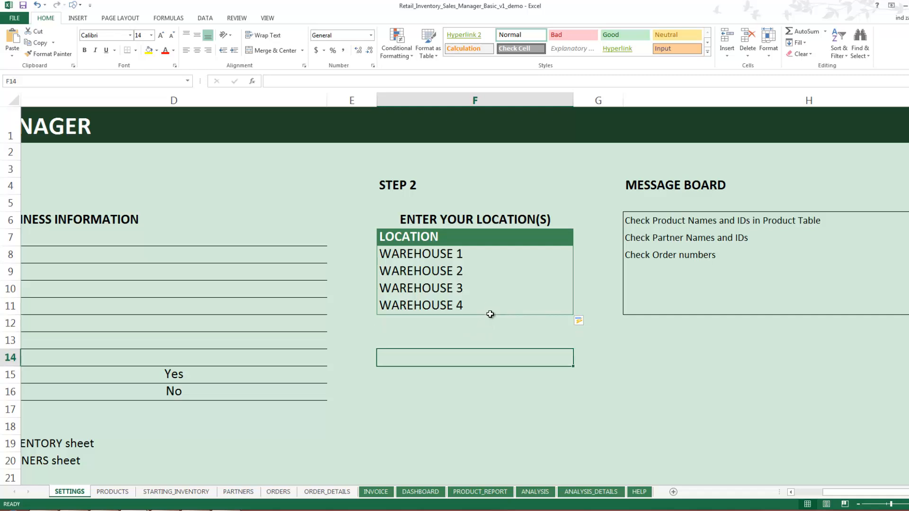
mouse_move(490, 316)
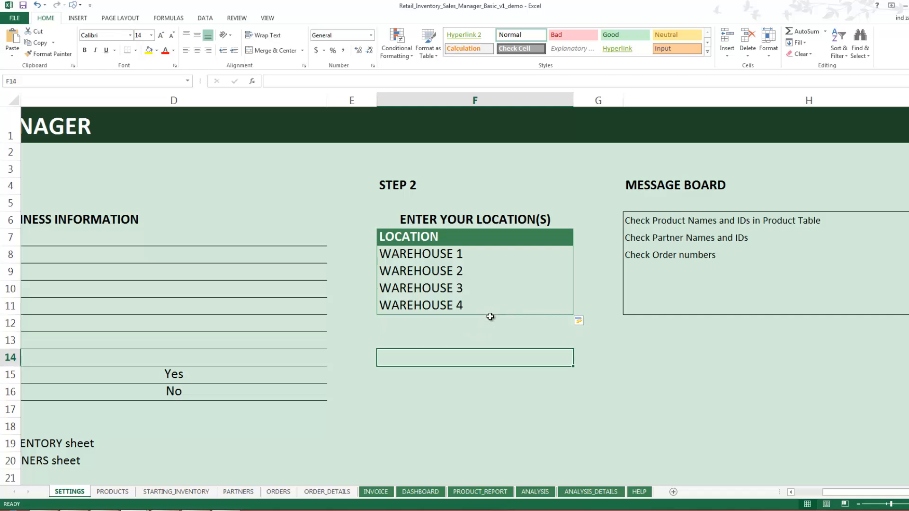
mouse_move(470, 273)
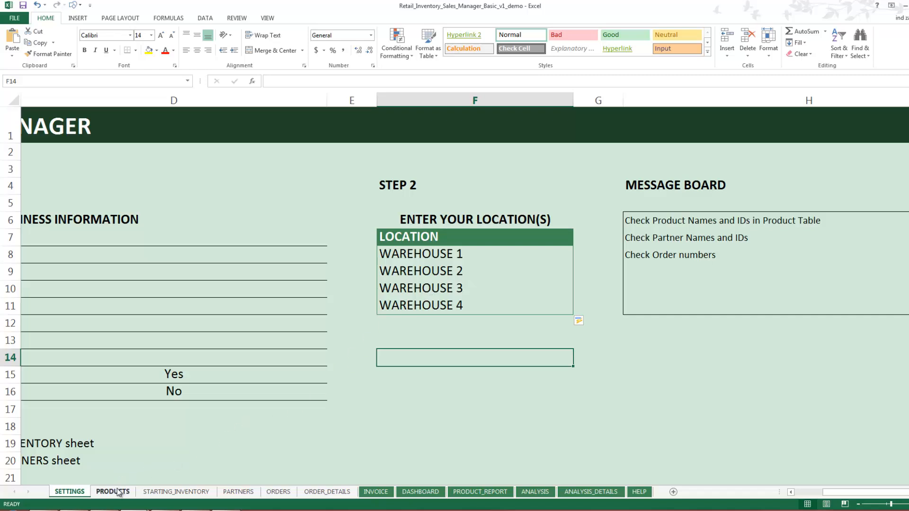
On the PRODUCTS sheet, enter ID 1 in A6 and PRODUCT A in B6
click(113, 491)
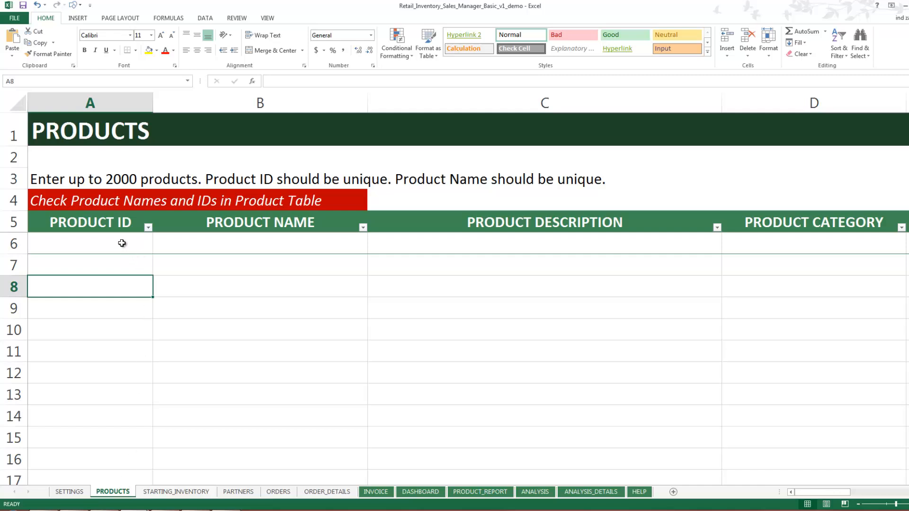
mouse_move(92, 246)
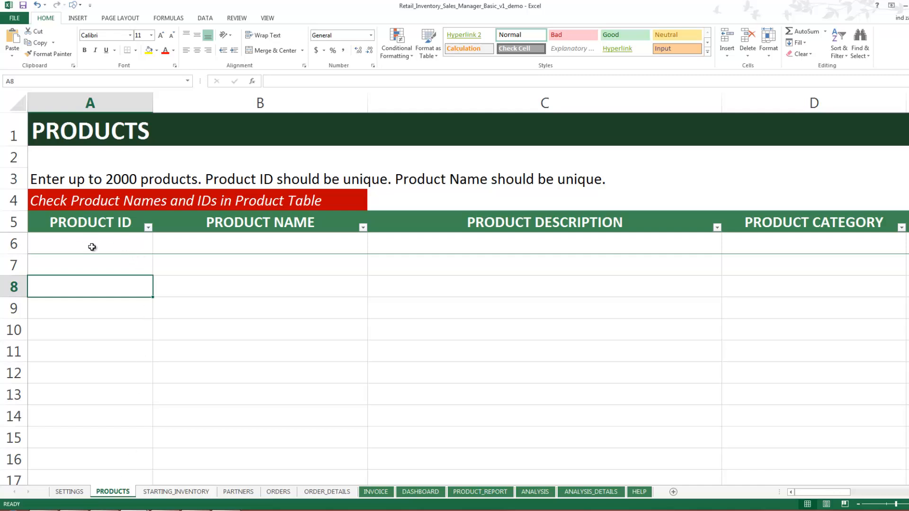
mouse_move(116, 234)
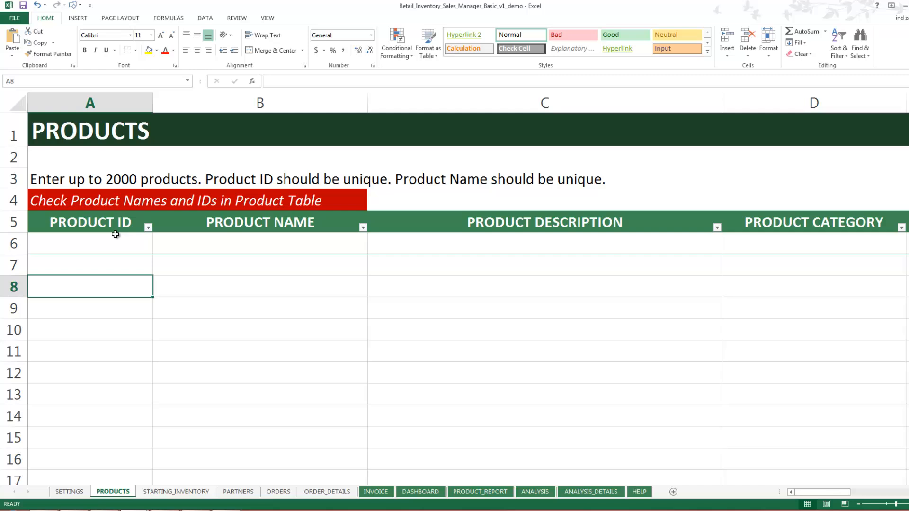
click(90, 243)
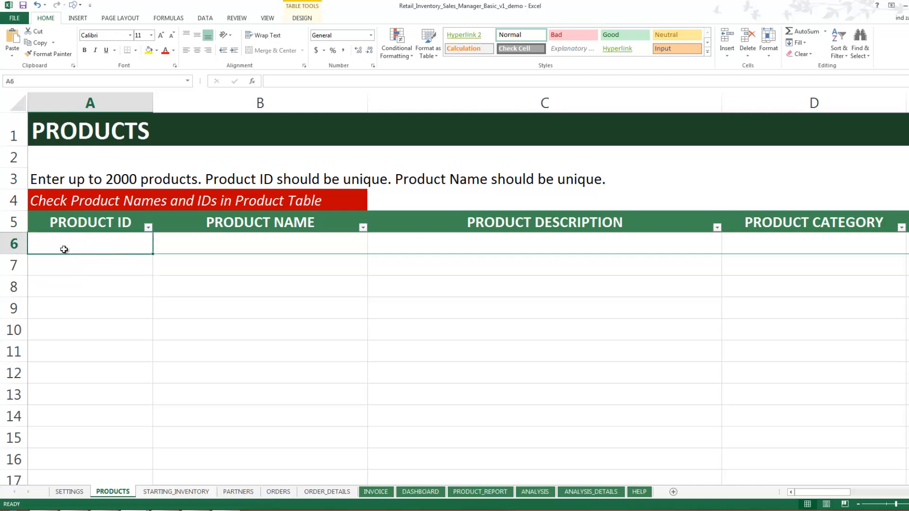
mouse_move(121, 269)
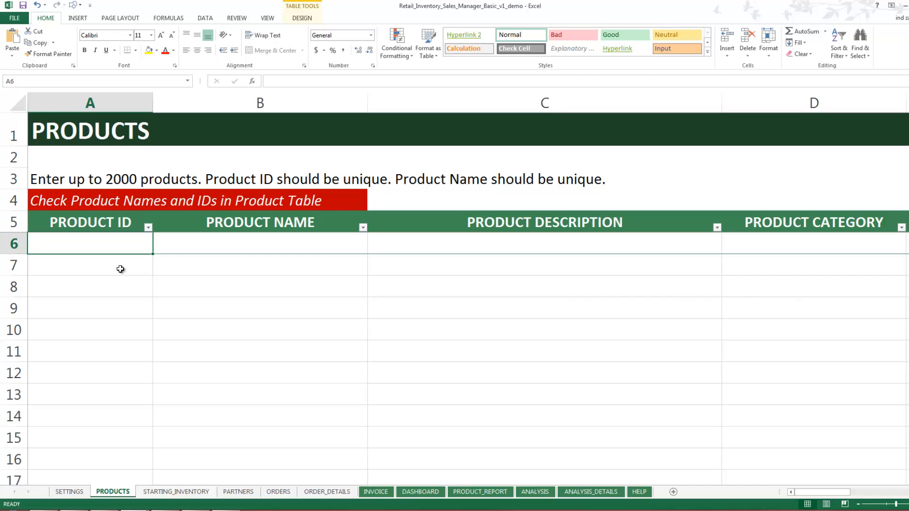
mouse_move(111, 243)
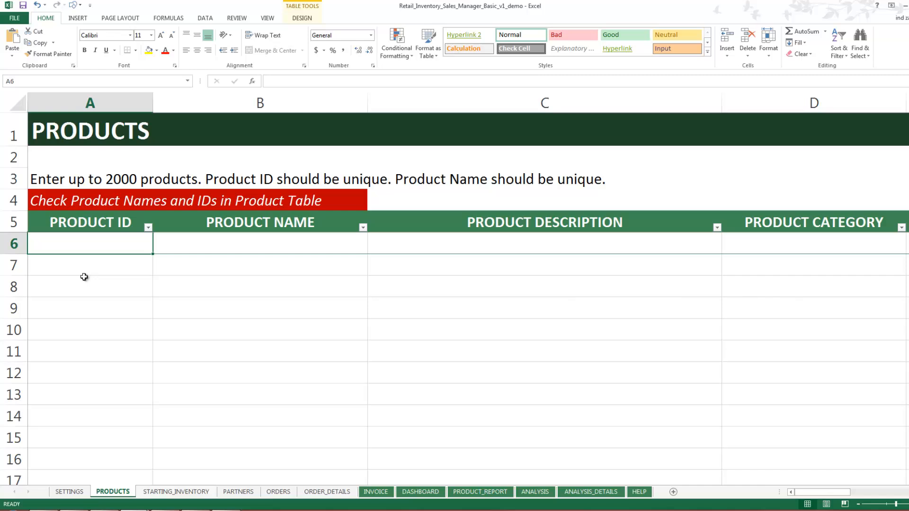
text(1)
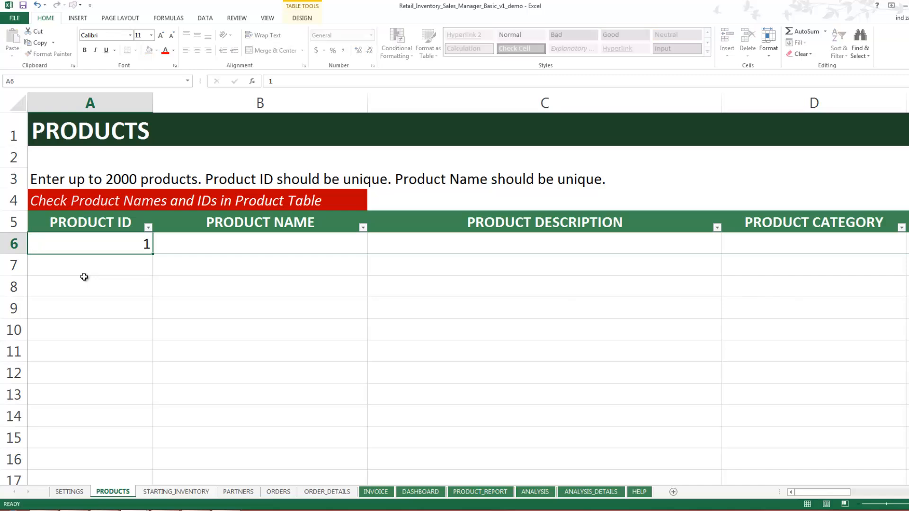
click(259, 243)
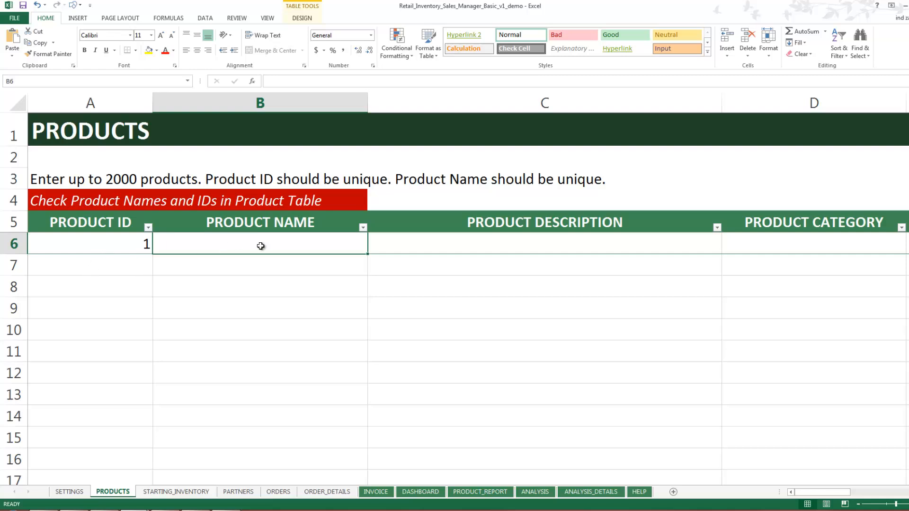
mouse_move(274, 249)
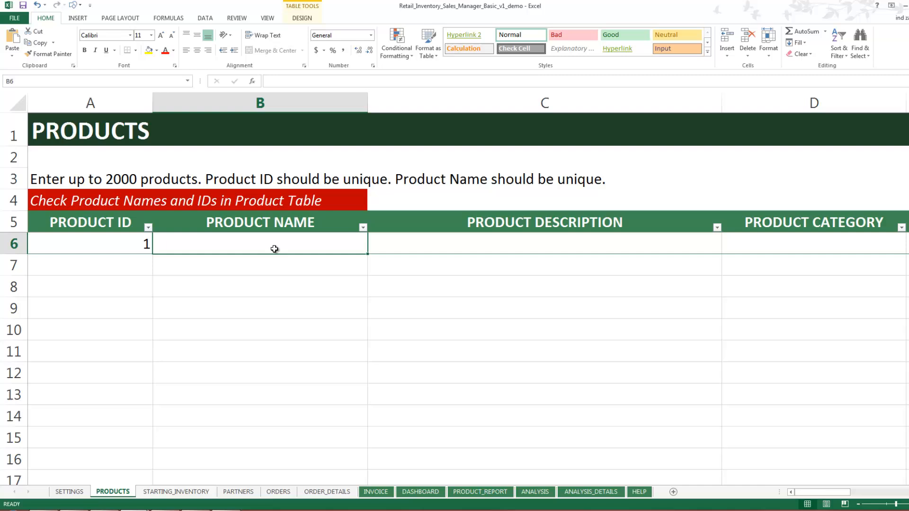
text(PRODUIC)
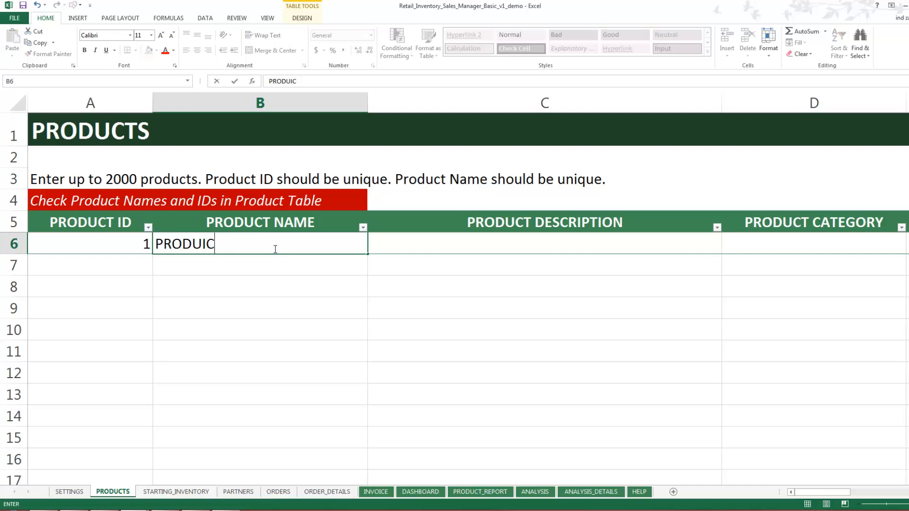
text(PRODUCT A)
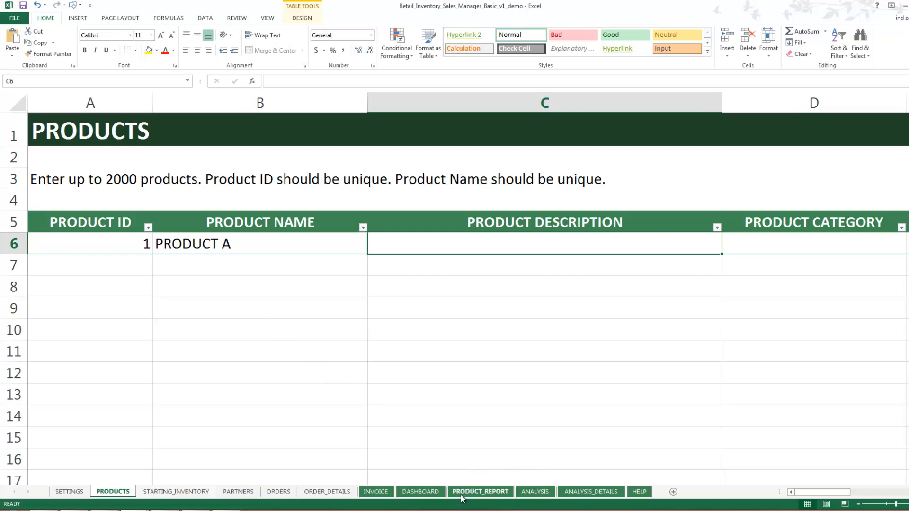
Switch to PRODUCT_REPORT to see PRODUCT A with ID 1 and zero inventory
click(480, 491)
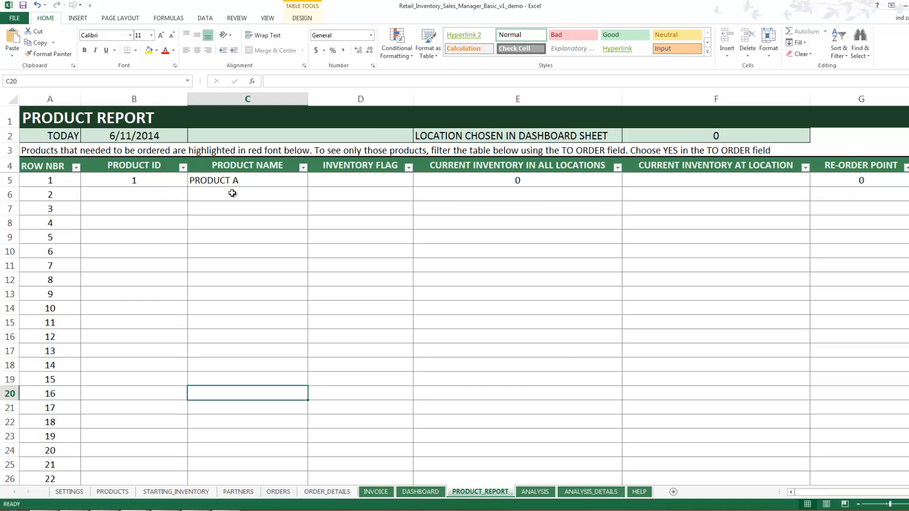
mouse_move(219, 190)
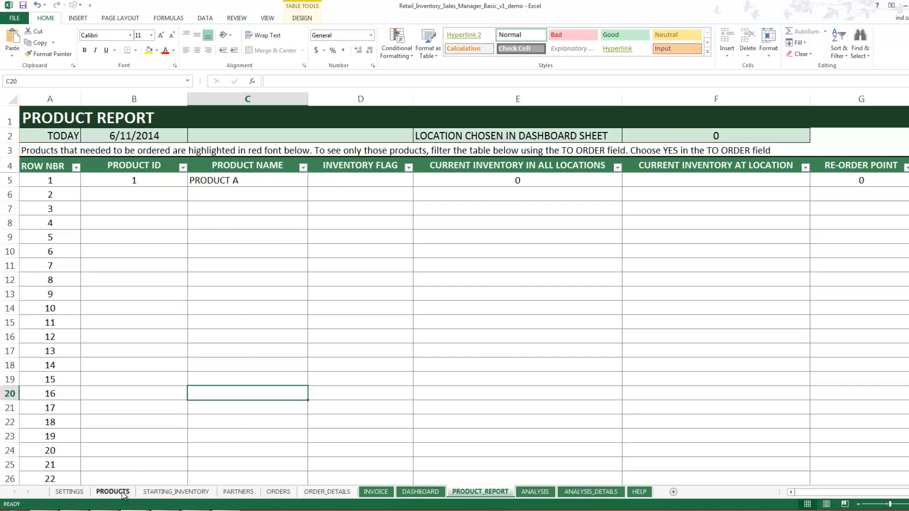
Back on PRODUCTS, enter ID 2 in A7 and PRODUCT B in B7
click(113, 492)
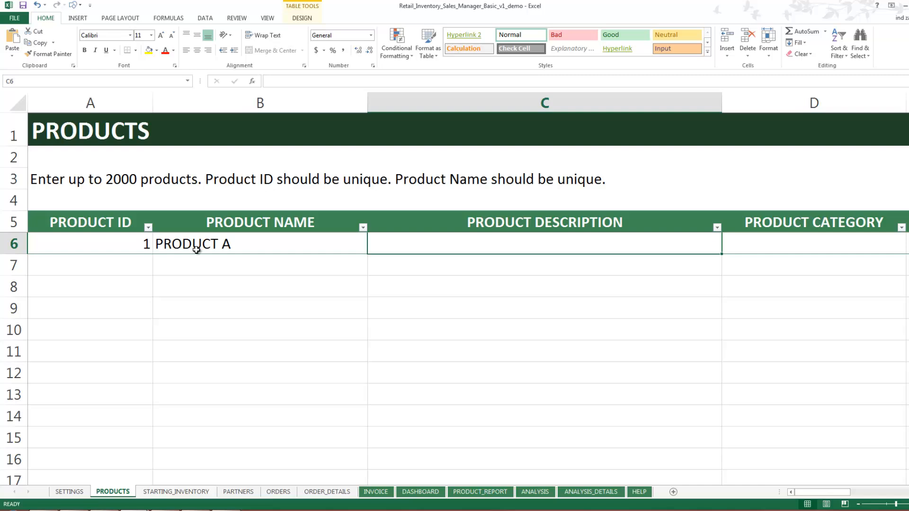
mouse_move(127, 245)
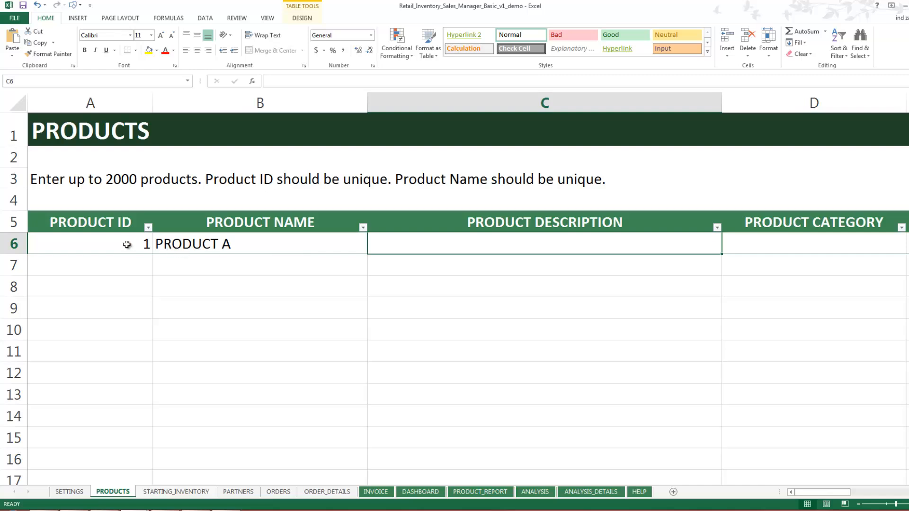
click(90, 243)
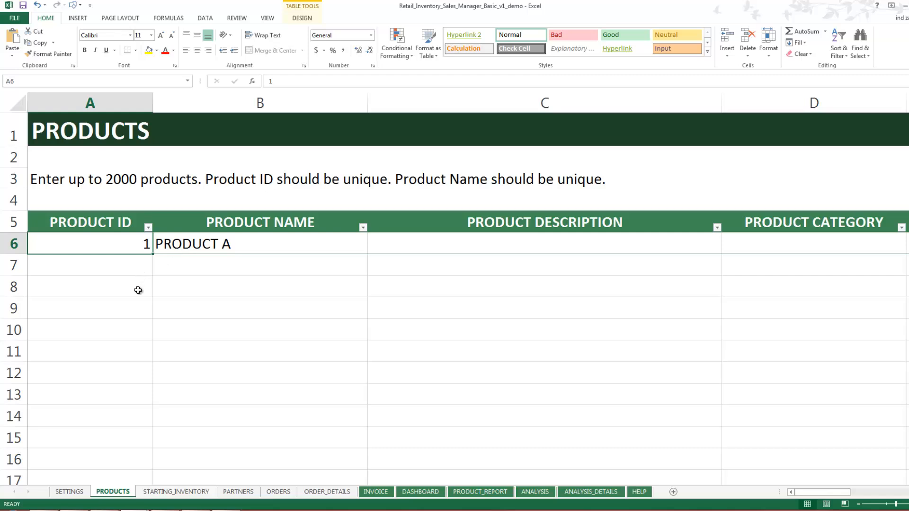
mouse_move(121, 254)
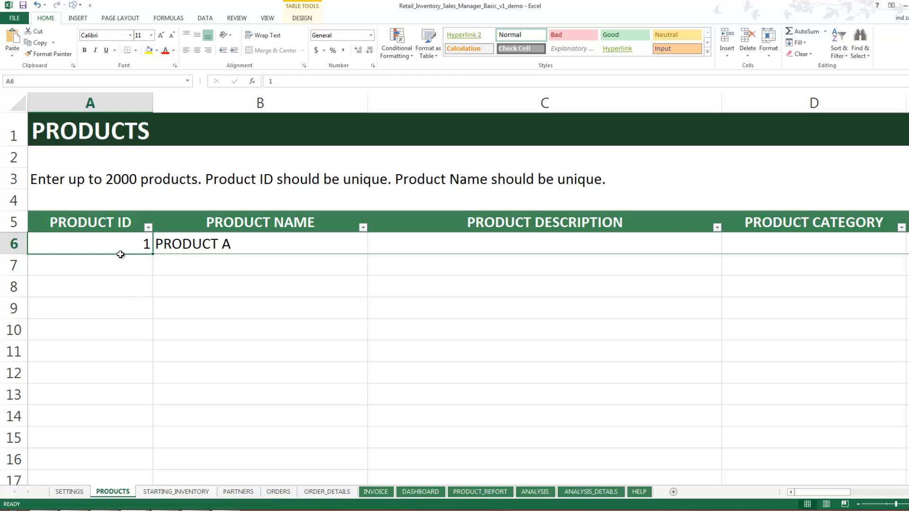
mouse_move(120, 261)
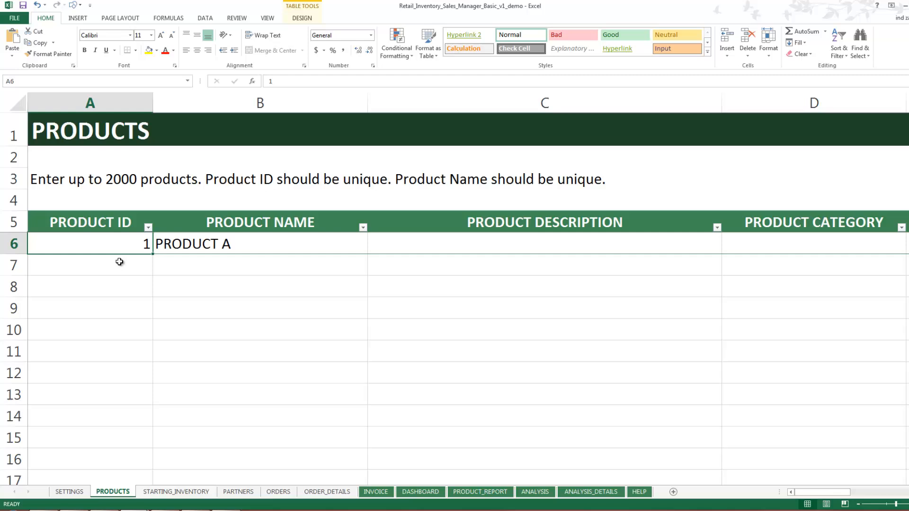
click(90, 264)
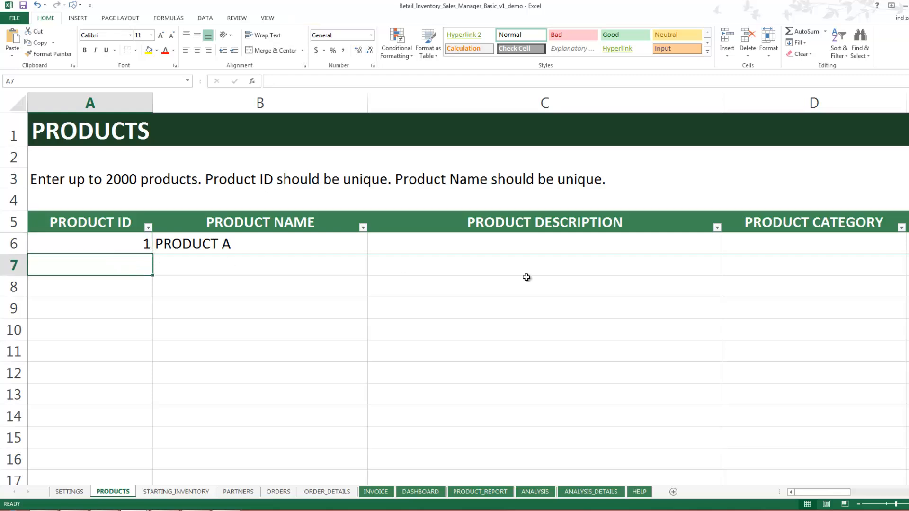
text(2)
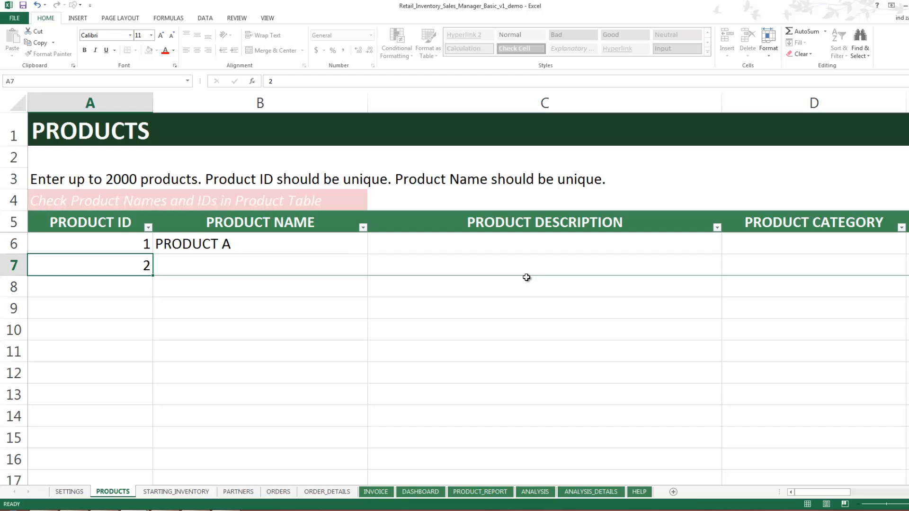
click(260, 265)
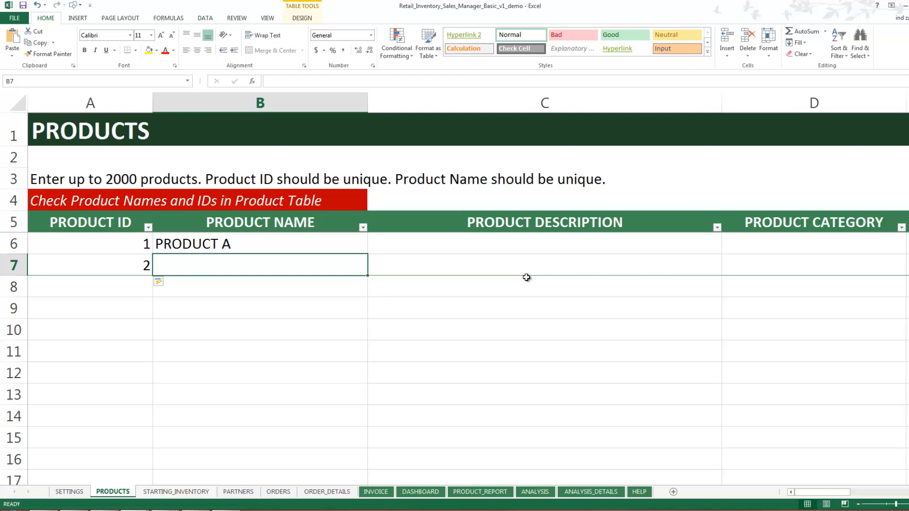
mouse_move(150, 278)
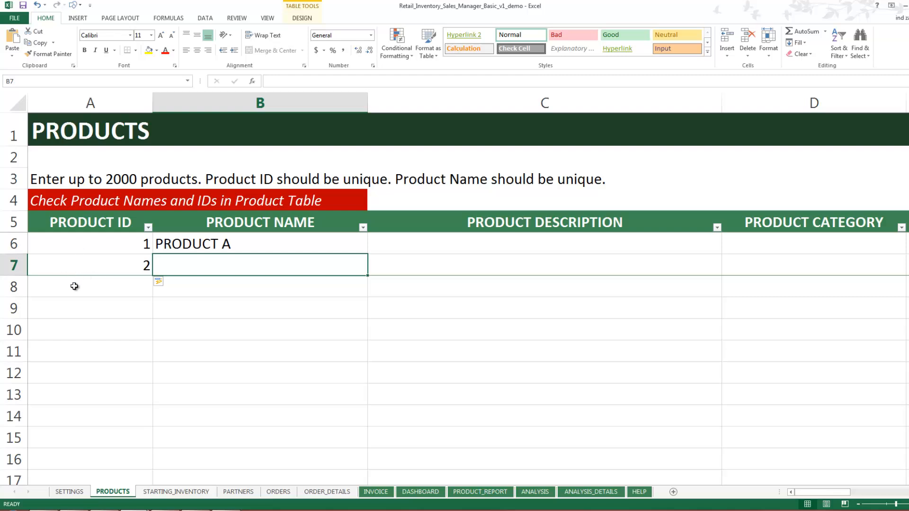
mouse_move(77, 288)
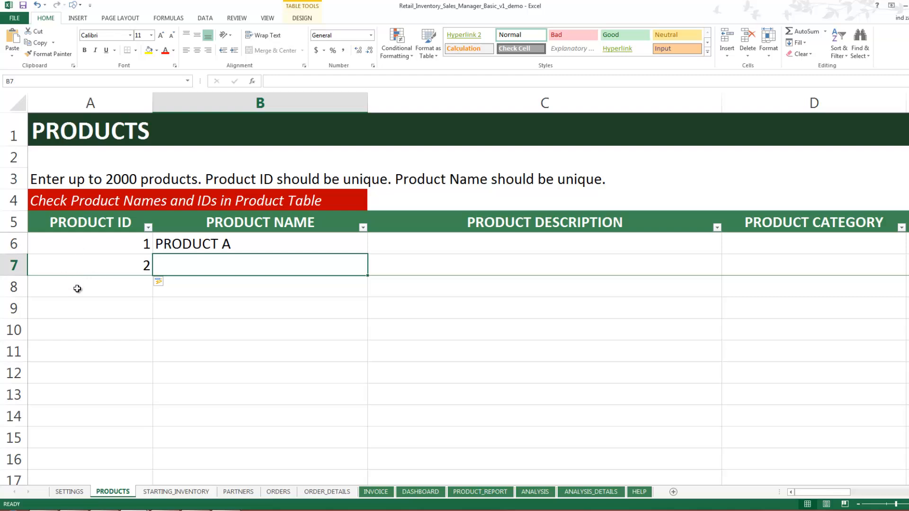
text(PRODUCT A)
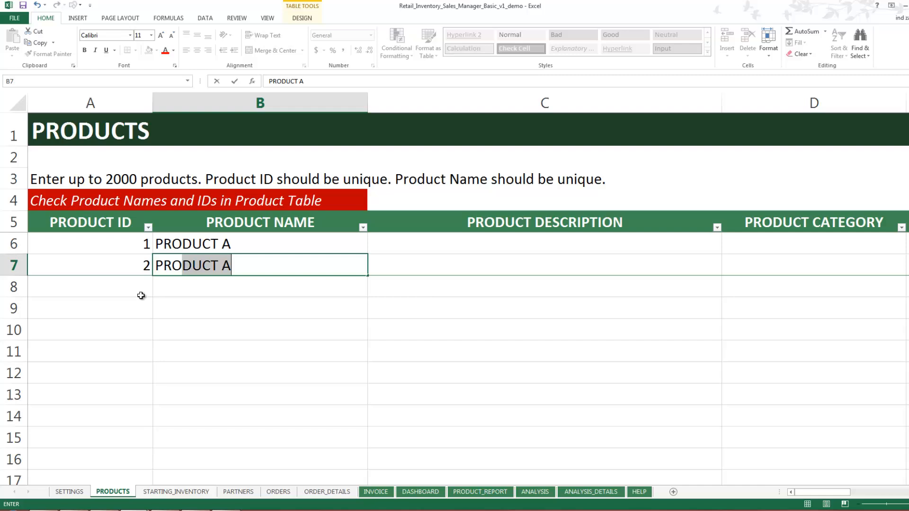
text(PRODUCT B)
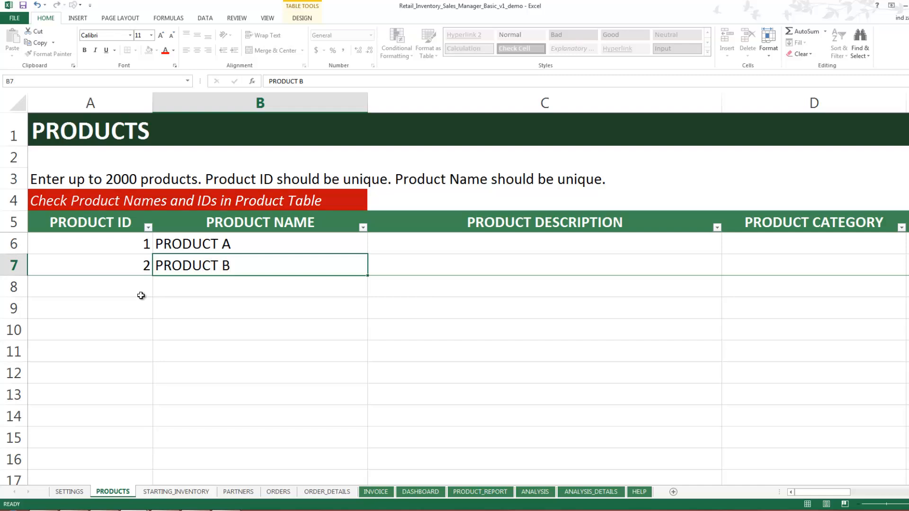
click(543, 265)
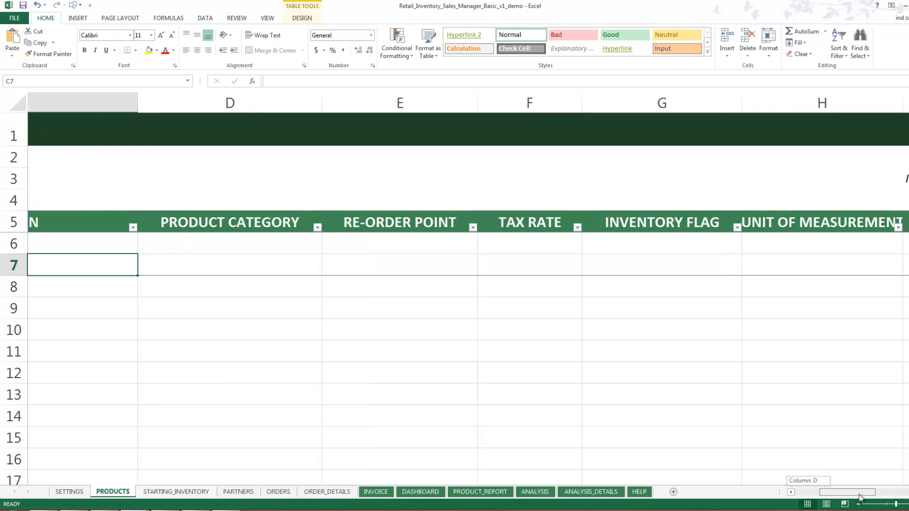
scroll(right, 3)
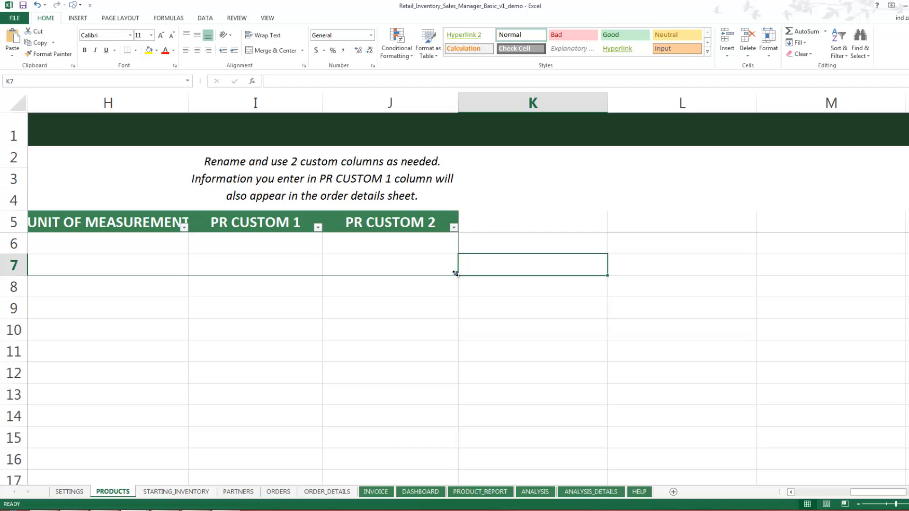
drag(455, 273, 457, 292)
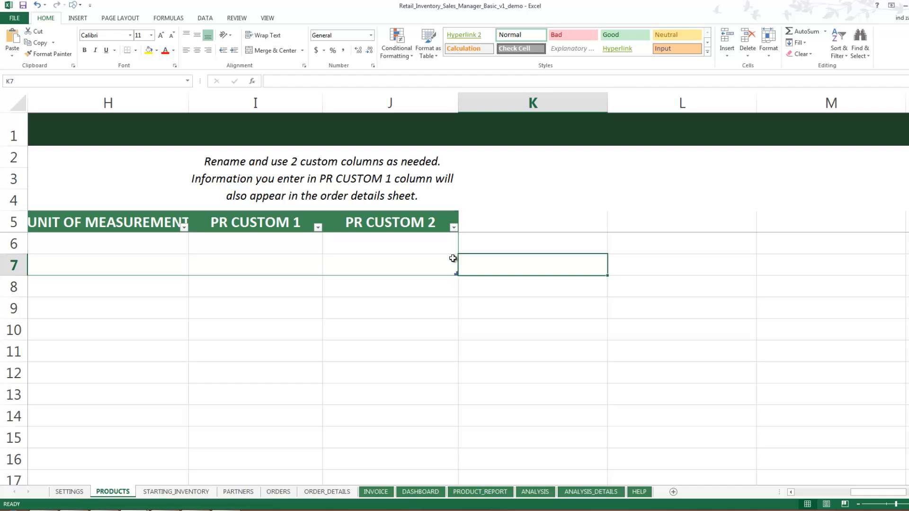
mouse_move(354, 266)
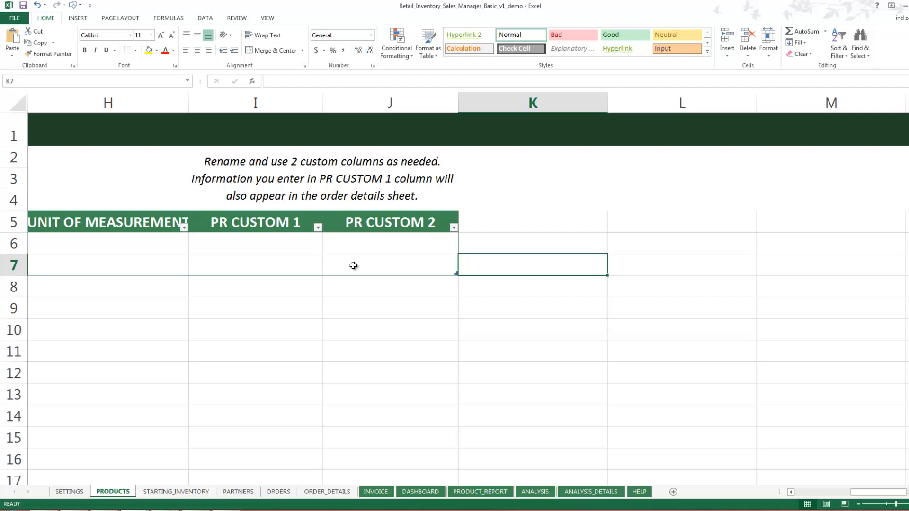
mouse_move(459, 272)
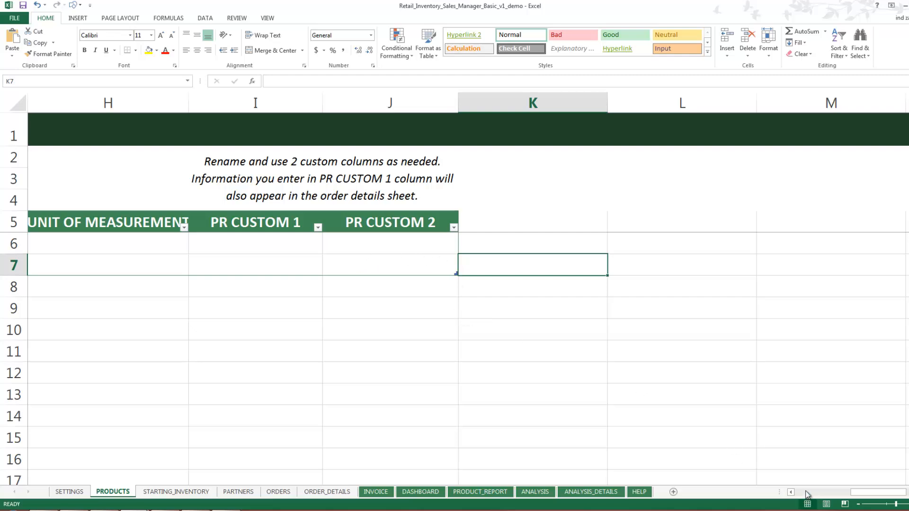
scroll(left, 3)
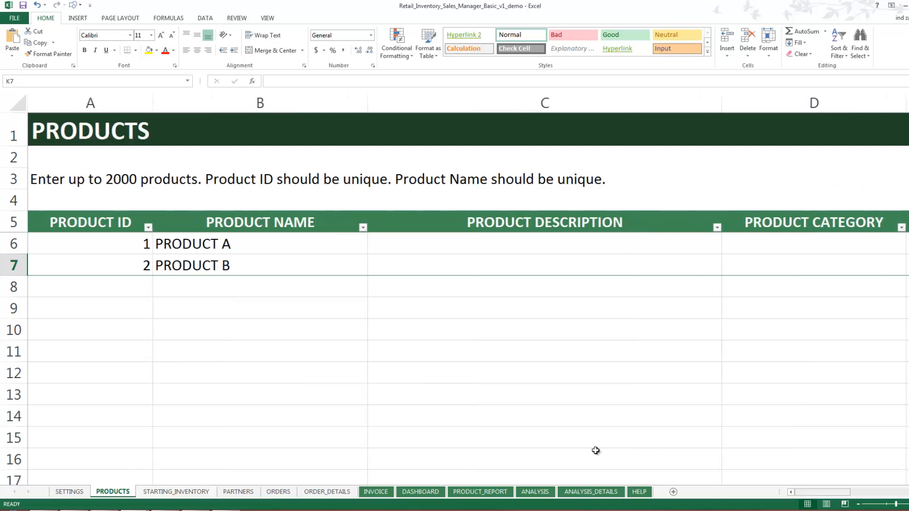
Type product ID 3 in row 9, glance at PRODUCT_REPORT, then return to PRODUCTS
click(90, 286)
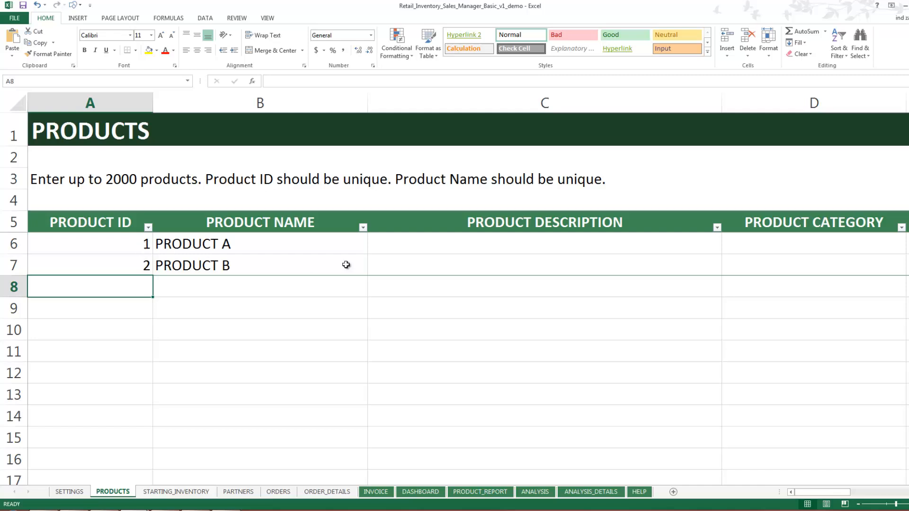
mouse_move(113, 290)
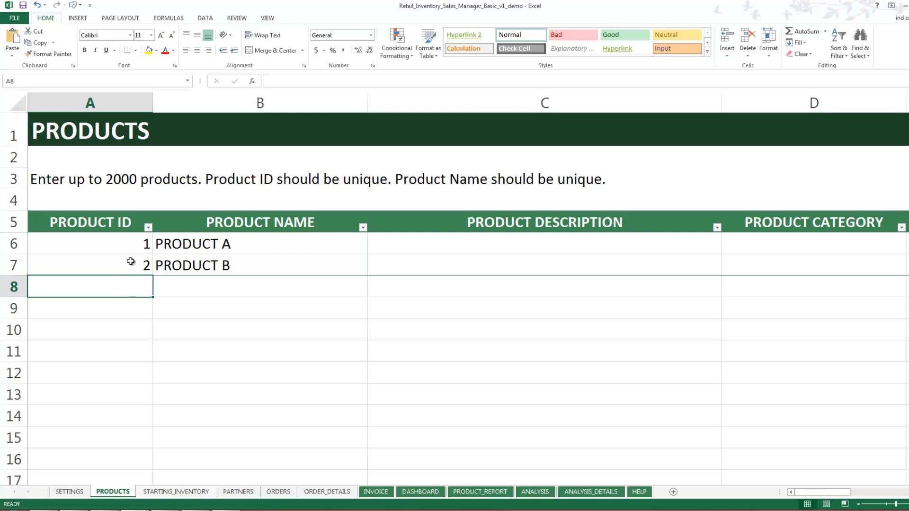
mouse_move(130, 304)
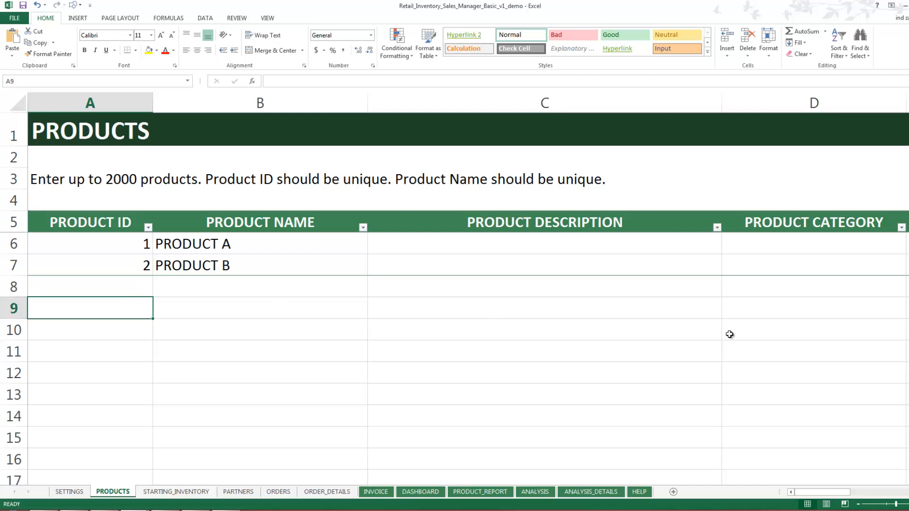
text(3)
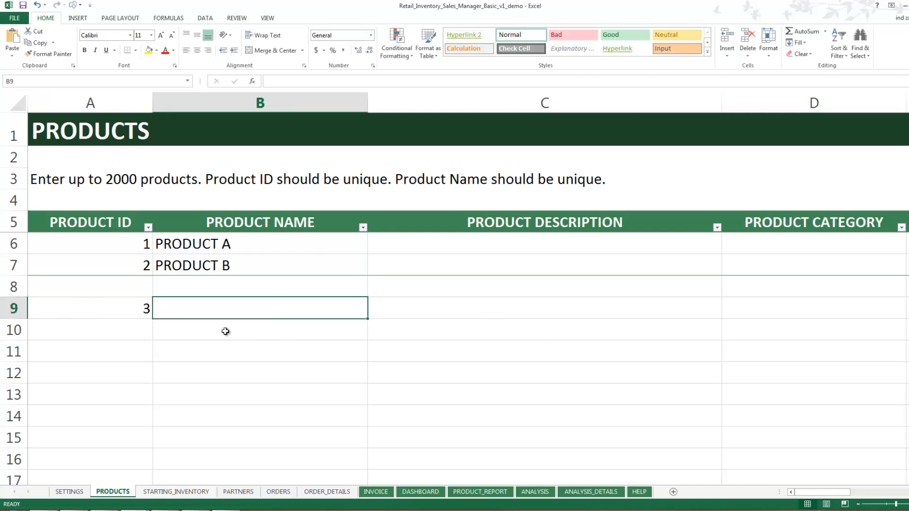
mouse_move(143, 298)
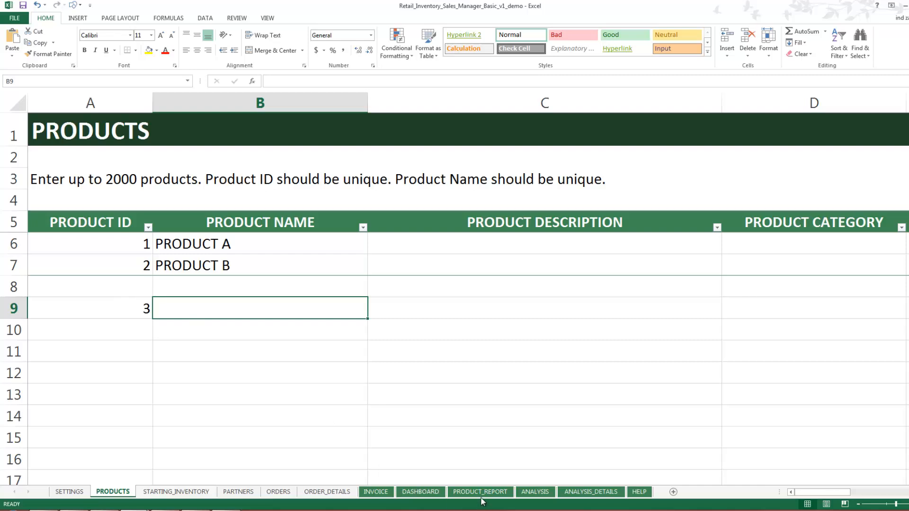
click(480, 492)
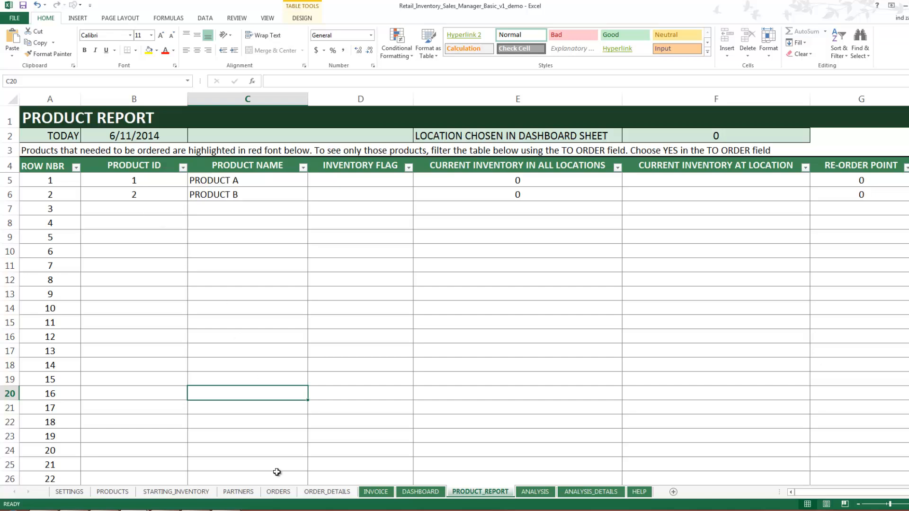
click(112, 492)
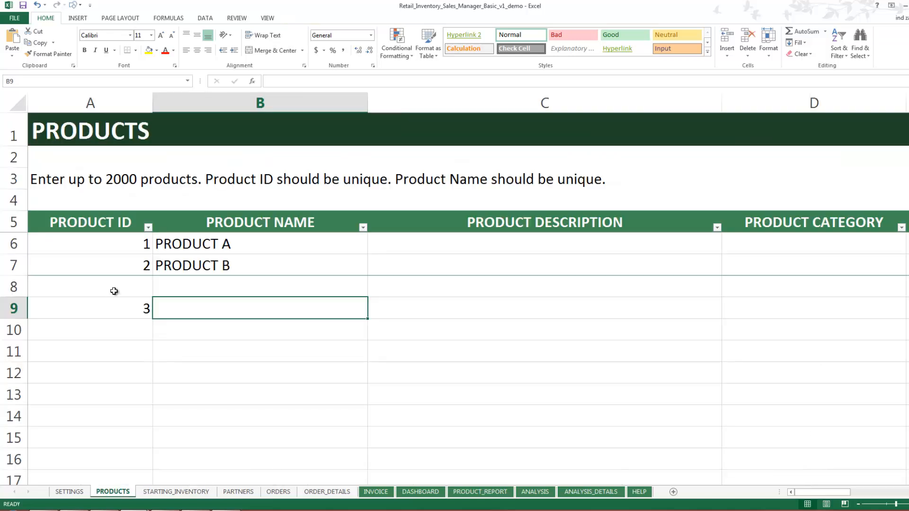
Move ID 3 from row 9 up to A8, name it PRODUCT C, then go to SETTINGS
click(90, 307)
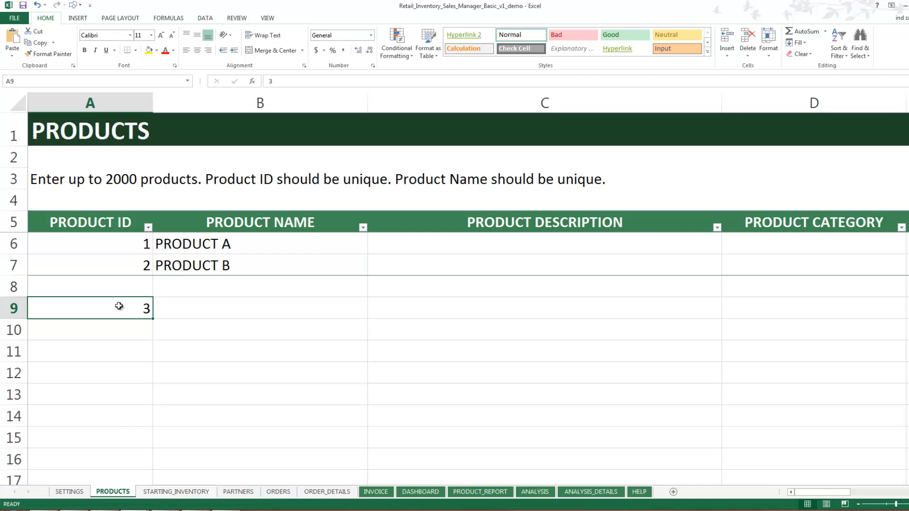
key(Delete)
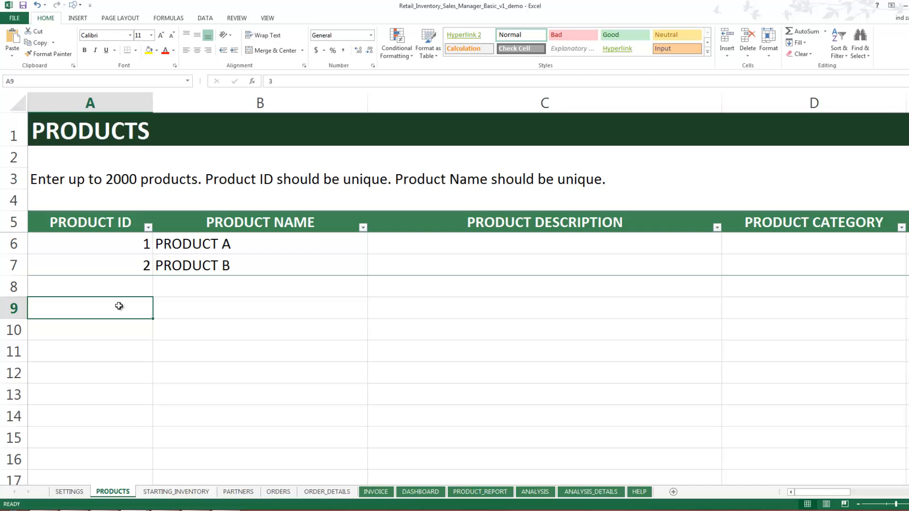
text(3)
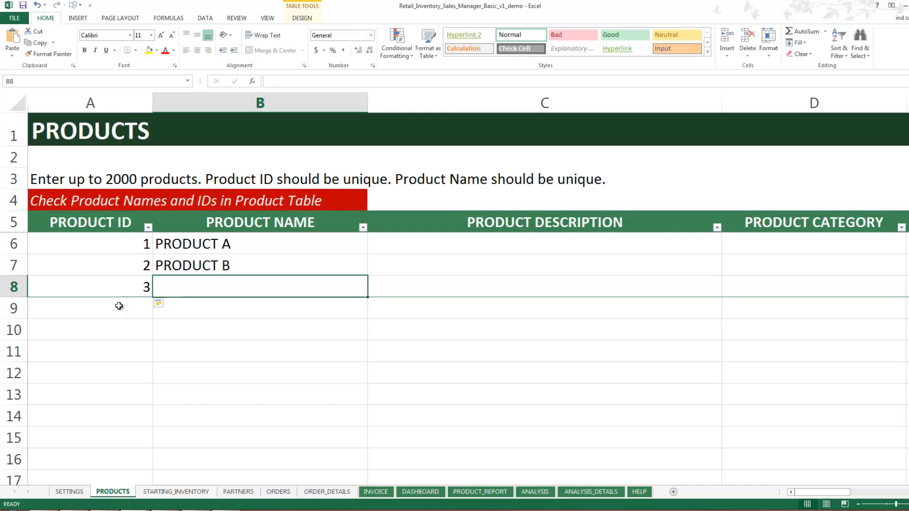
text(PRODU)
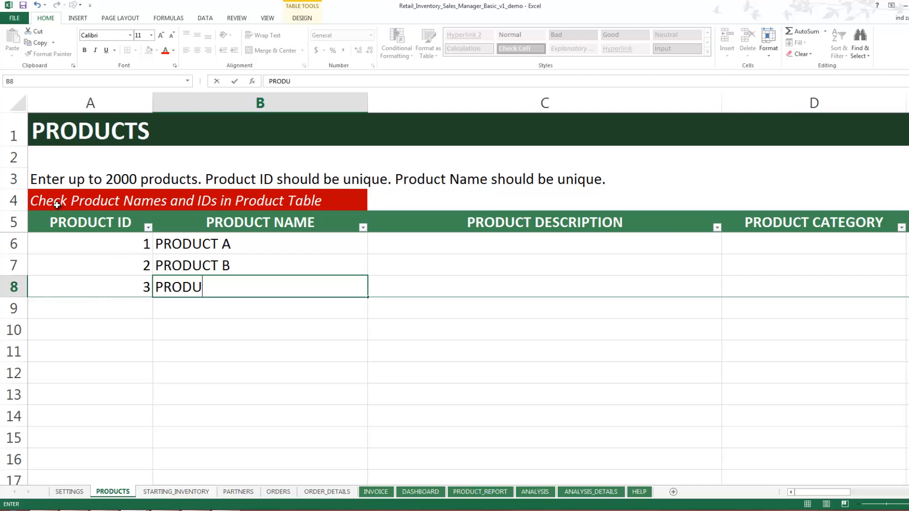
key(Backspace)
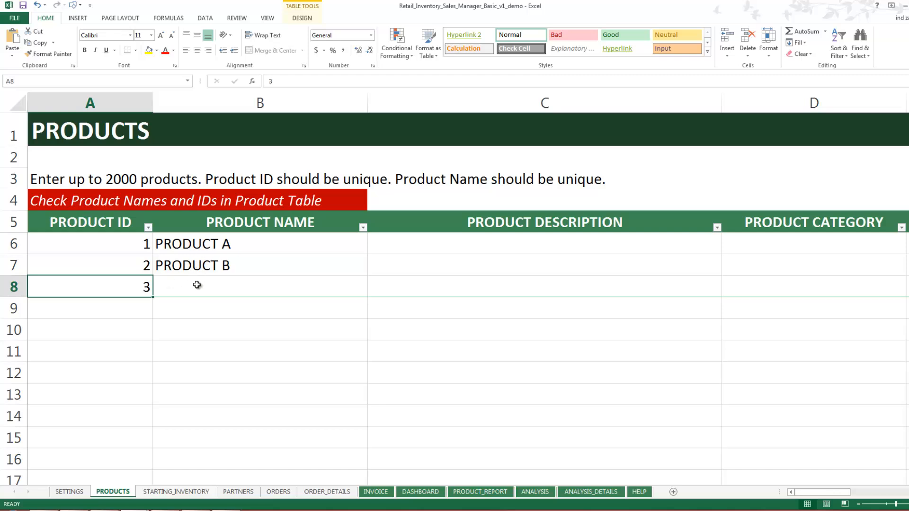
click(260, 286)
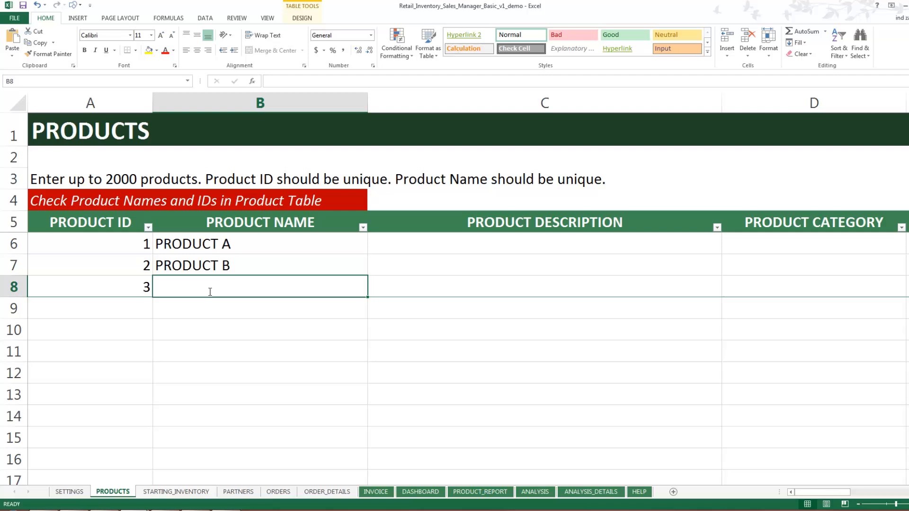
text(PRODUCT C)
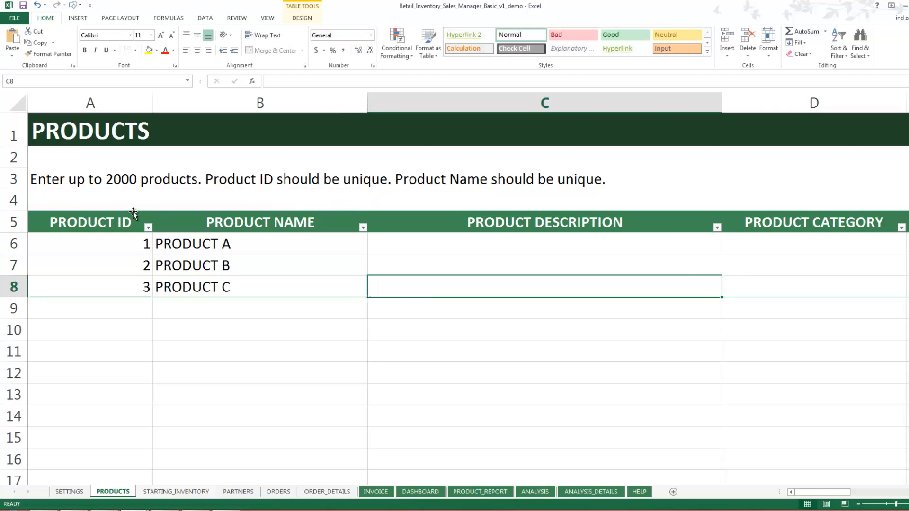
mouse_move(152, 256)
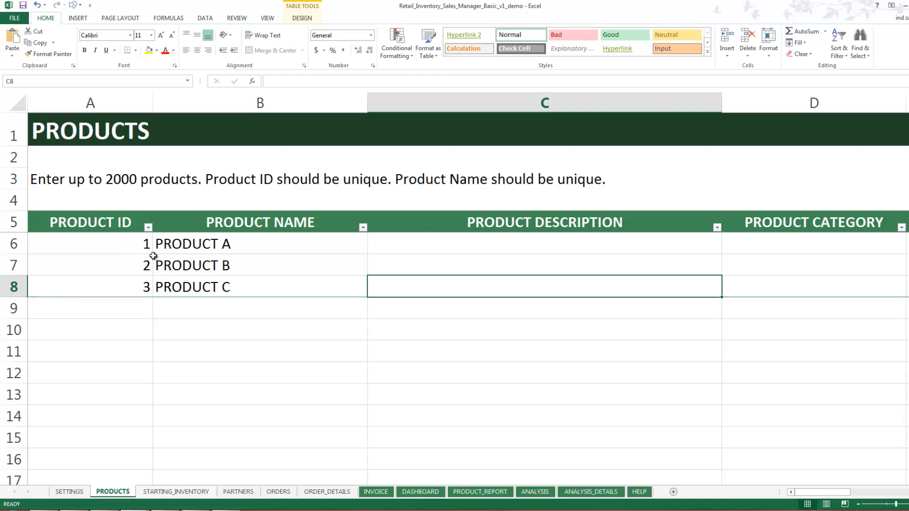
mouse_move(109, 207)
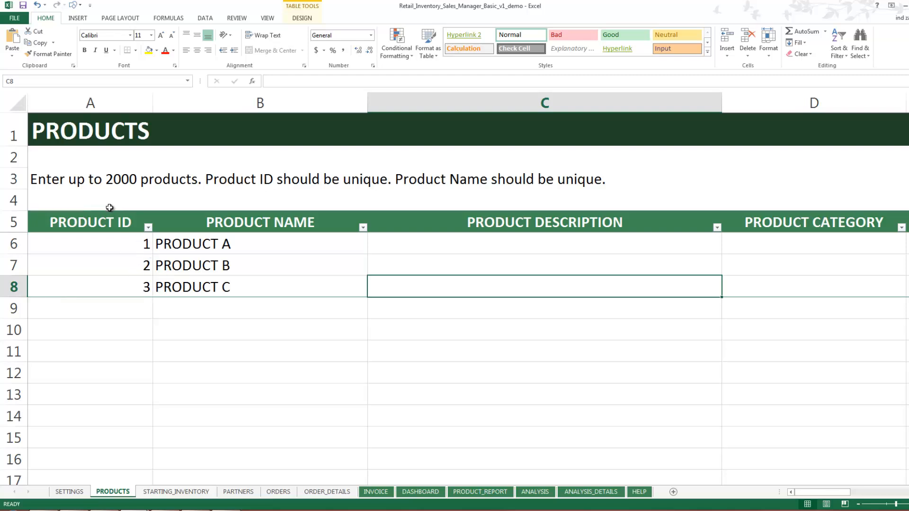
mouse_move(79, 495)
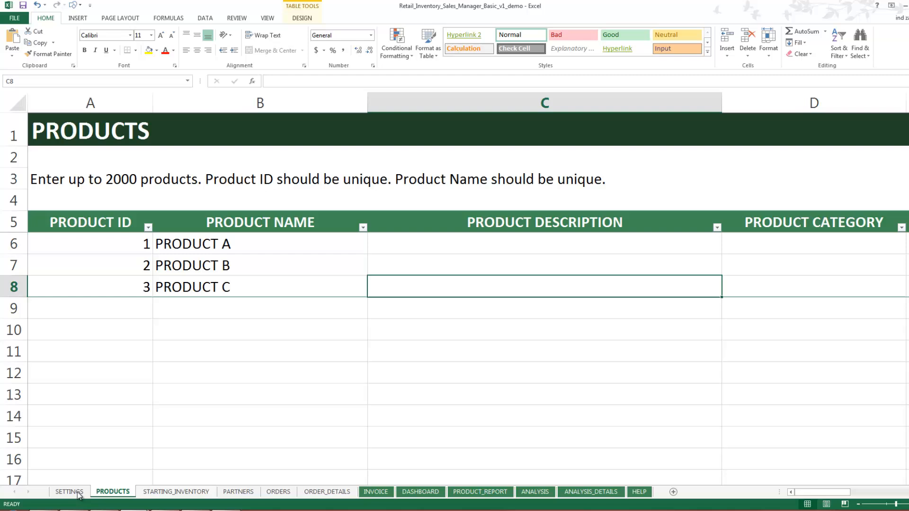
click(68, 492)
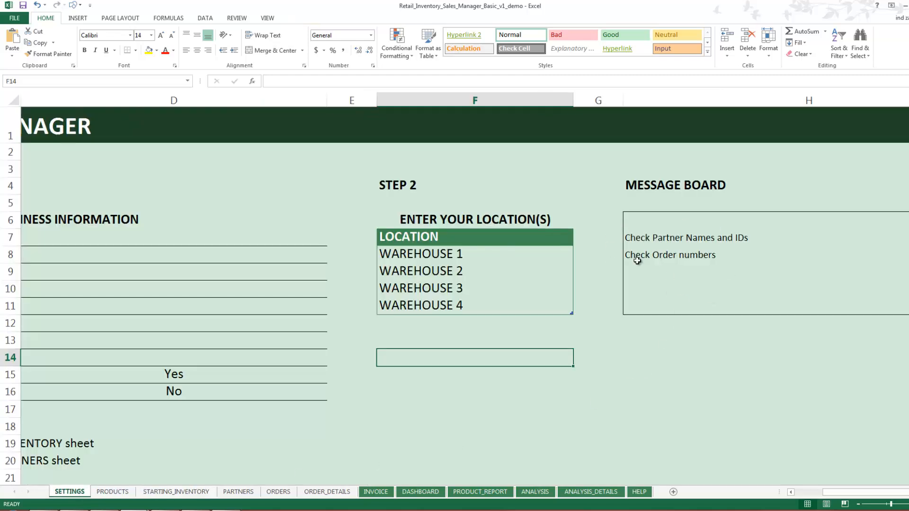
mouse_move(645, 270)
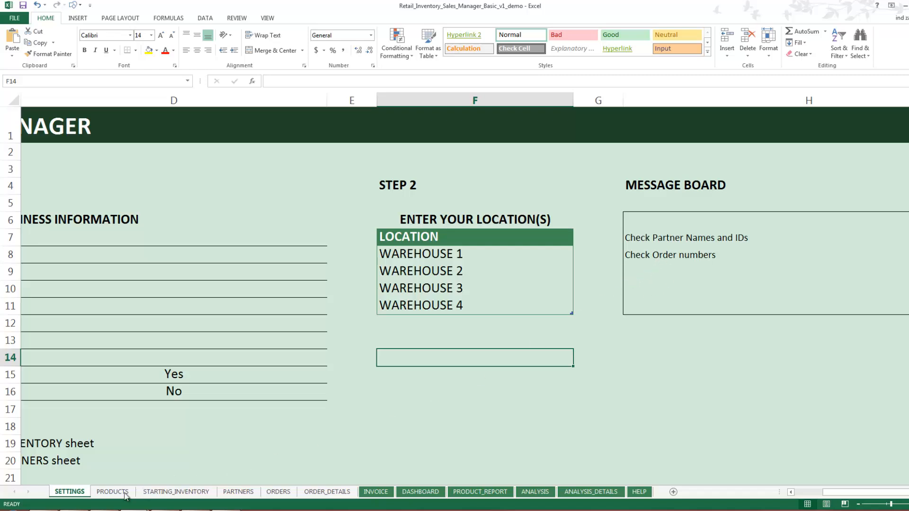
Go via PRODUCTS to PRODUCT_REPORT, now listing PRODUCT A, B and C with IDs 1–3
click(113, 492)
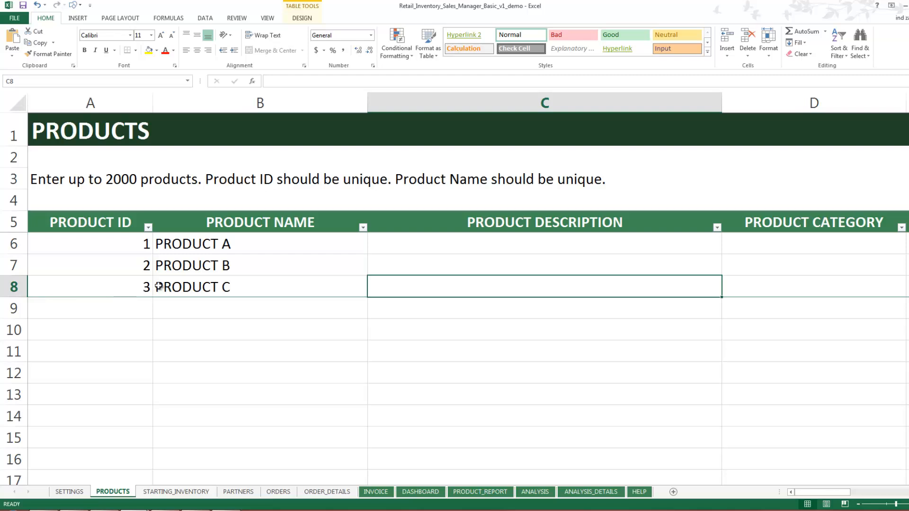
click(480, 492)
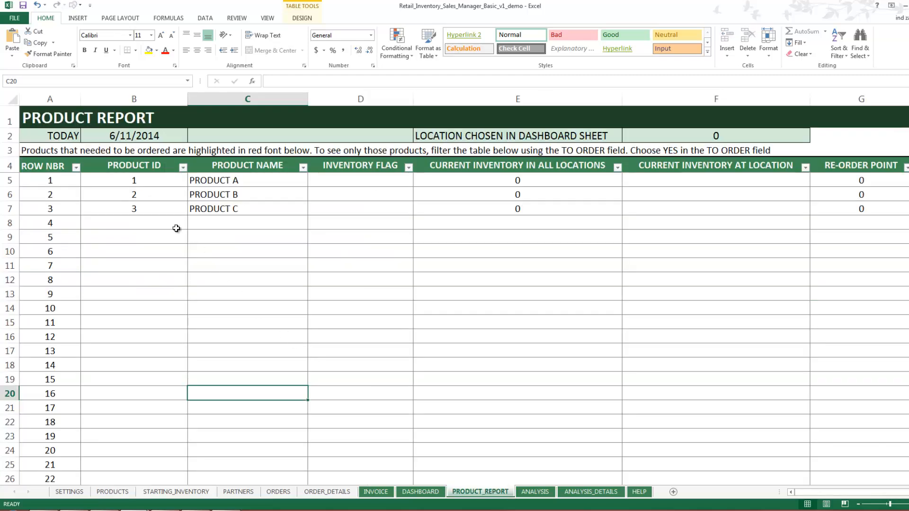
mouse_move(217, 232)
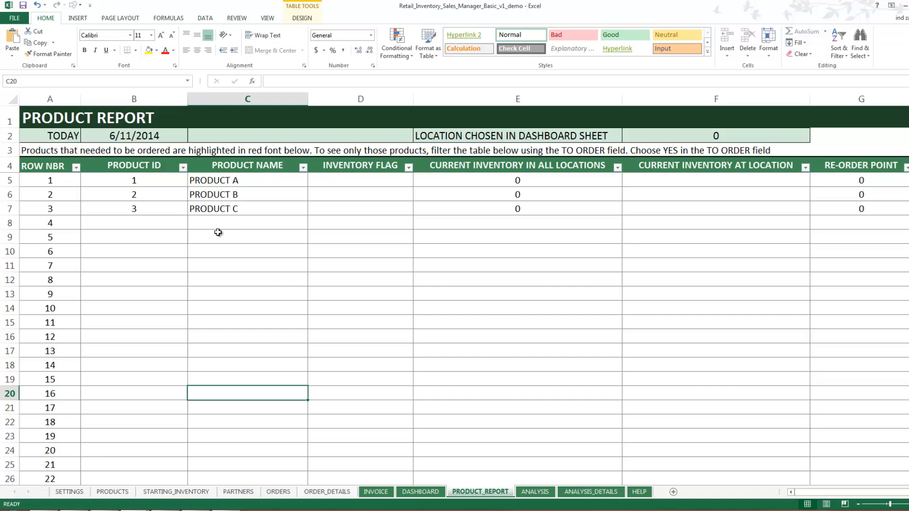
mouse_move(120, 502)
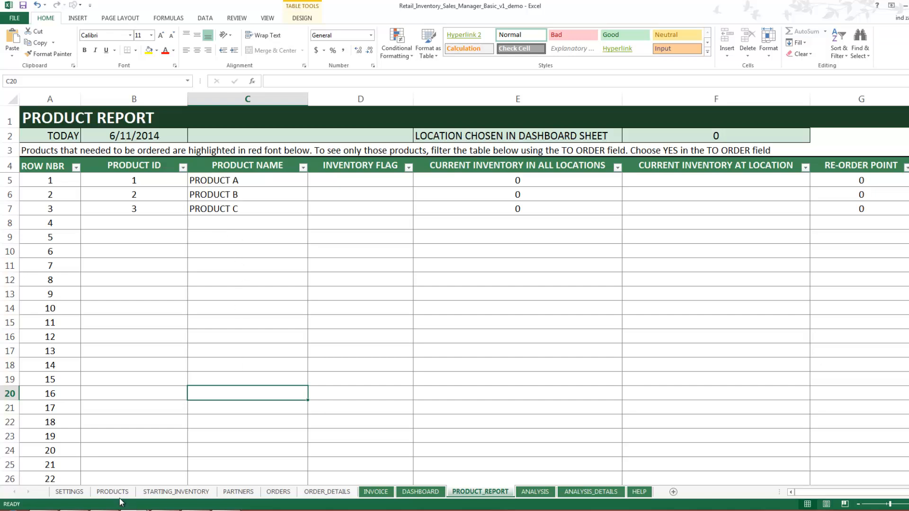
Return to PRODUCTS and inspect cells A7, A10 and A8 of the product table
click(112, 492)
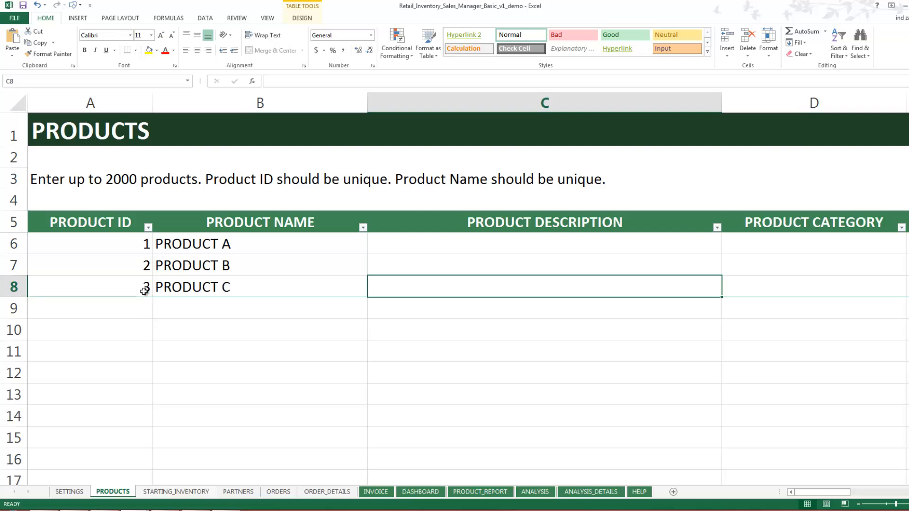
mouse_move(121, 267)
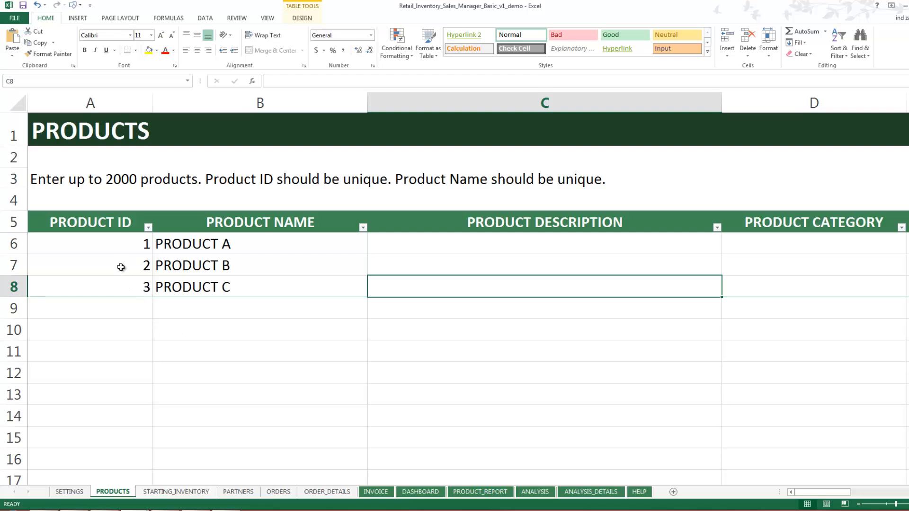
click(90, 266)
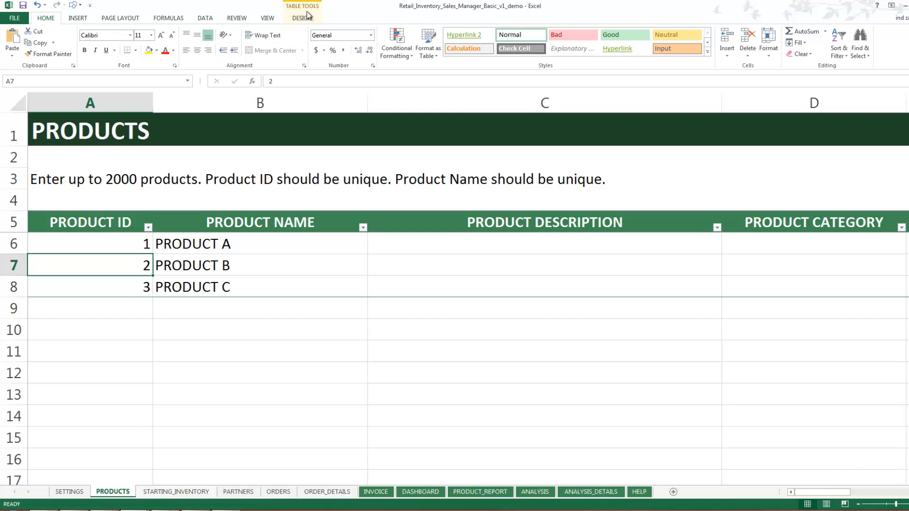
mouse_move(315, 15)
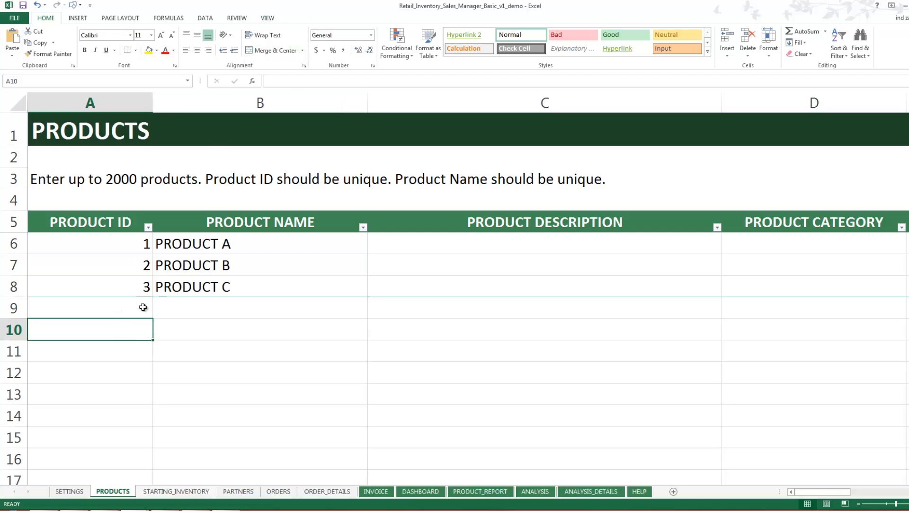
click(90, 286)
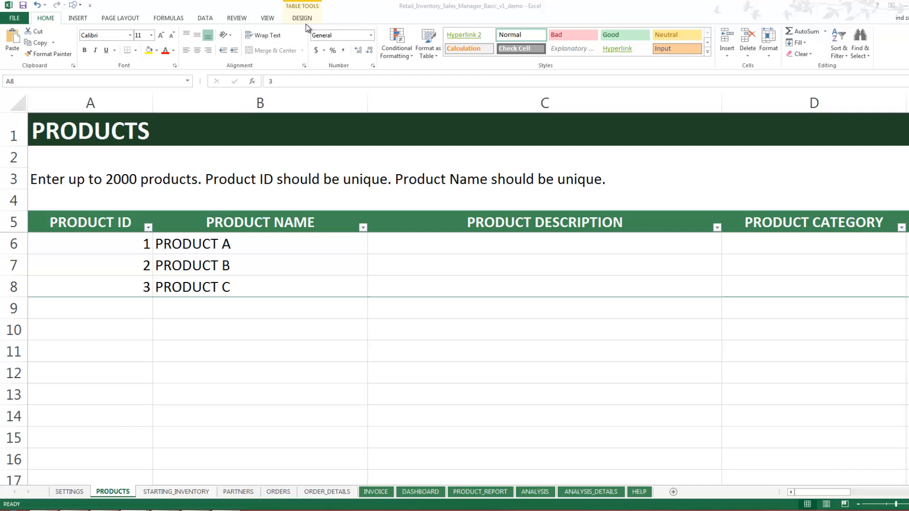
mouse_move(194, 292)
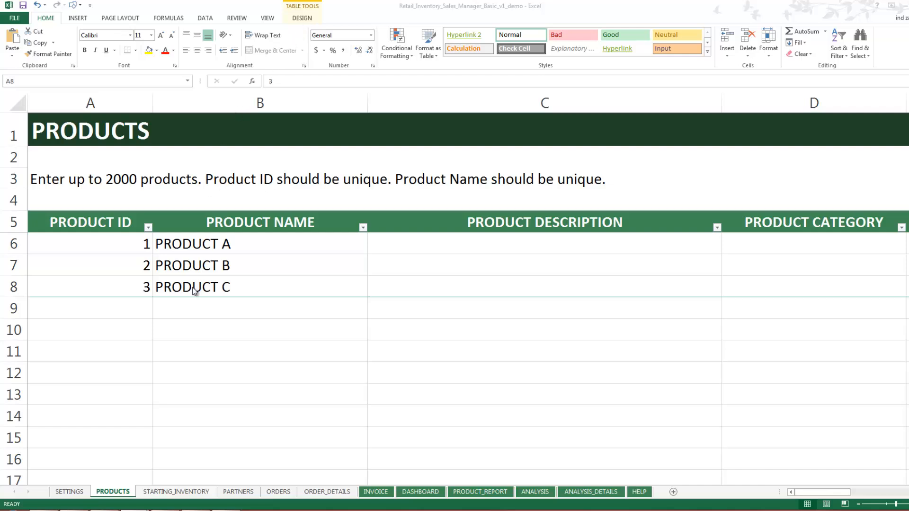
mouse_move(151, 315)
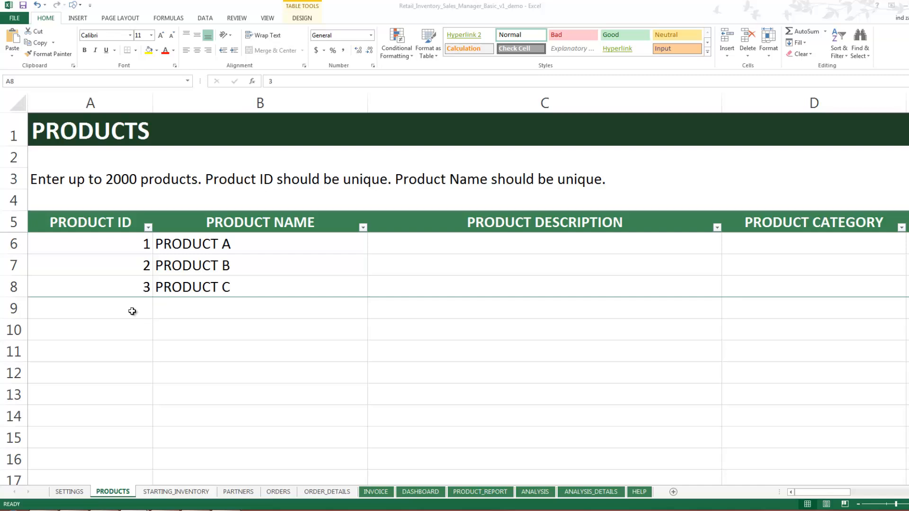
click(90, 287)
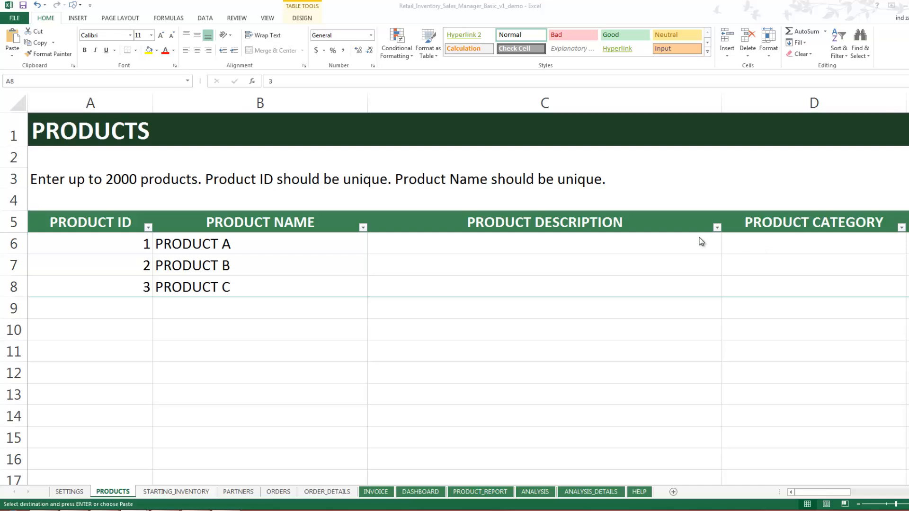
mouse_move(137, 348)
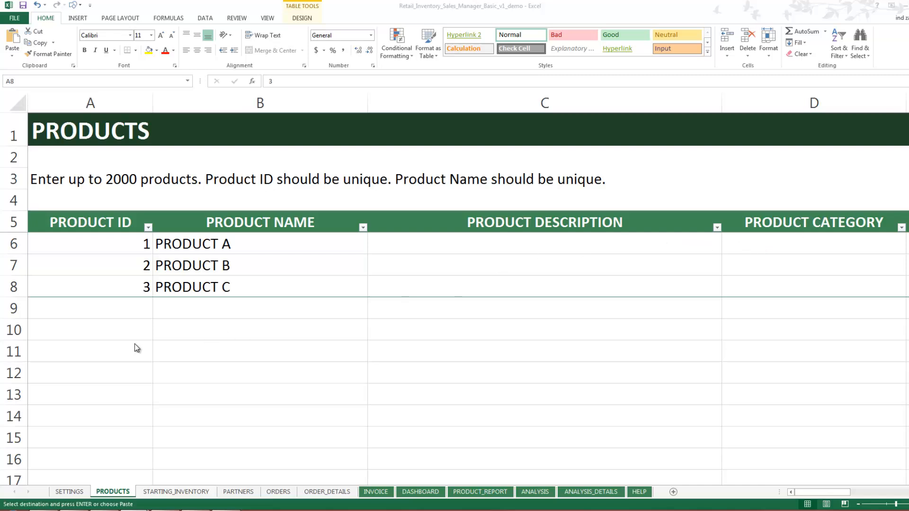
Paste the four copied camera products into A6 as plain values
right_click(90, 244)
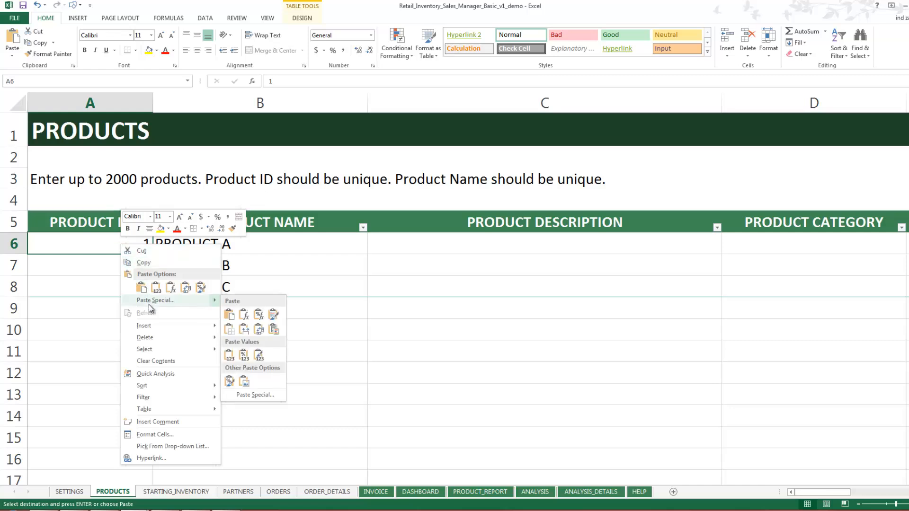
mouse_move(156, 288)
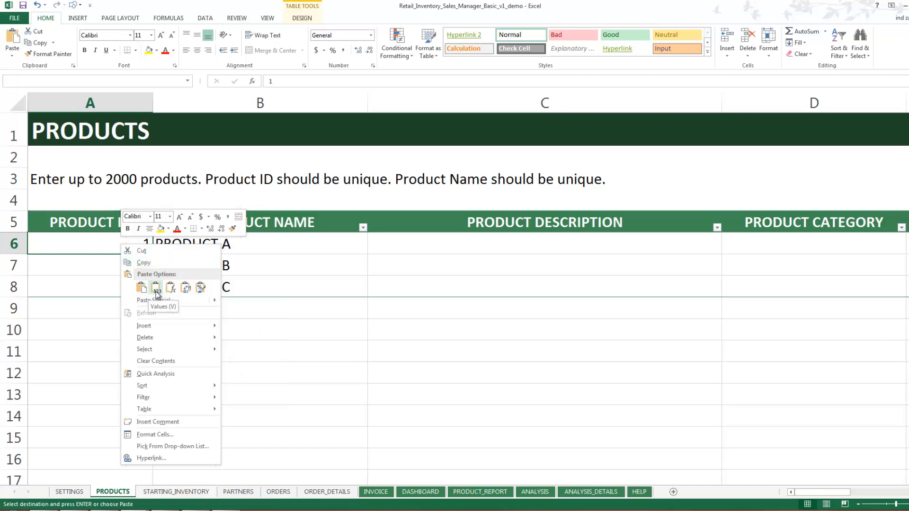
click(156, 287)
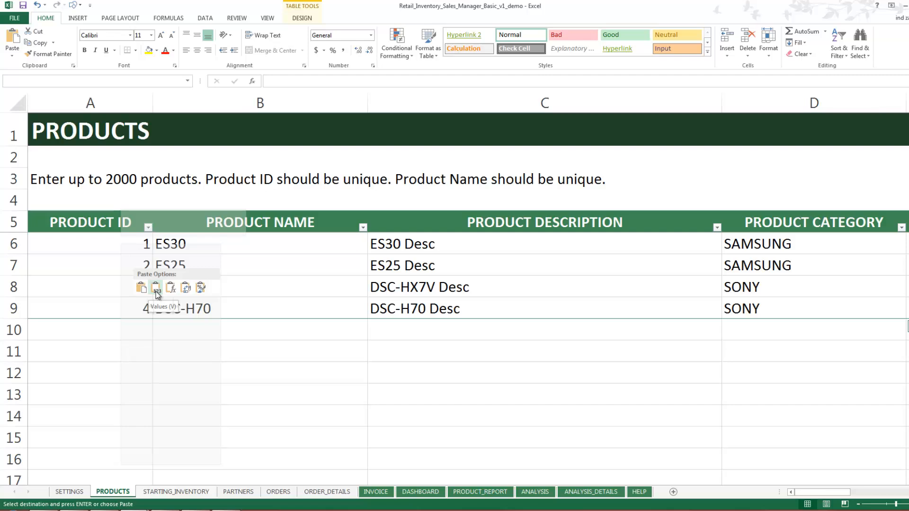
click(156, 288)
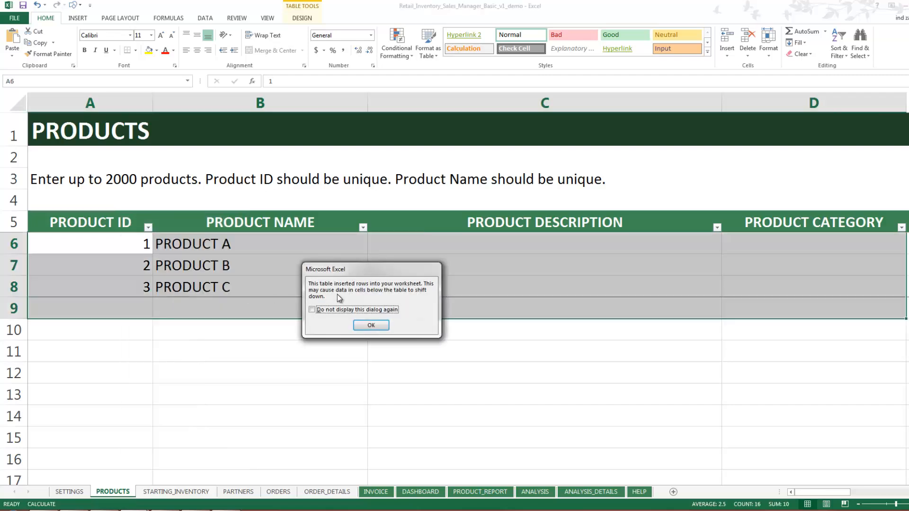
Drag the inserted-rows warning aside, dismiss it with OK, and deselect the rows
drag(325, 269, 377, 326)
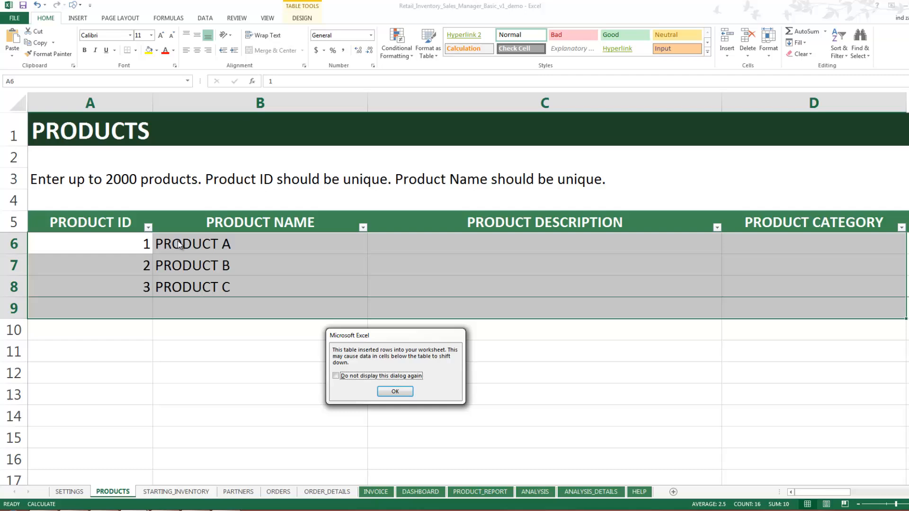
mouse_move(107, 293)
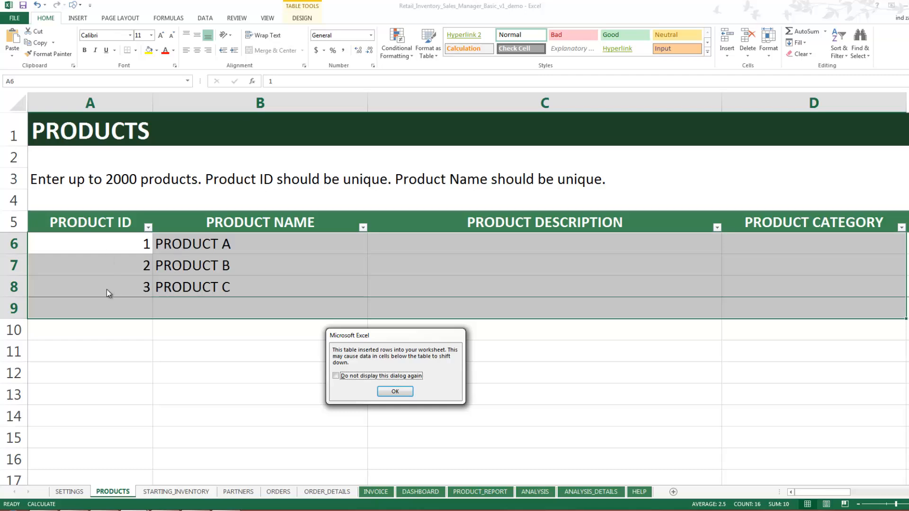
mouse_move(112, 257)
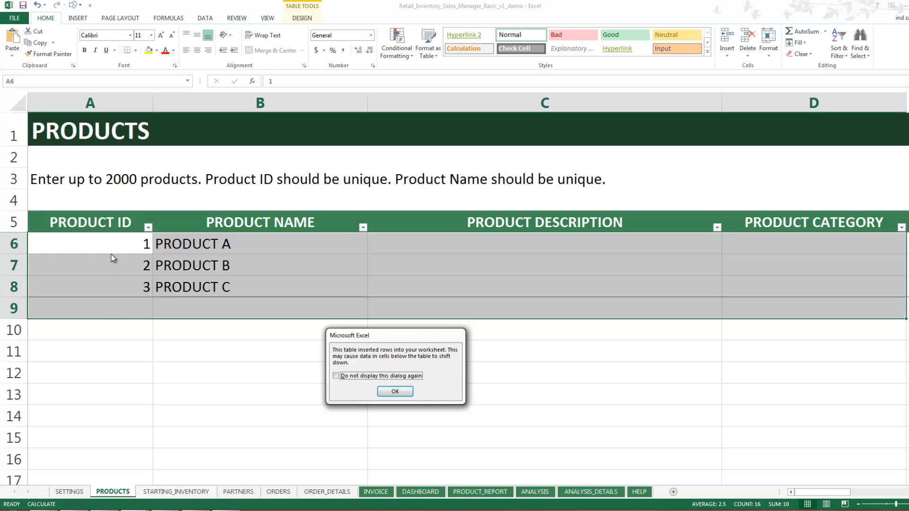
mouse_move(111, 318)
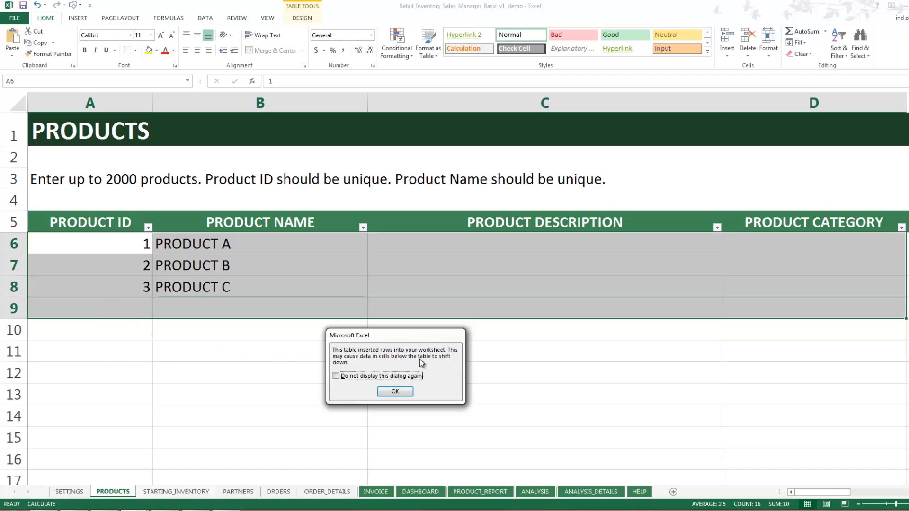
click(395, 391)
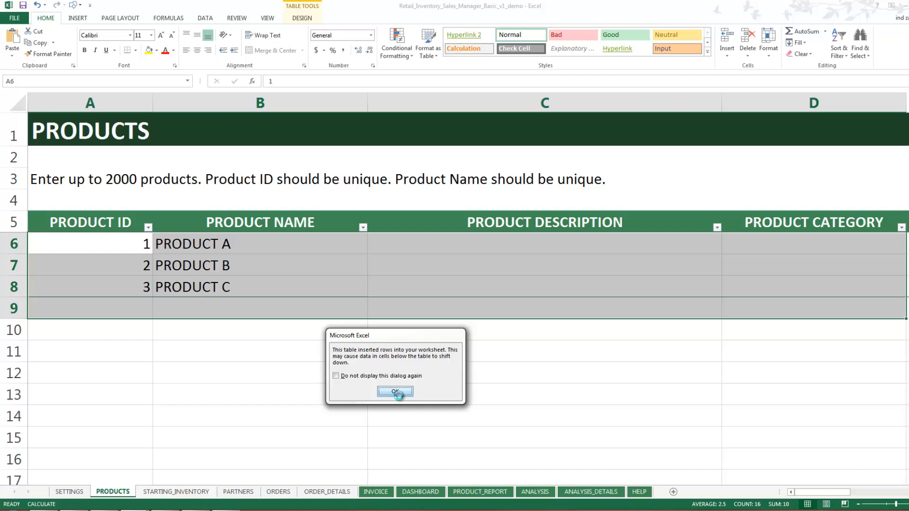
click(395, 392)
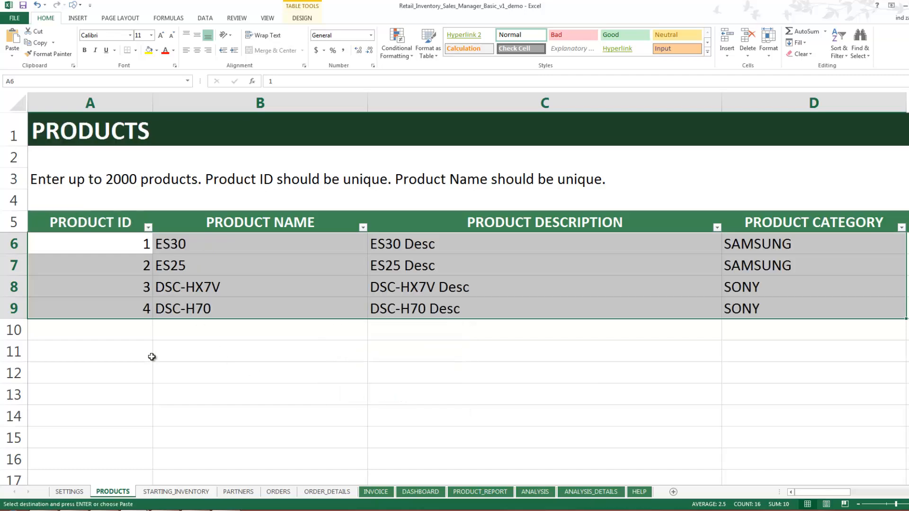
click(90, 351)
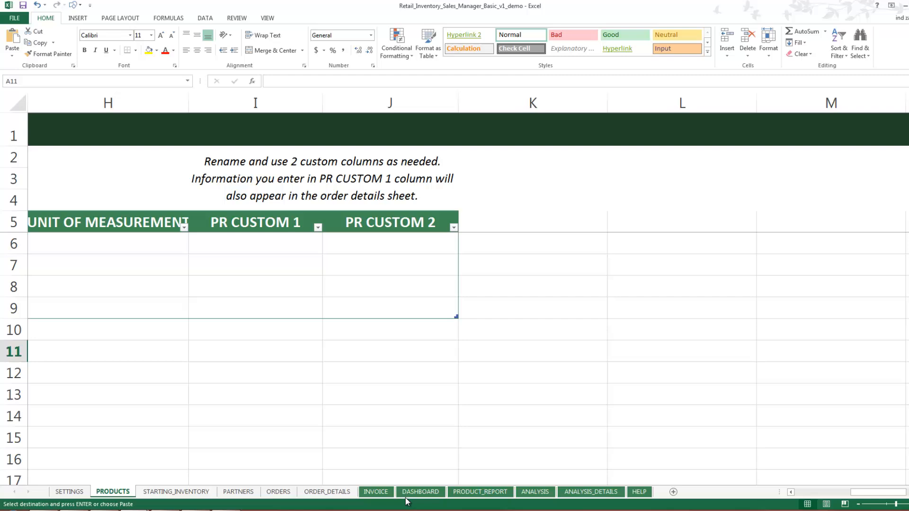
click(480, 491)
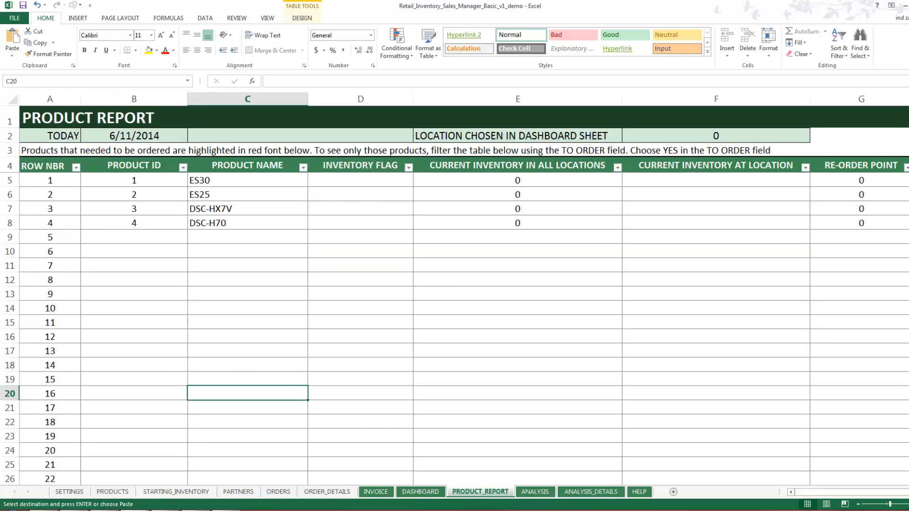
click(112, 492)
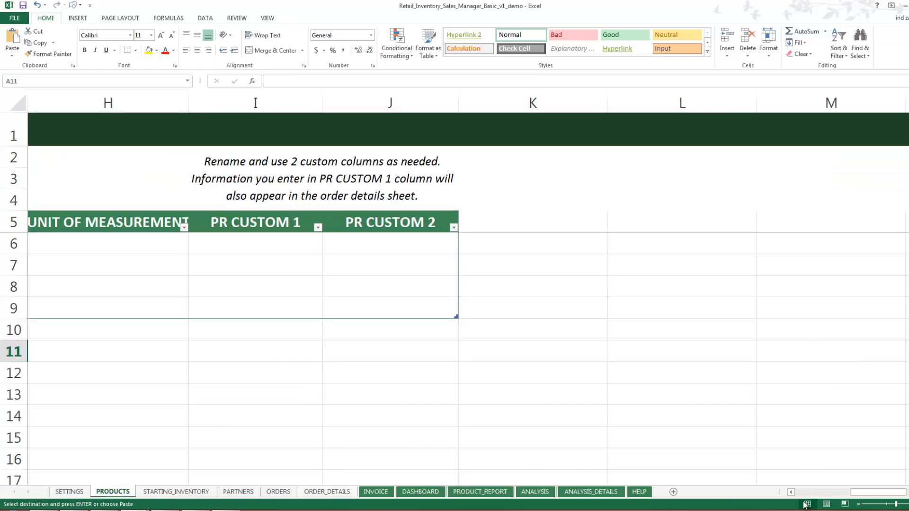
scroll(left, 3)
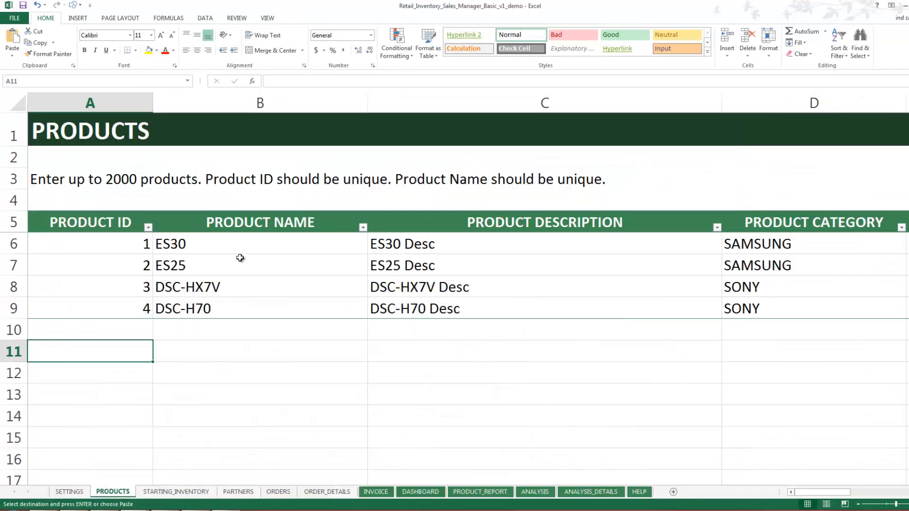
Re-paste the products as values at A6, then bring up the right-click menu on A10
right_click(90, 244)
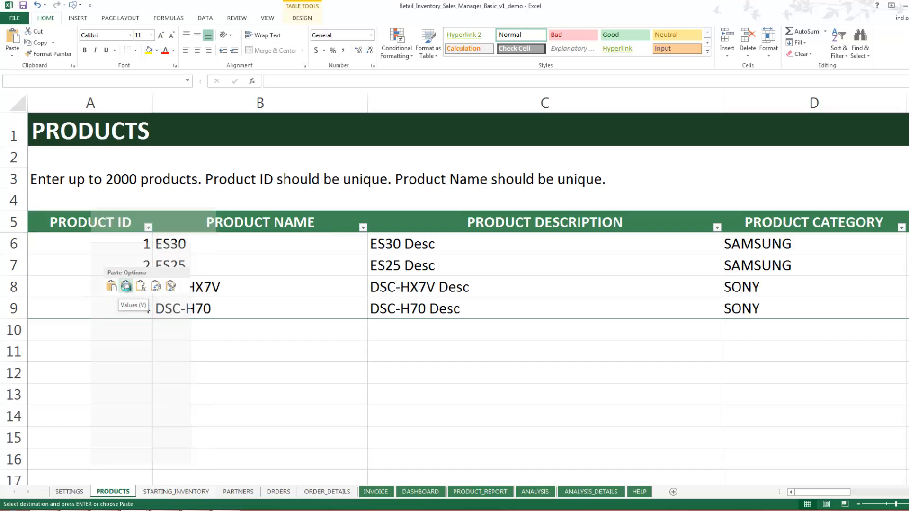
click(126, 286)
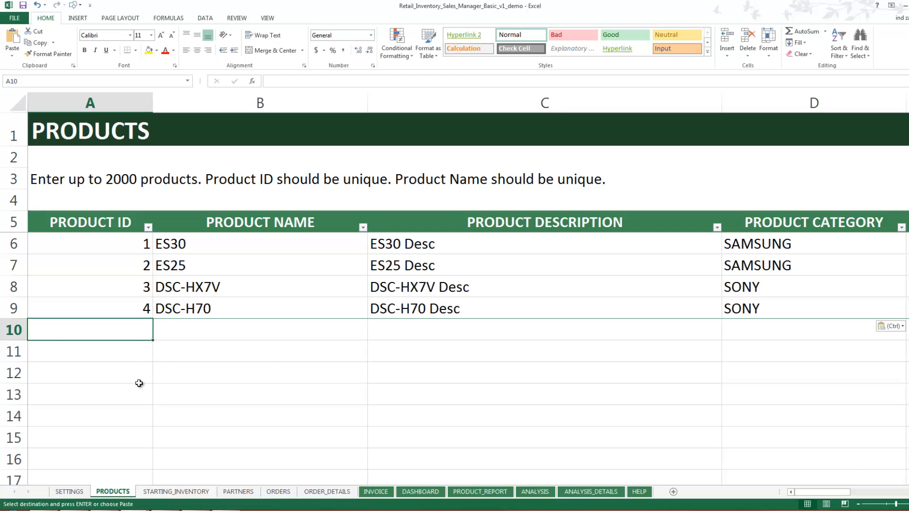
click(90, 352)
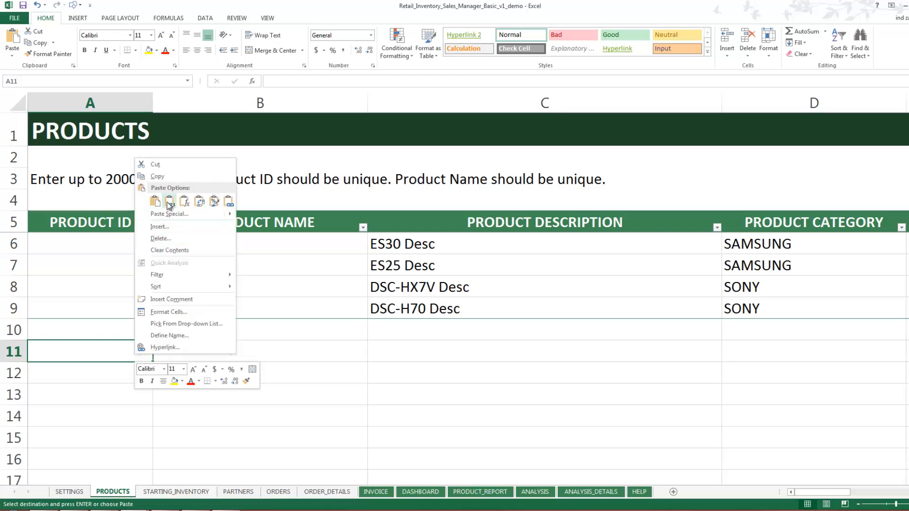
click(156, 201)
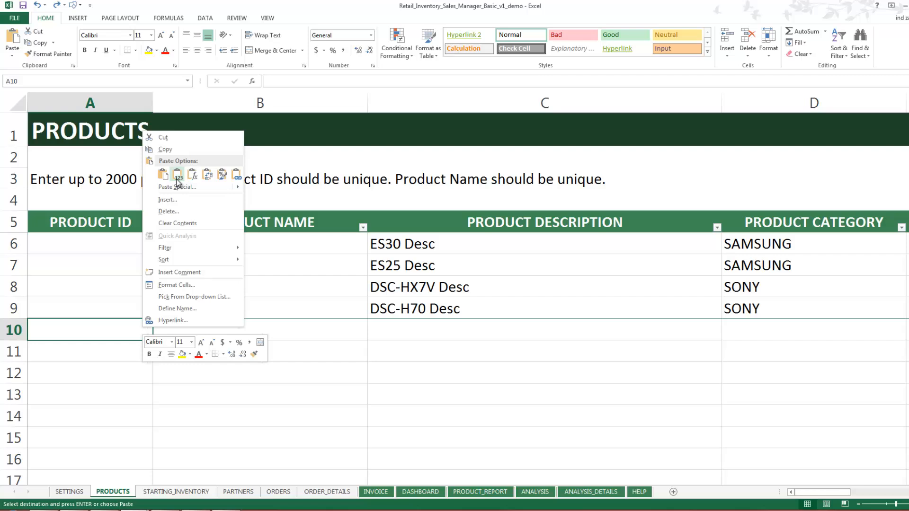
Paste the four camera products as values into A10, repeating them in rows 10–13
click(164, 174)
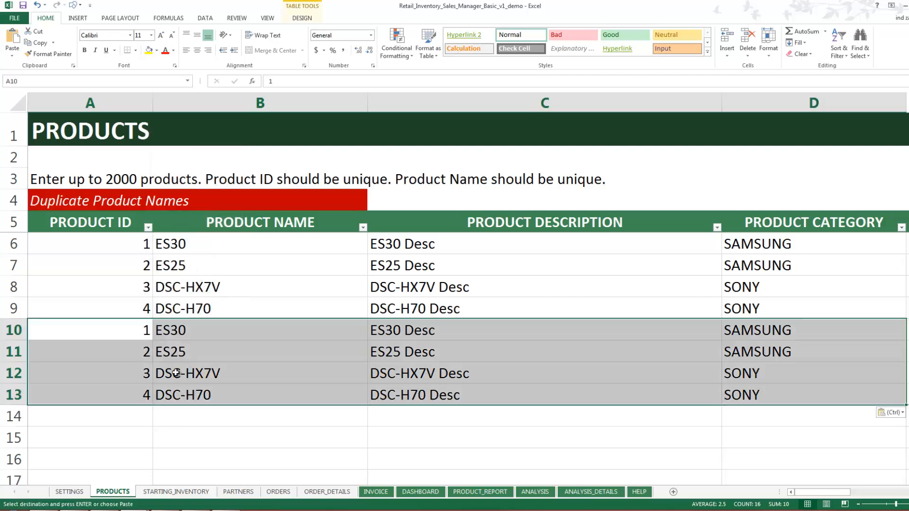
click(259, 438)
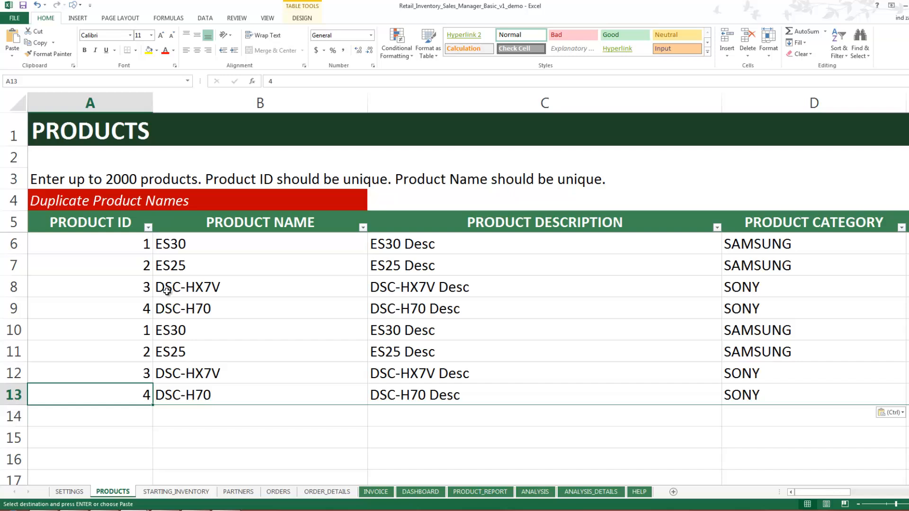
mouse_move(126, 363)
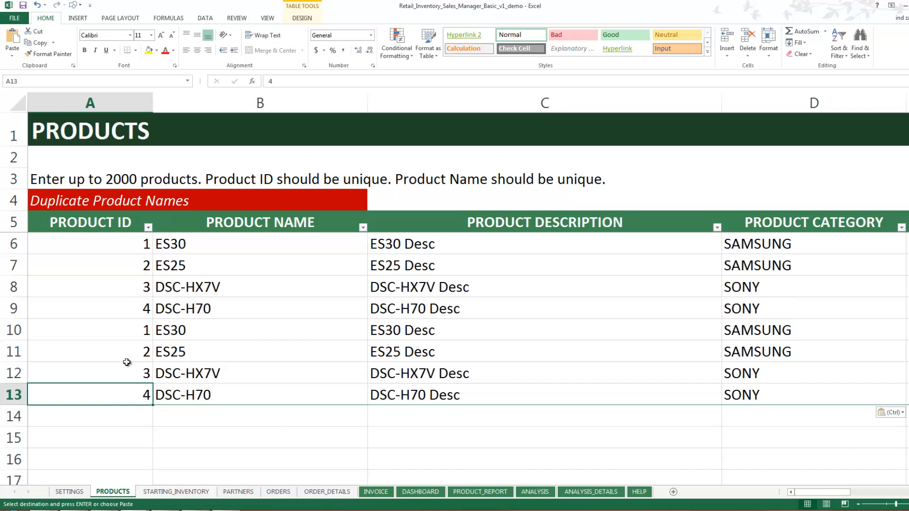
mouse_move(138, 256)
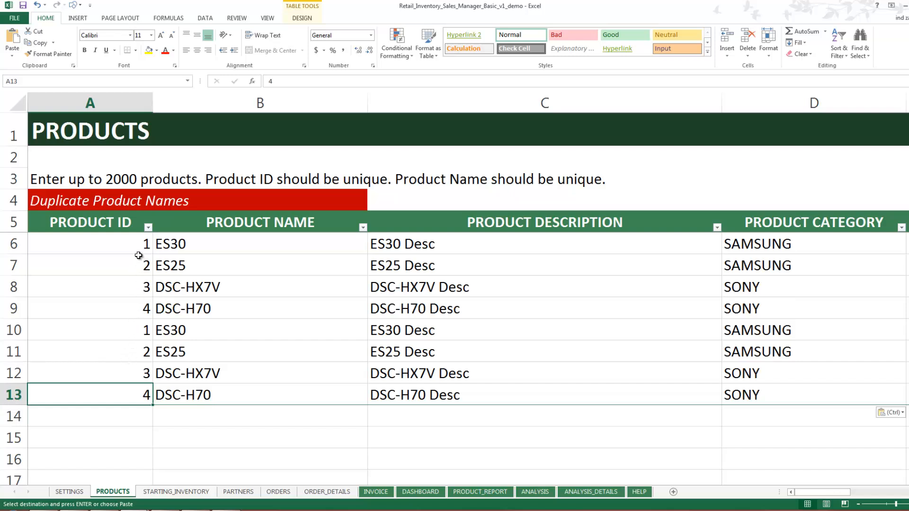
mouse_move(138, 231)
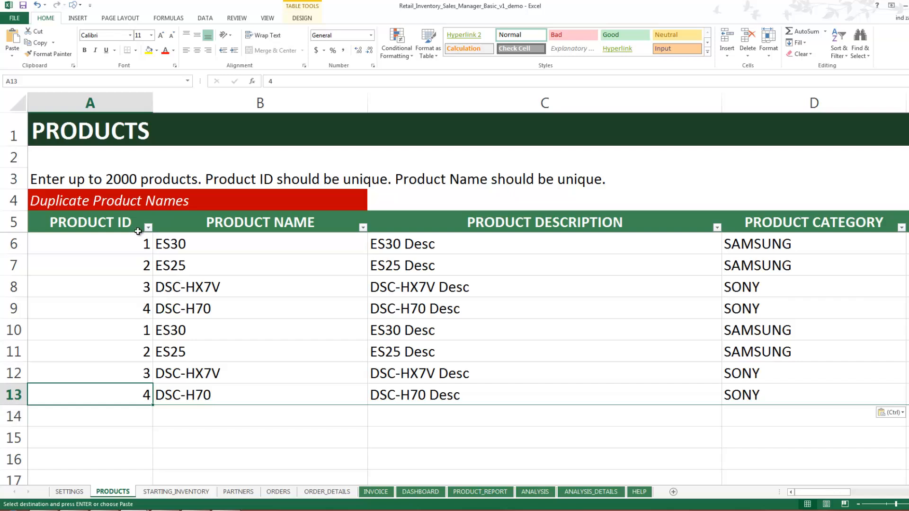
mouse_move(155, 319)
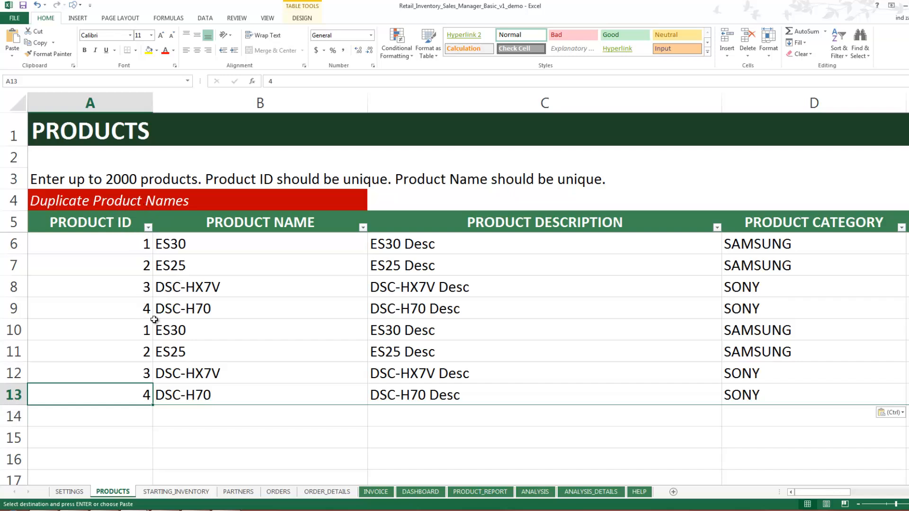
mouse_move(149, 328)
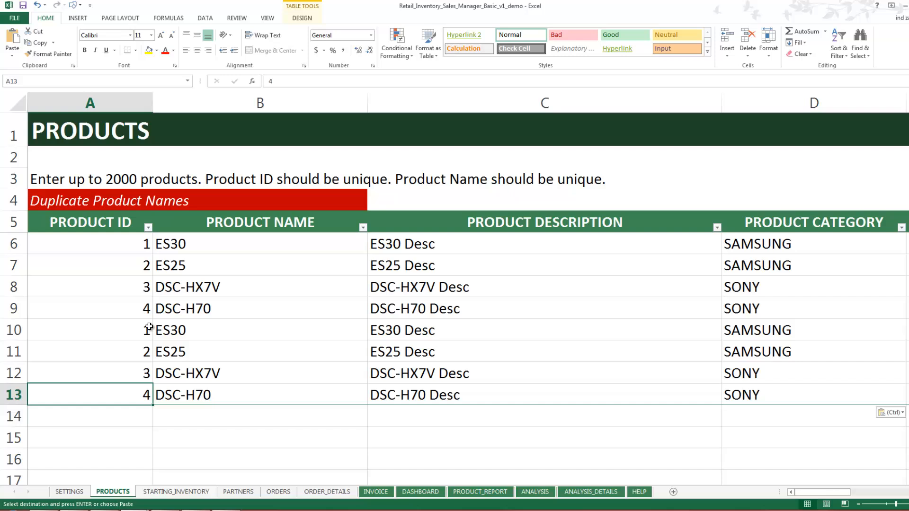
right_click(90, 331)
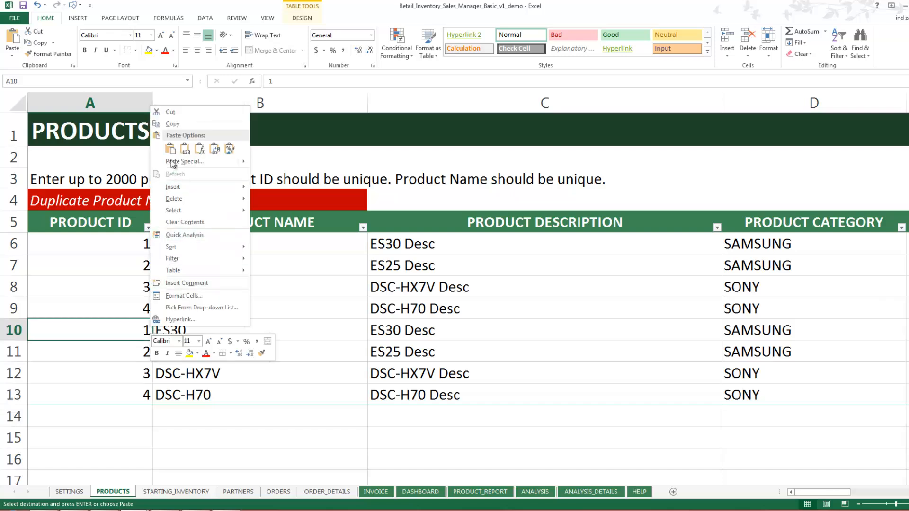
click(172, 149)
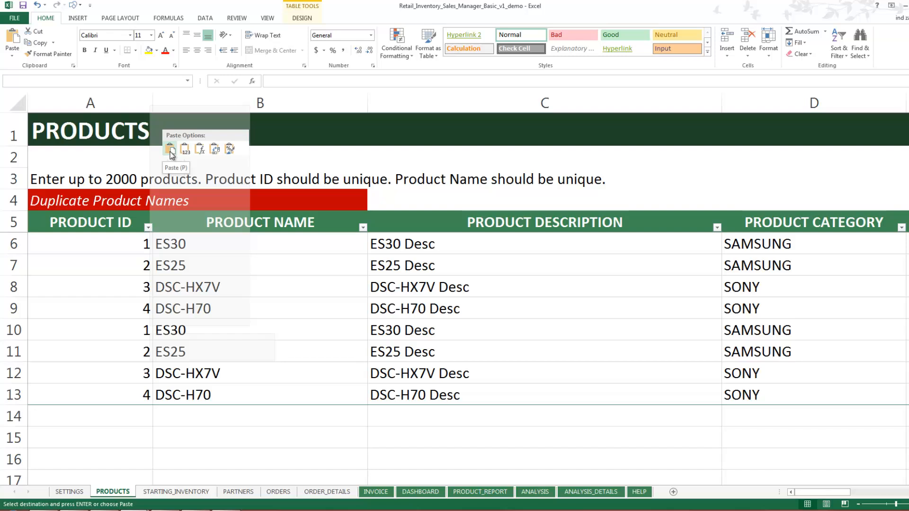
mouse_move(185, 157)
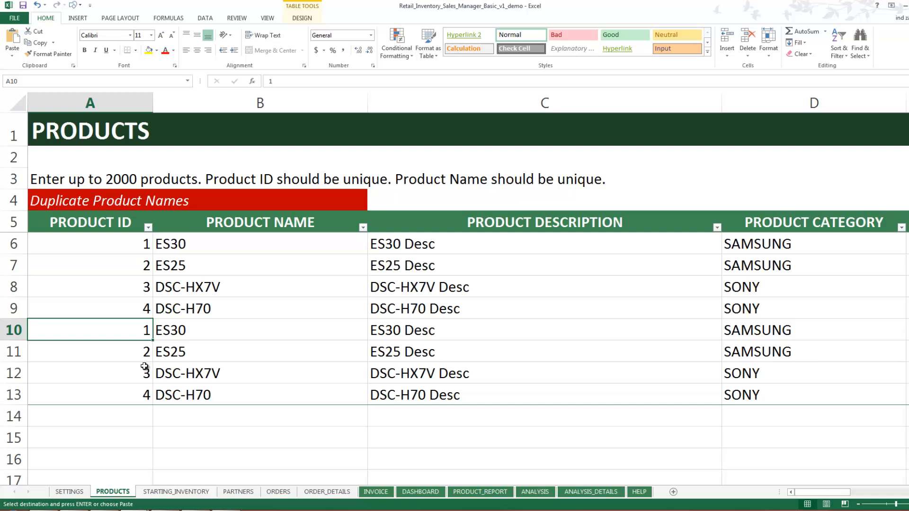
Remove repeated rows 11–13, leaving one extra DSC-H70 row in the PRODUCTS table
drag(90, 330, 90, 372)
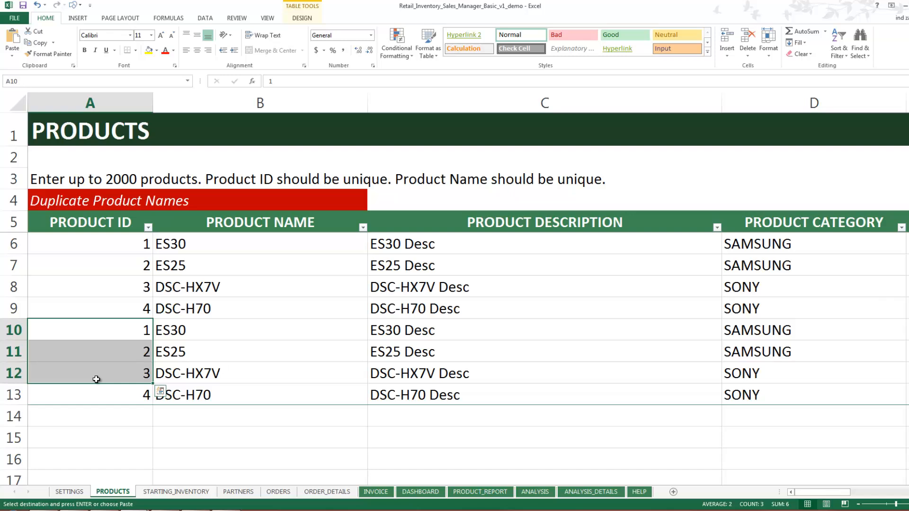
right_click(96, 379)
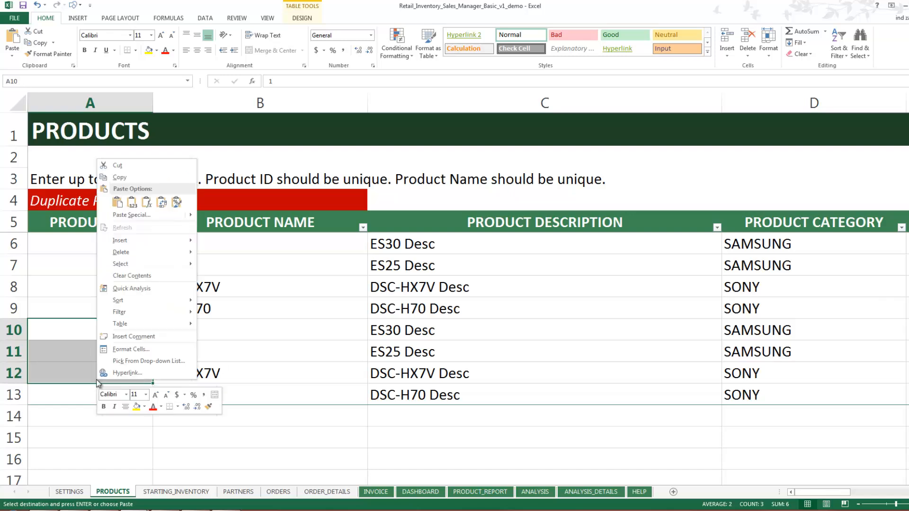
mouse_move(121, 252)
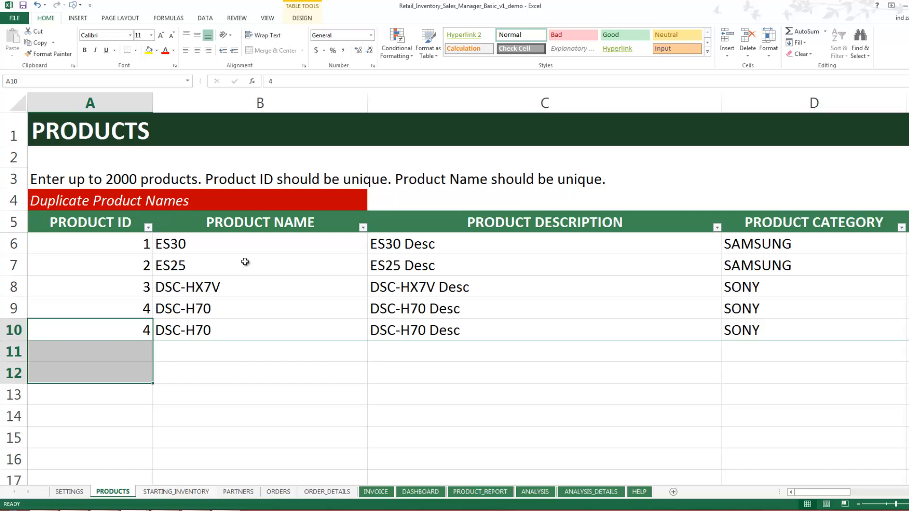
mouse_move(157, 306)
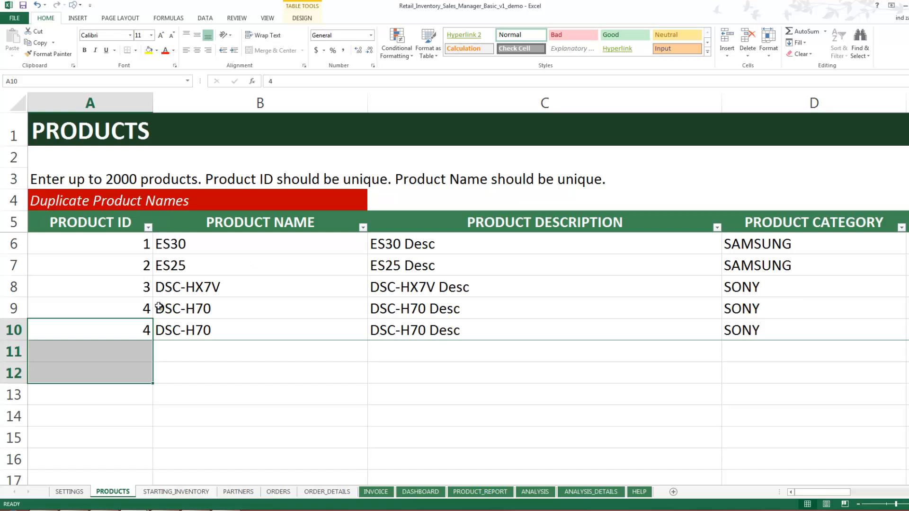
click(260, 372)
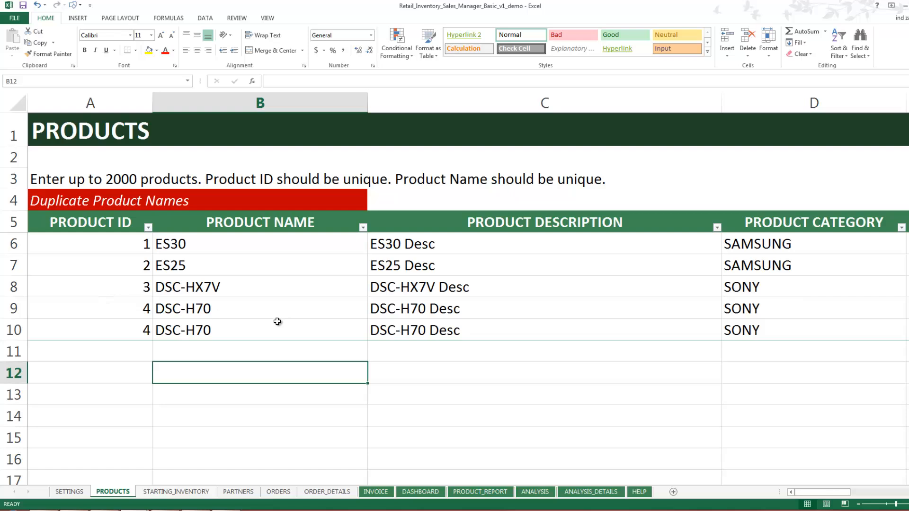
mouse_move(161, 330)
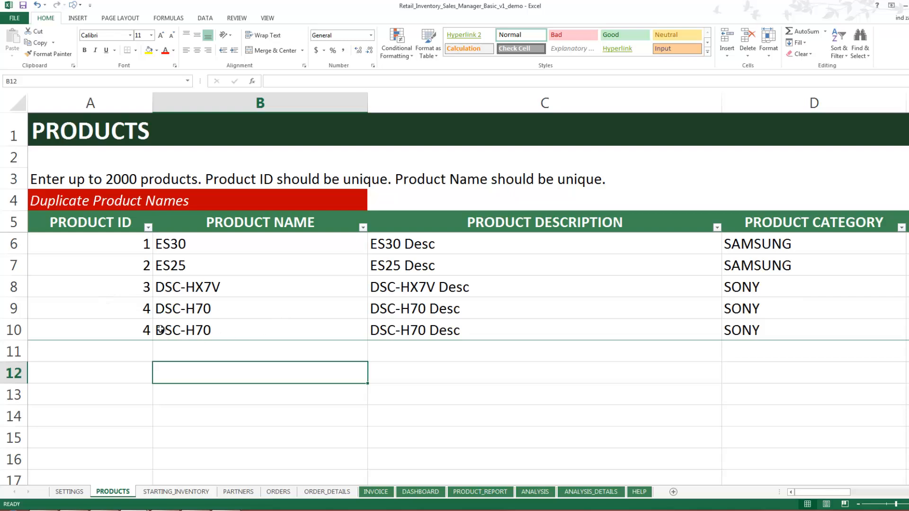
mouse_move(690, 434)
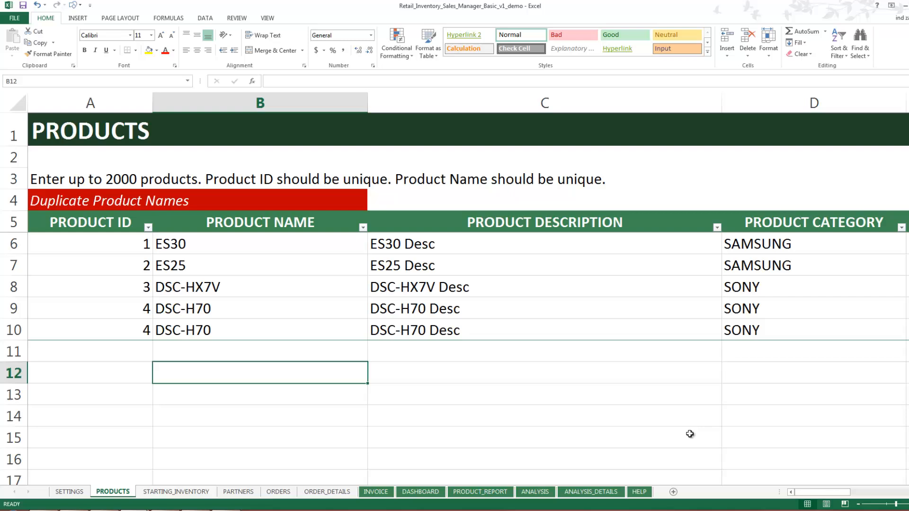
mouse_move(139, 330)
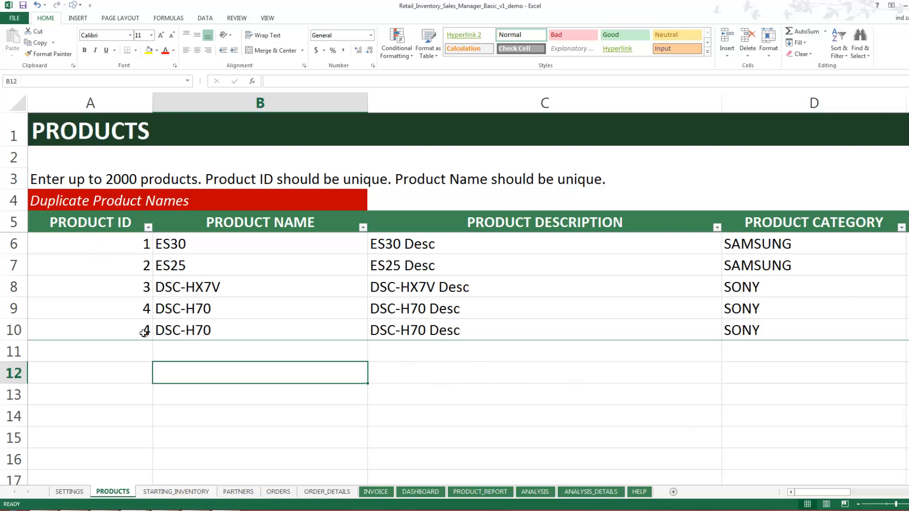
Delete the duplicate DSC-H70 table row at A10, clearing the Duplicate Product Names warning
right_click(90, 330)
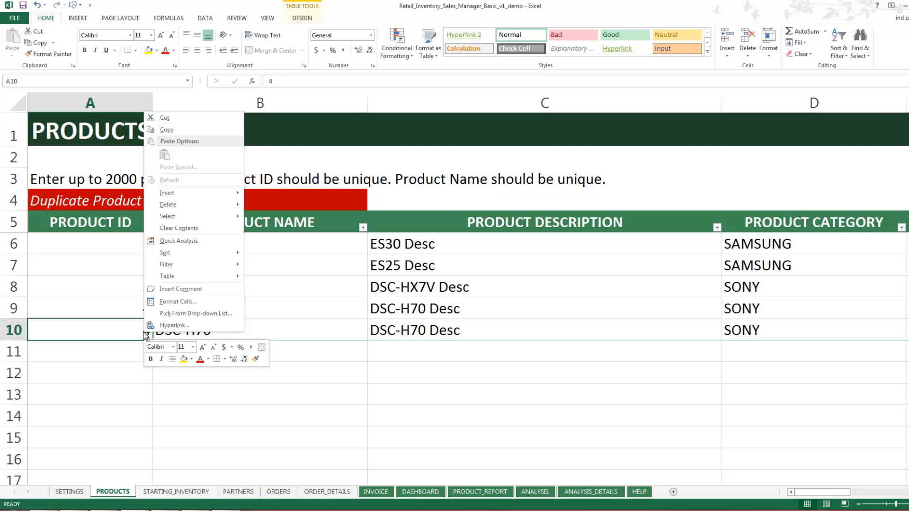
mouse_move(167, 204)
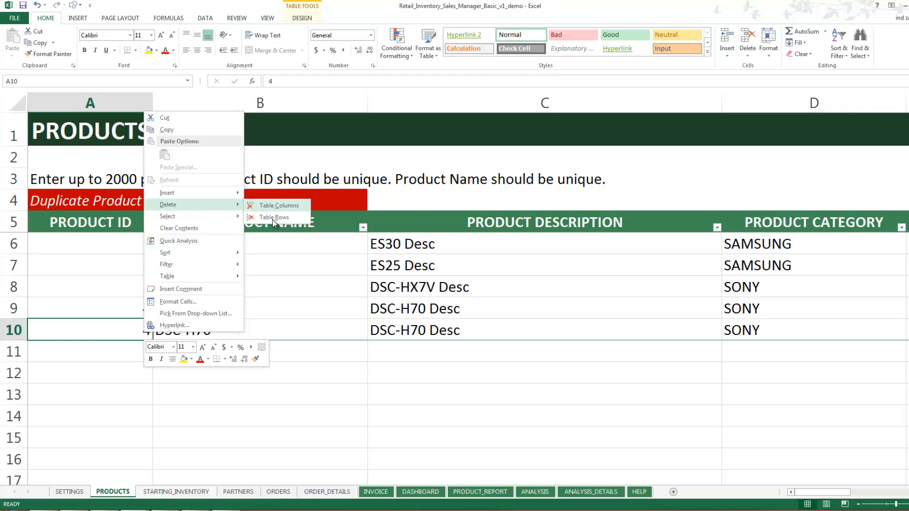
click(273, 217)
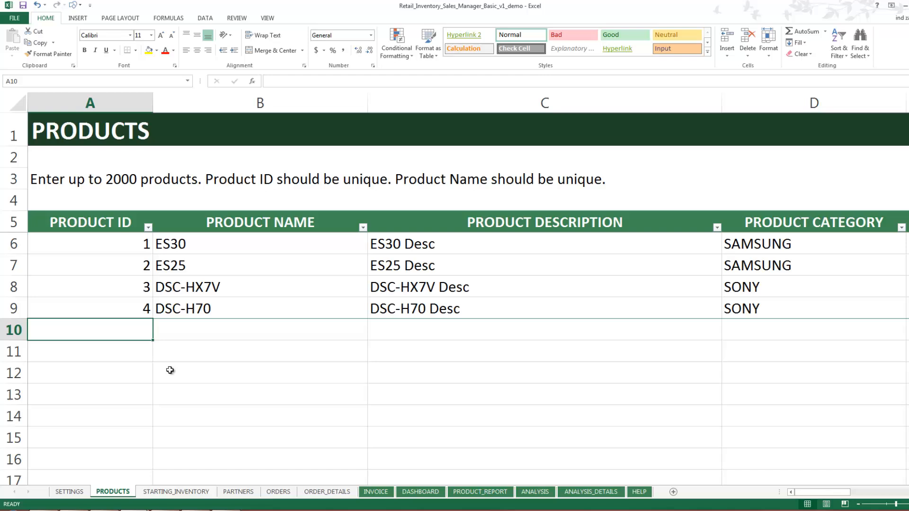
click(259, 351)
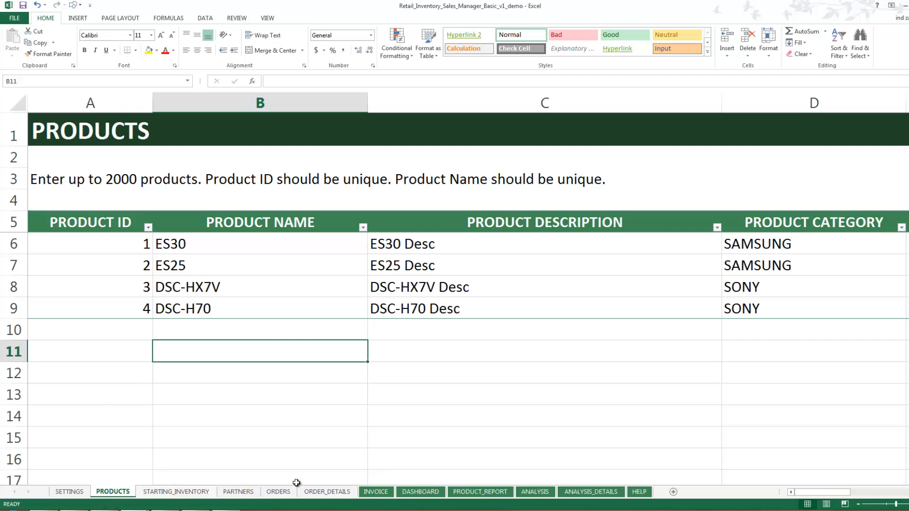
mouse_move(313, 422)
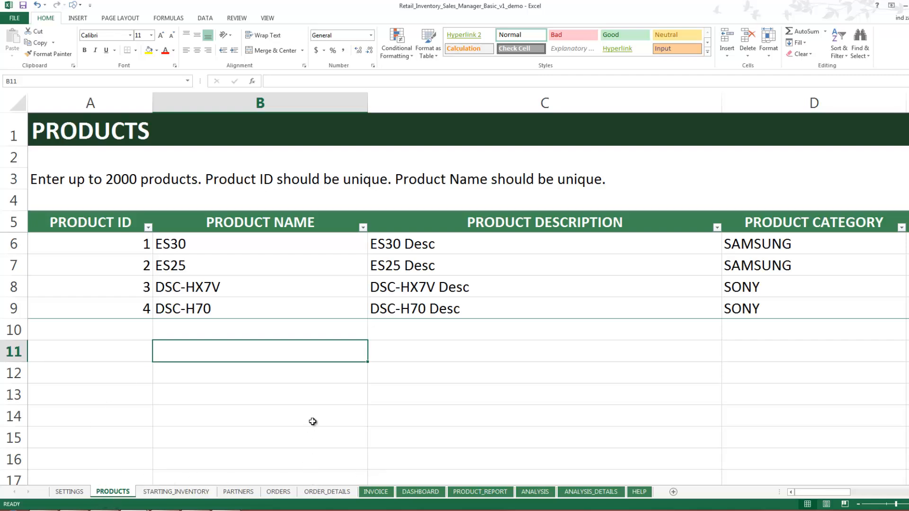
mouse_move(126, 245)
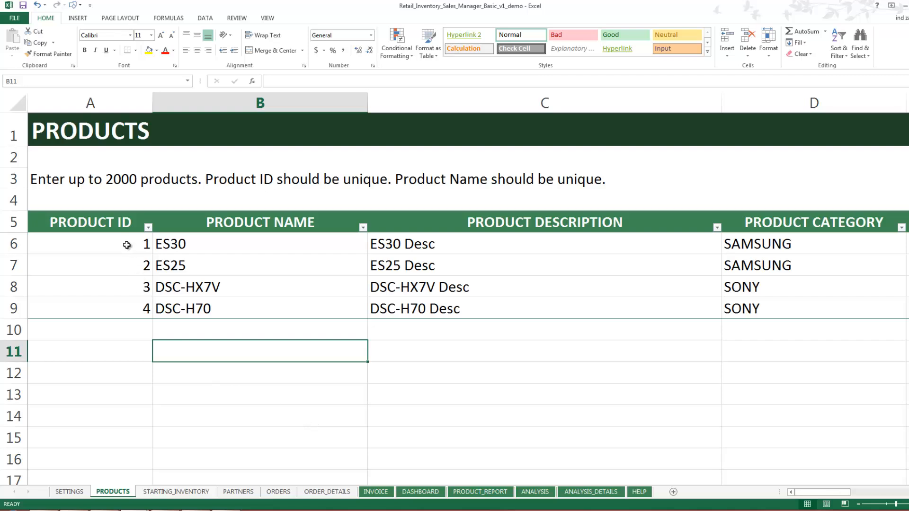
click(90, 243)
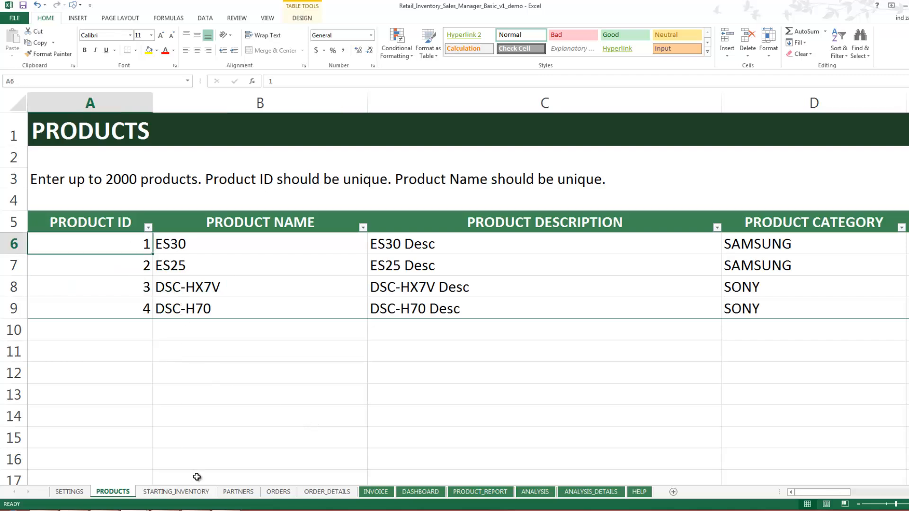
click(176, 491)
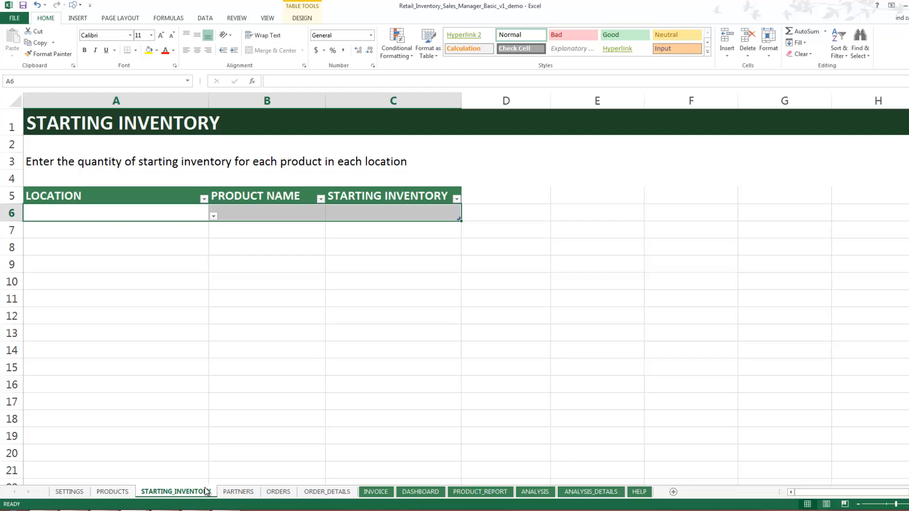
click(267, 212)
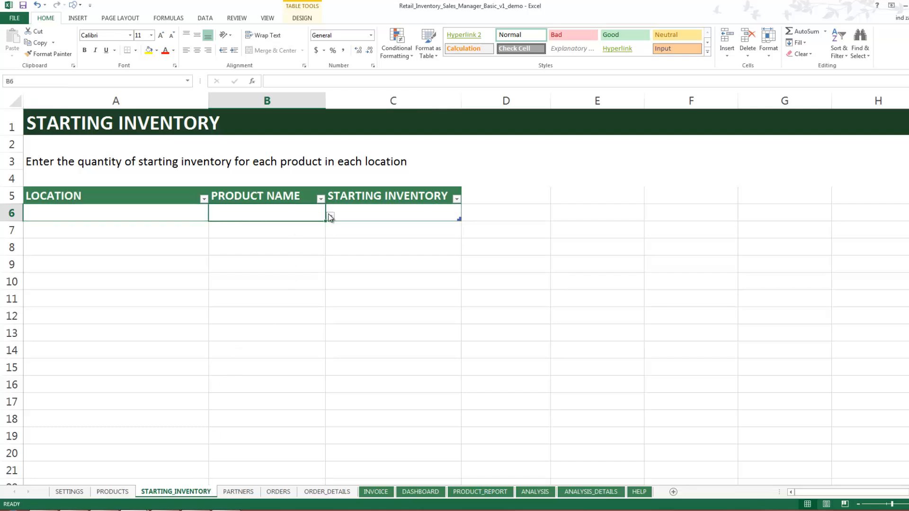
click(330, 216)
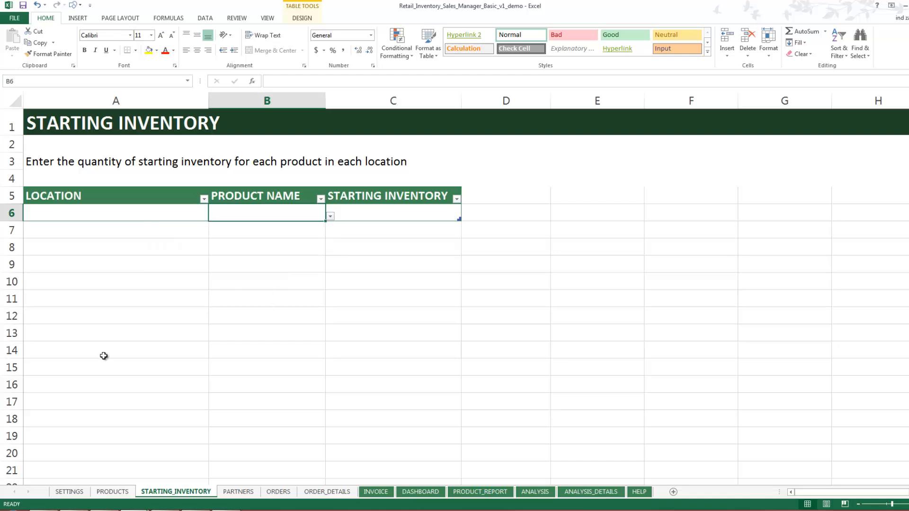
mouse_move(322, 328)
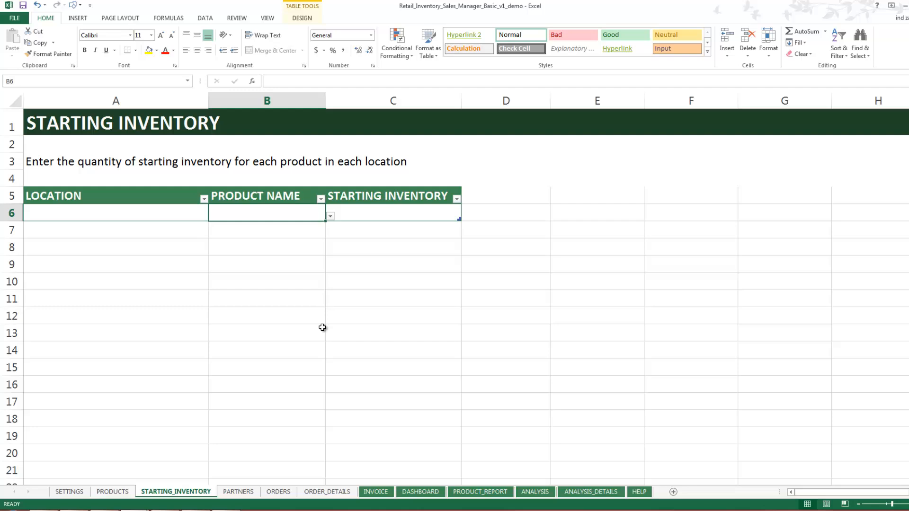
mouse_move(171, 416)
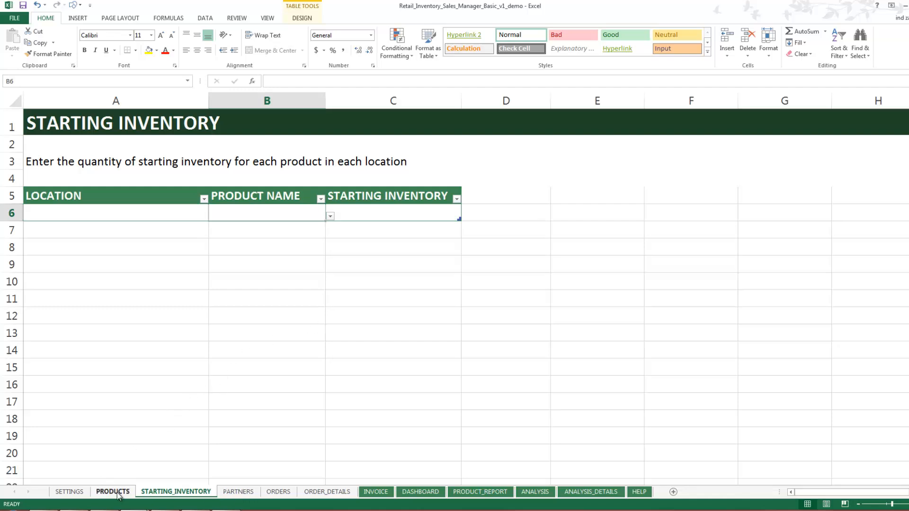
click(68, 492)
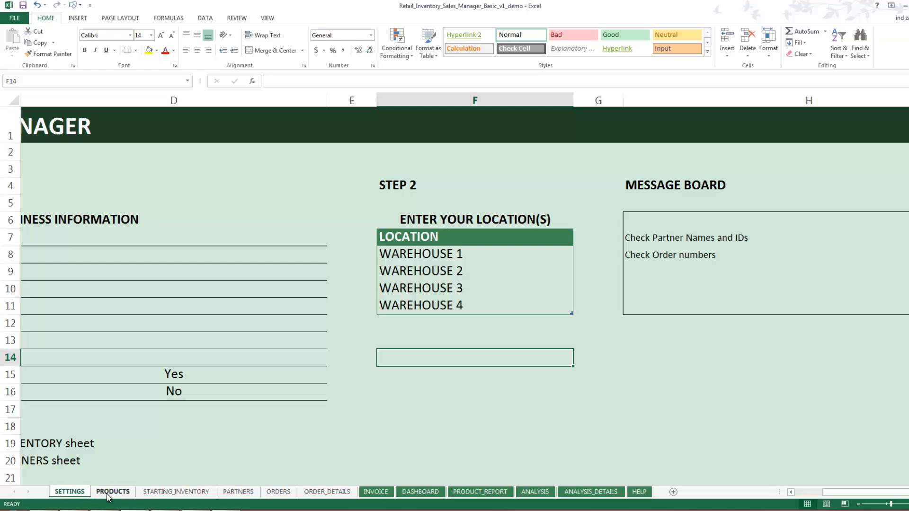
click(113, 491)
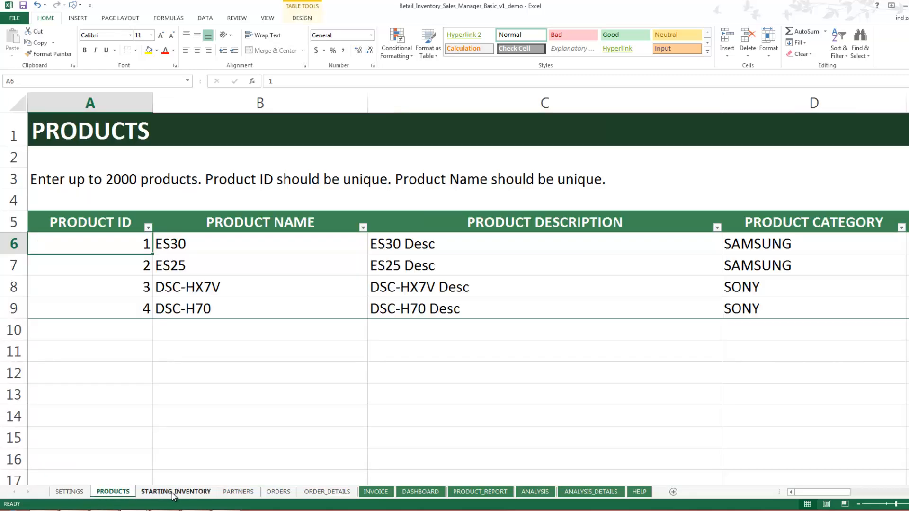
mouse_move(327, 491)
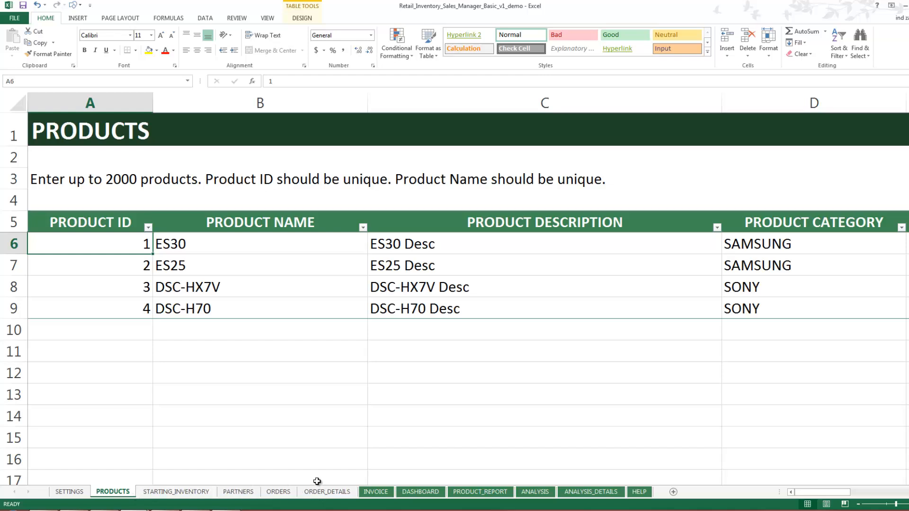
mouse_move(358, 416)
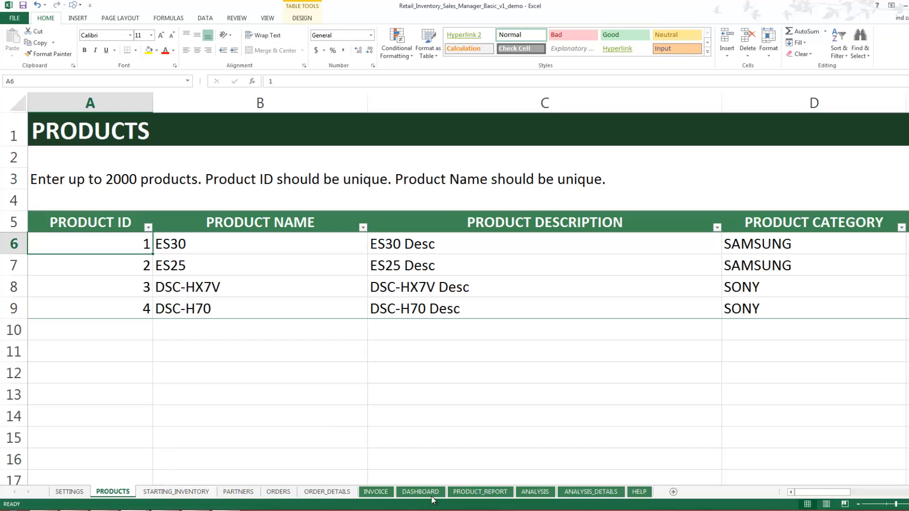
Scroll across all PRODUCTS table columns and back, then switch to the HELP sheet
scroll(right, 3)
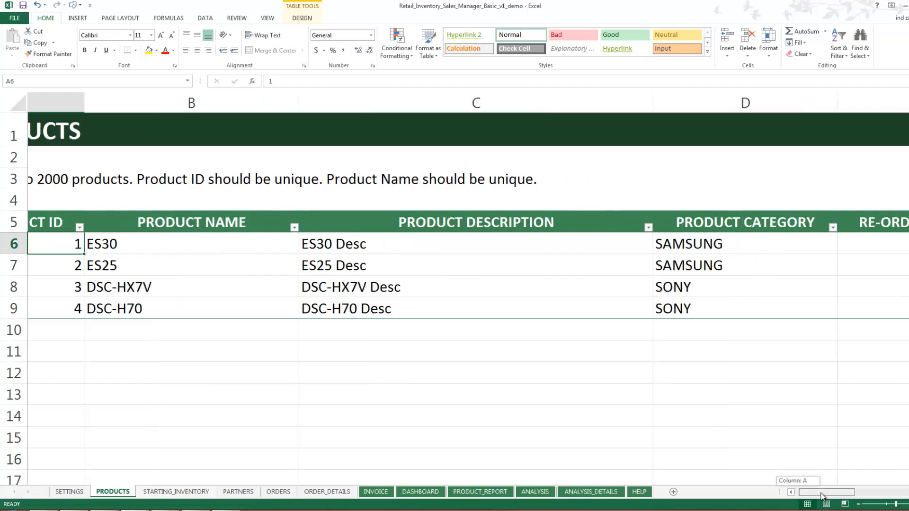
scroll(right, 3)
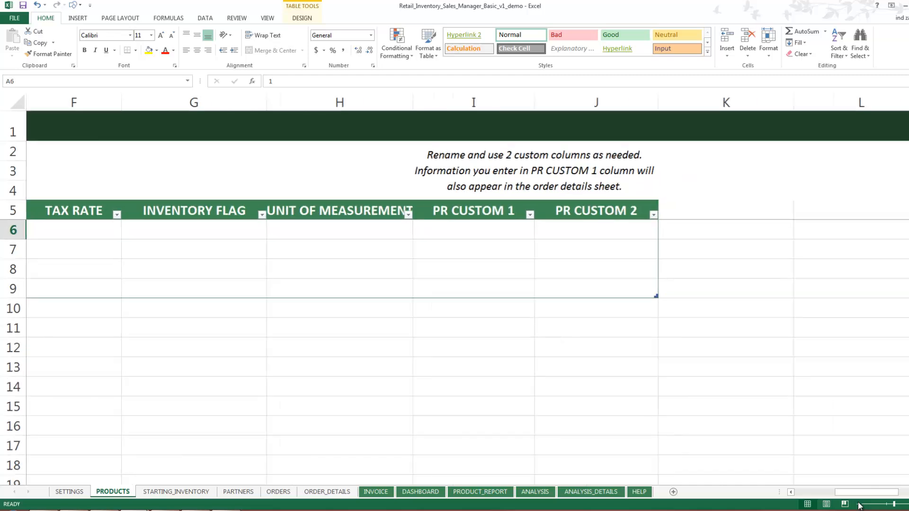
scroll(left, 3)
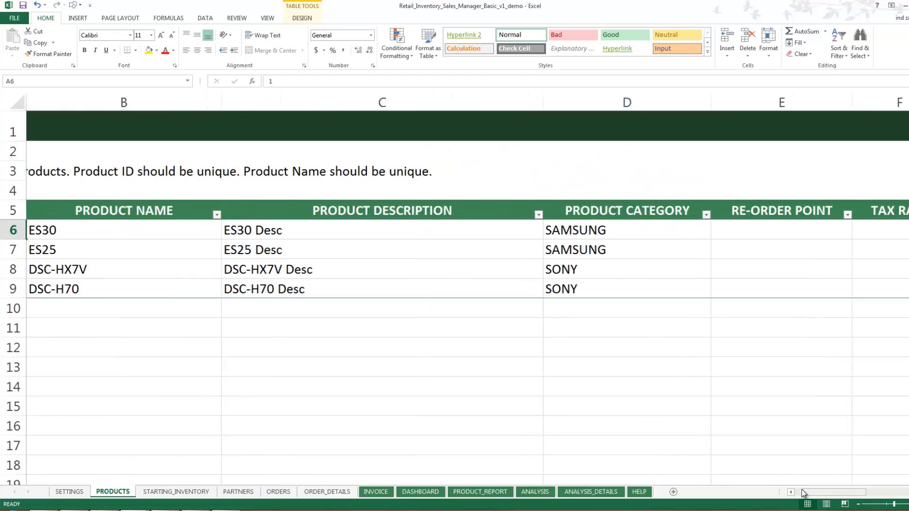
scroll(left, 3)
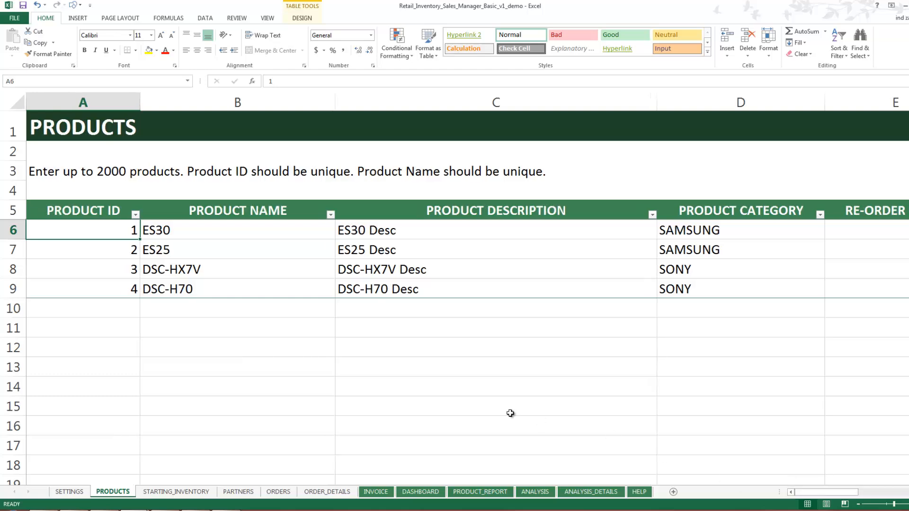
click(638, 491)
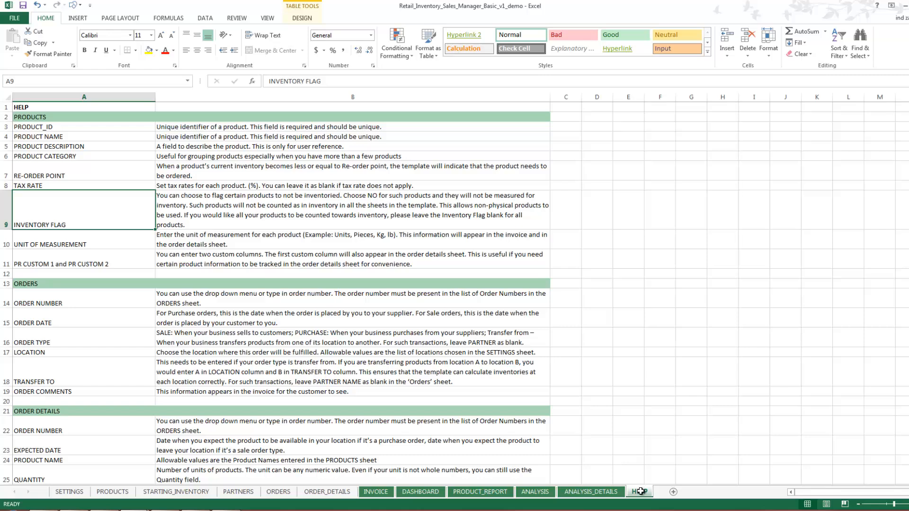
Read the INVENTORY FLAG explanation in B9 and other field descriptions, then go to SETTINGS
click(352, 210)
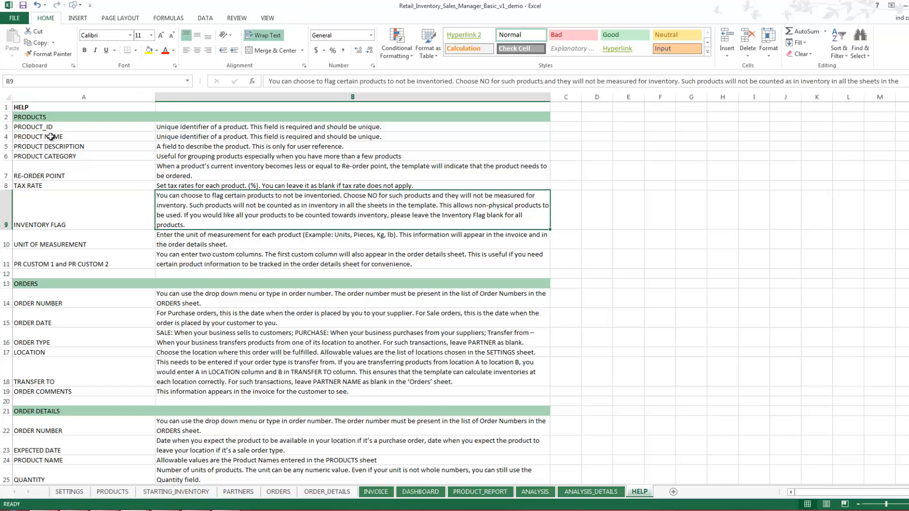
mouse_move(67, 127)
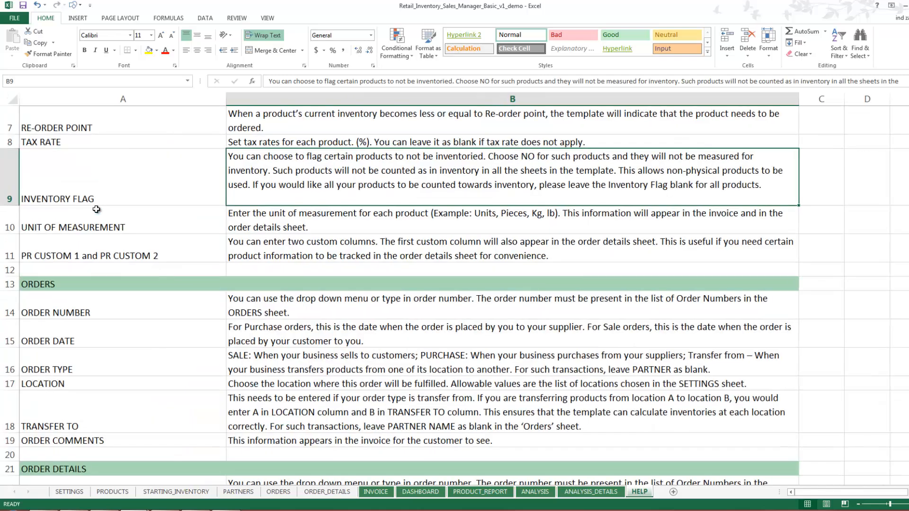
scroll(up, 3)
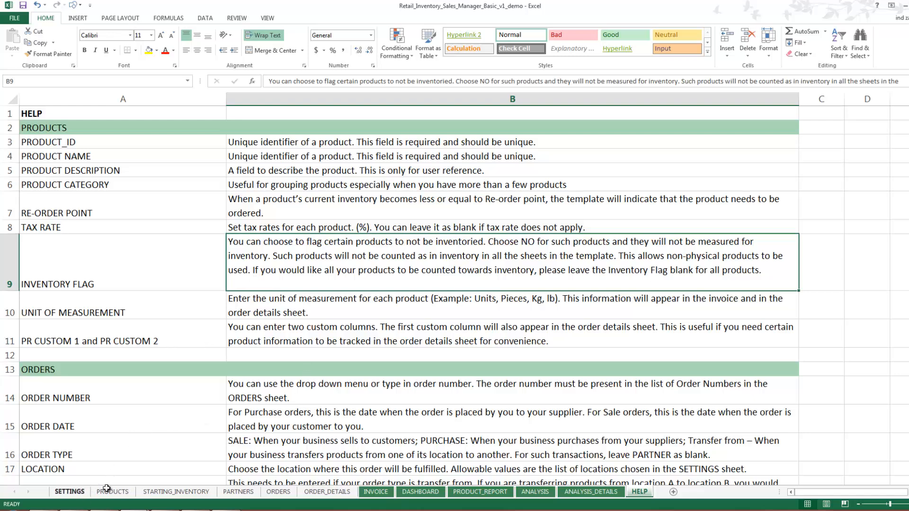
click(69, 491)
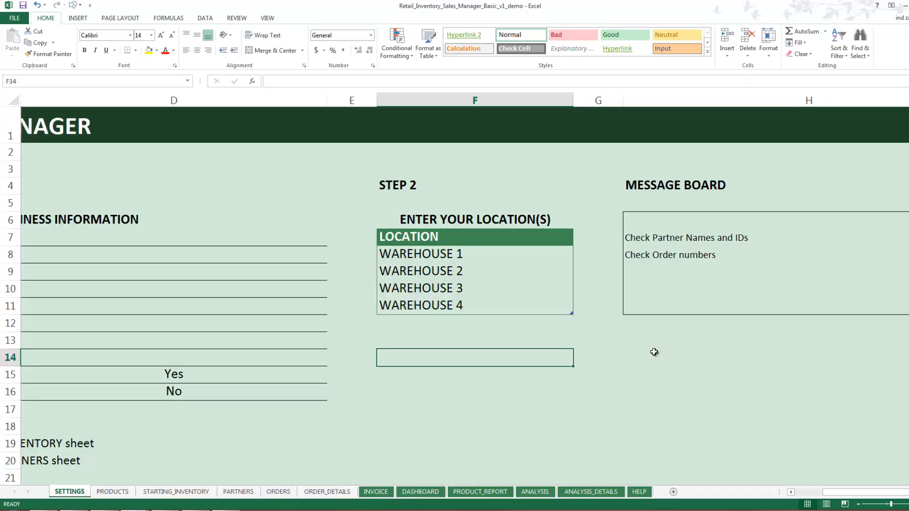